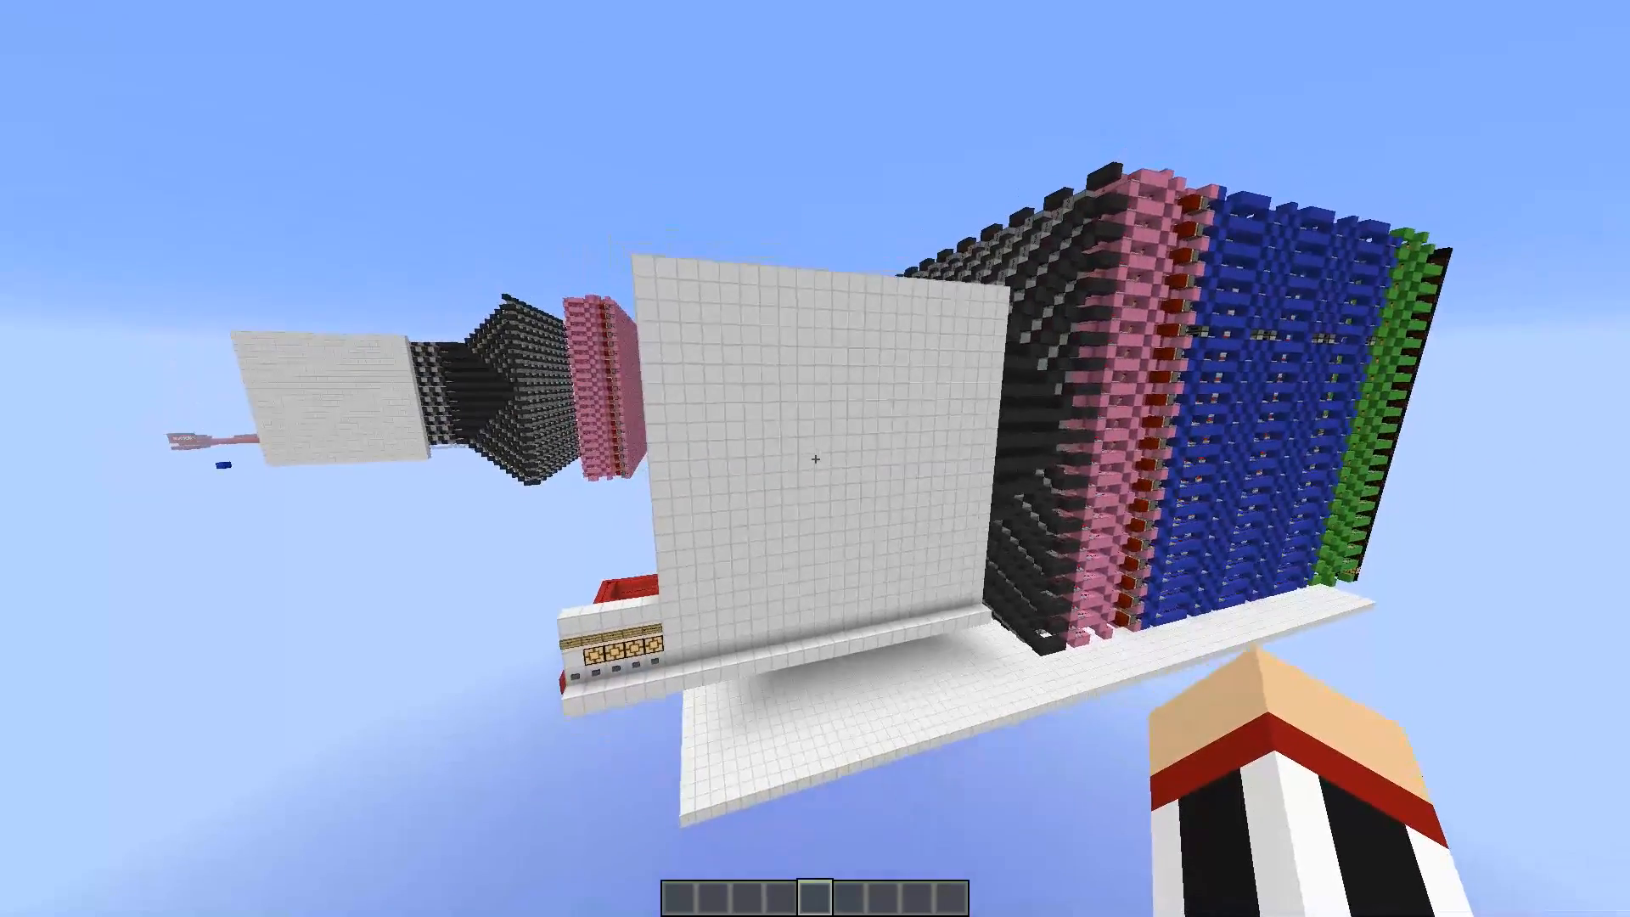
pyautogui.moveTo(815, 458)
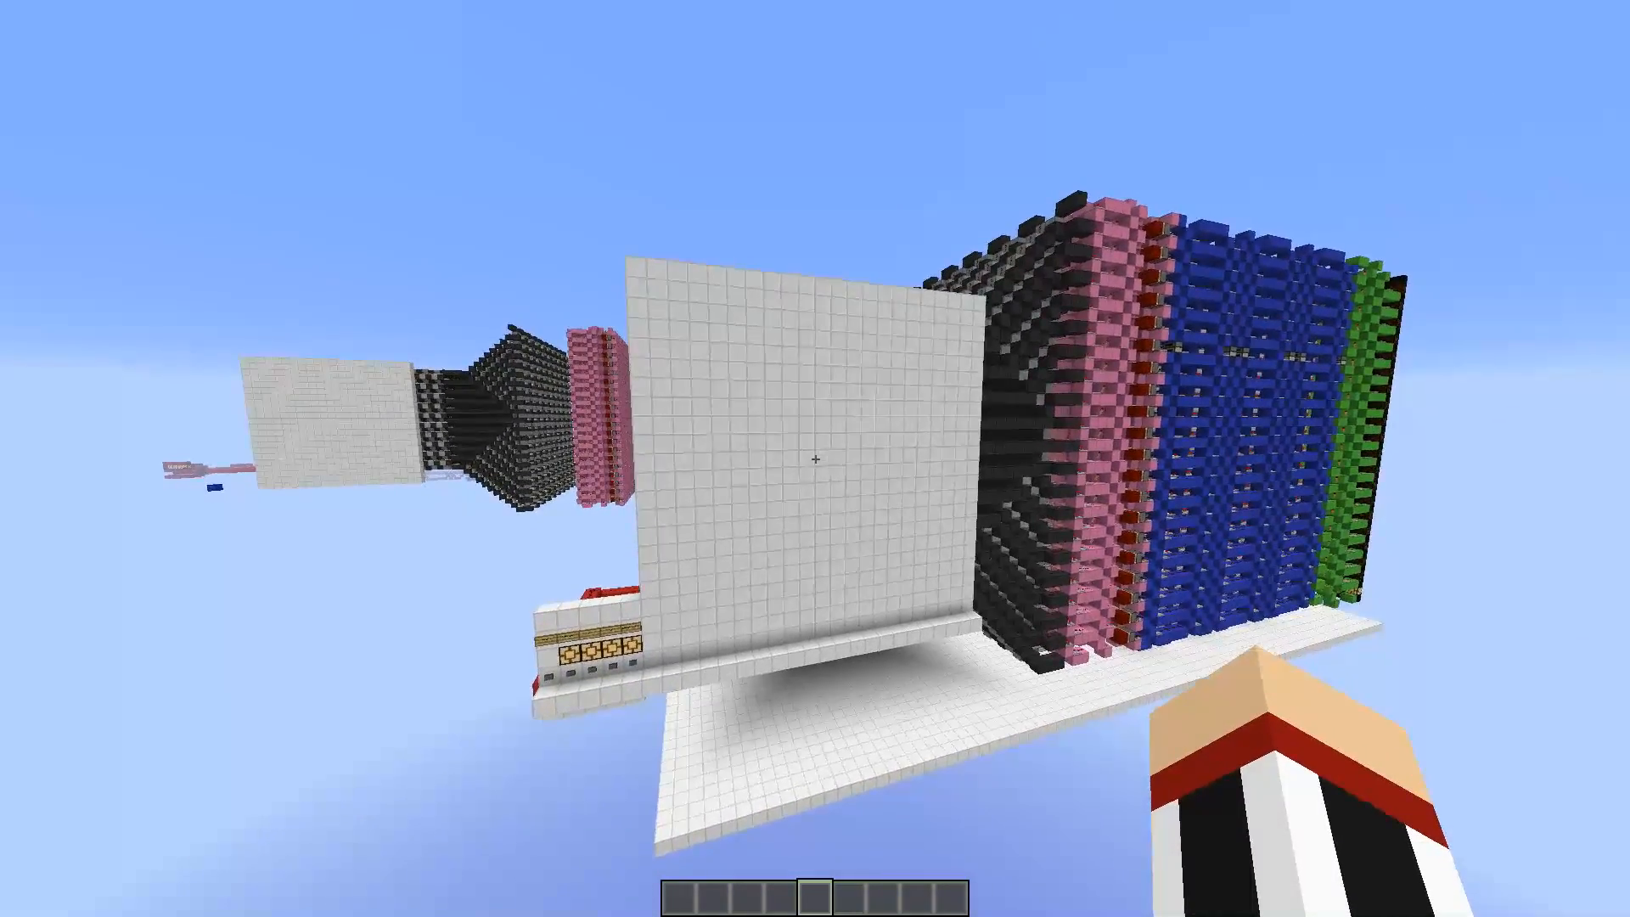
pyautogui.moveTo(815, 456)
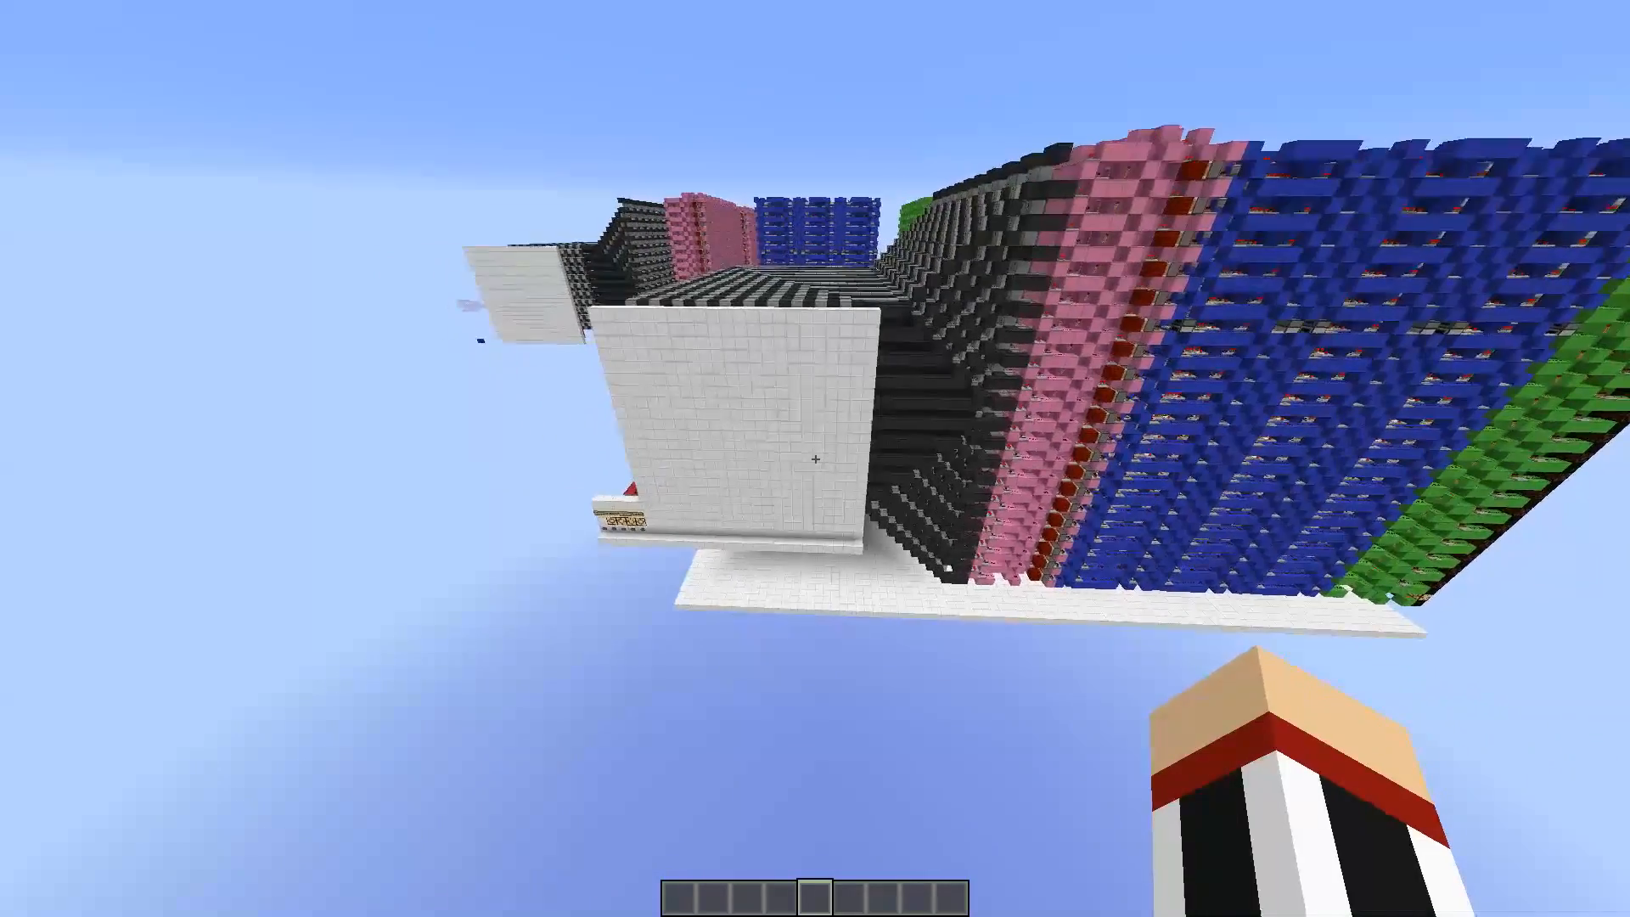
pyautogui.moveTo(815, 456)
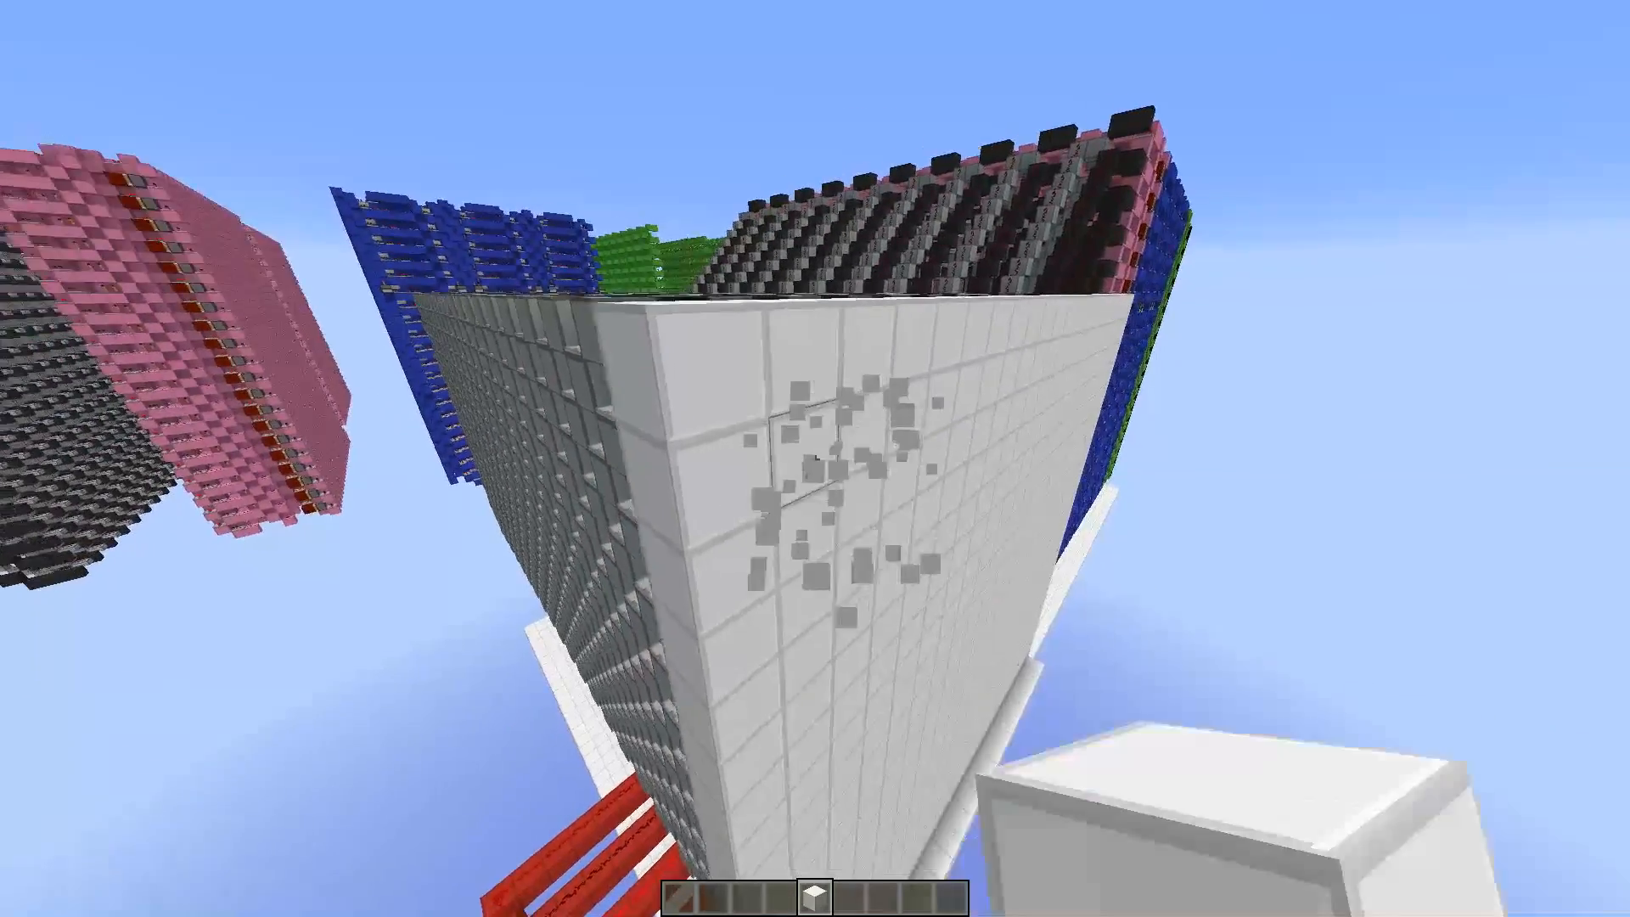
pyautogui.moveTo(816, 458)
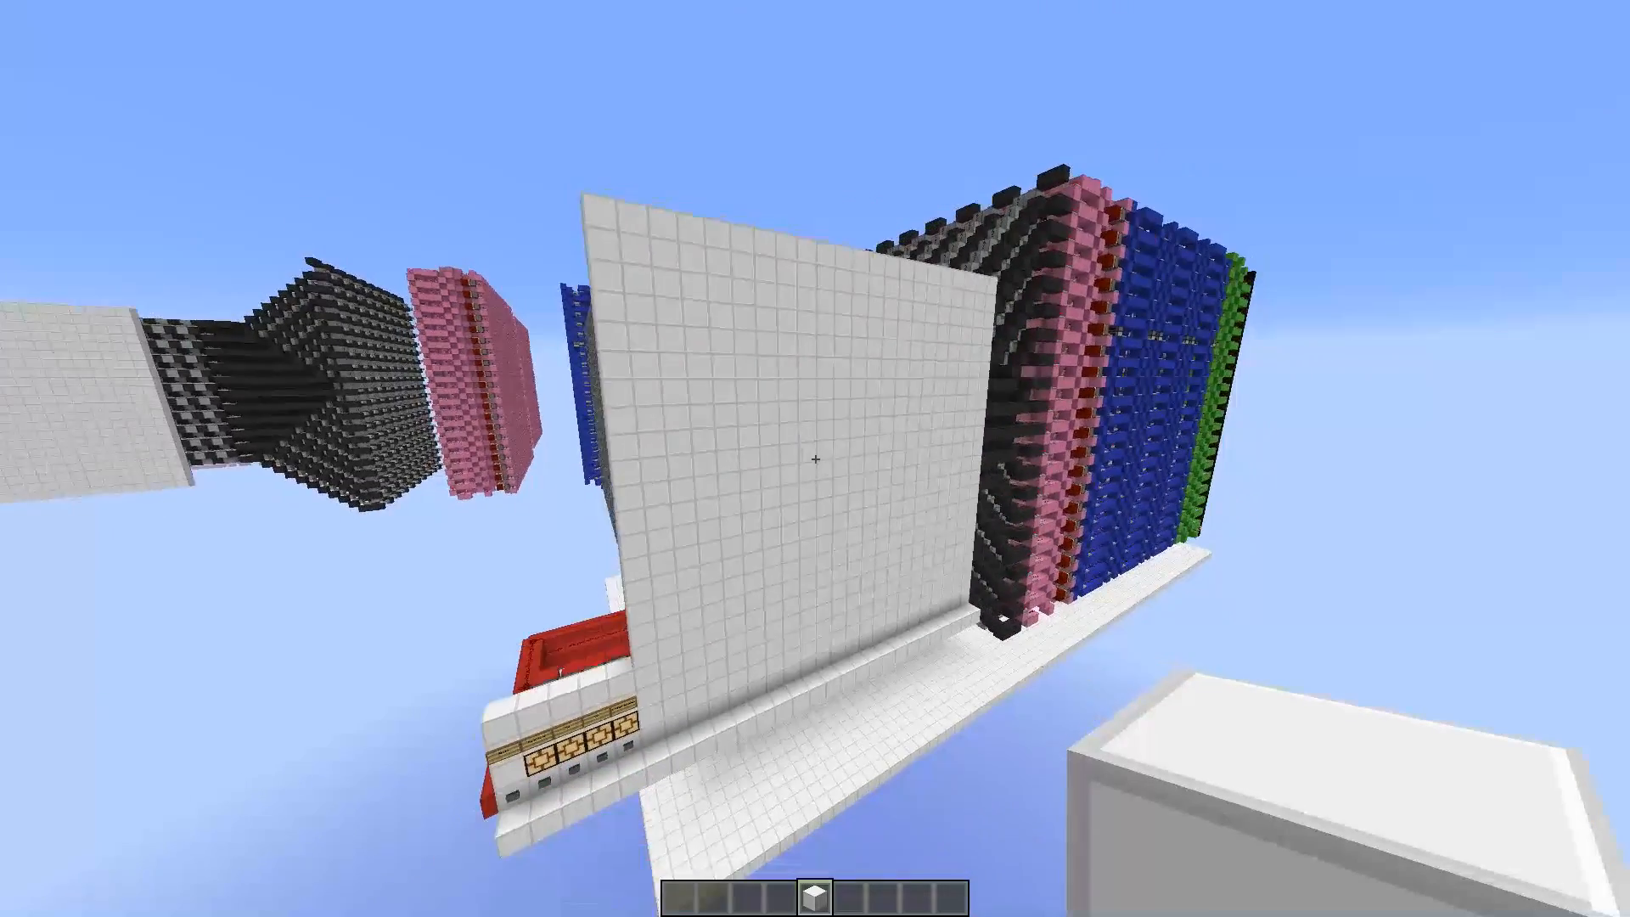
pyautogui.moveTo(815, 458)
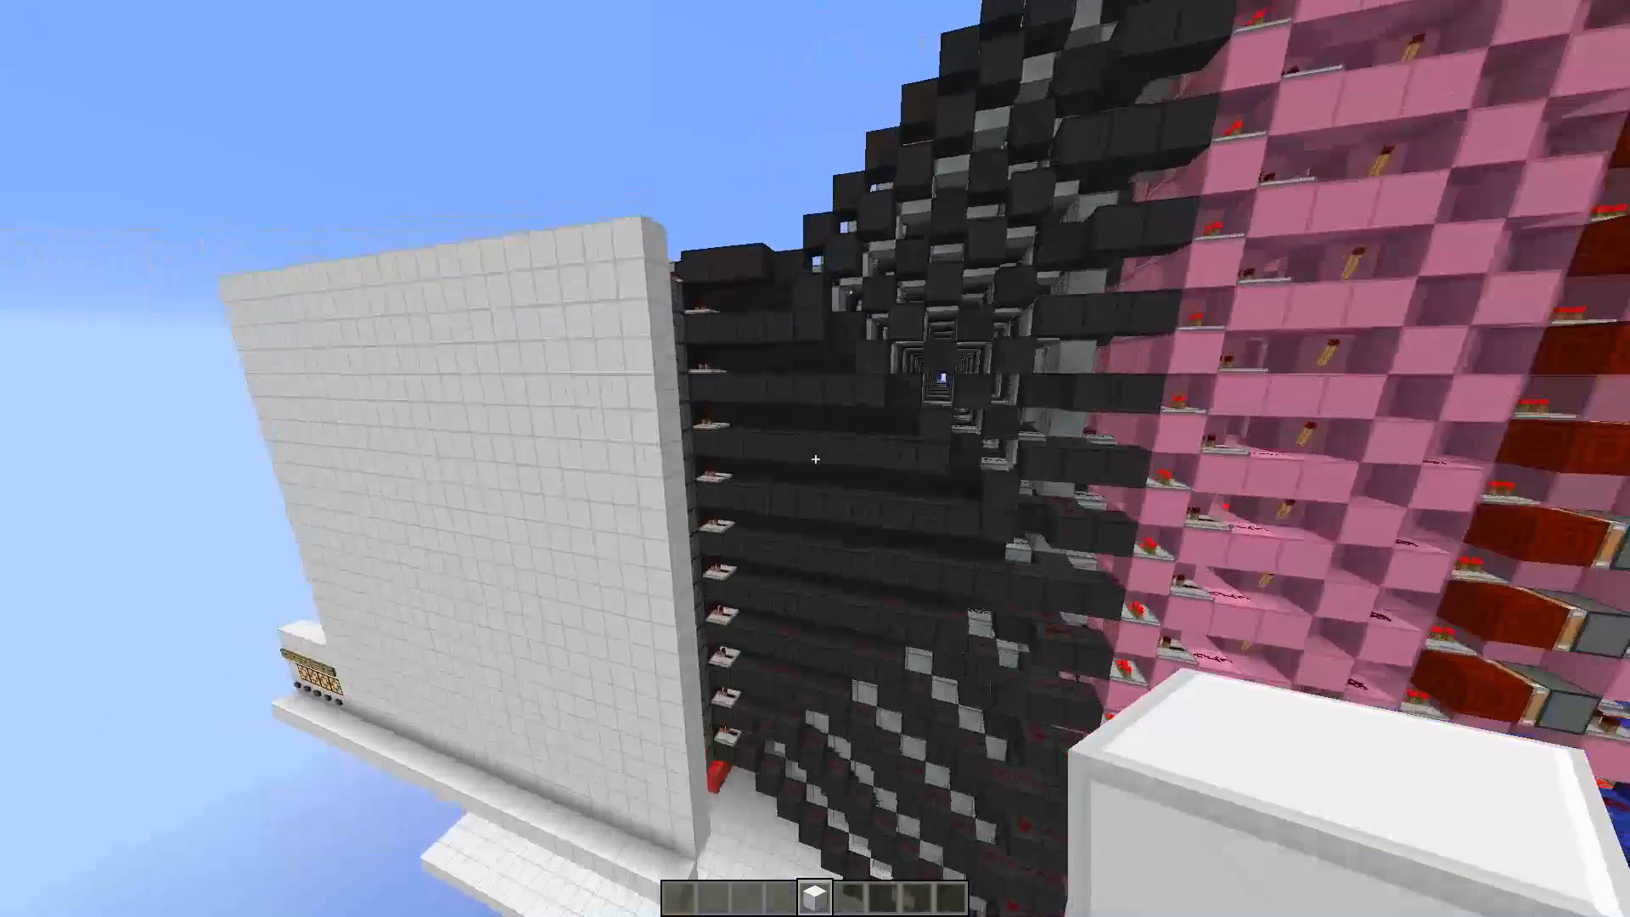
pyautogui.moveTo(815, 458)
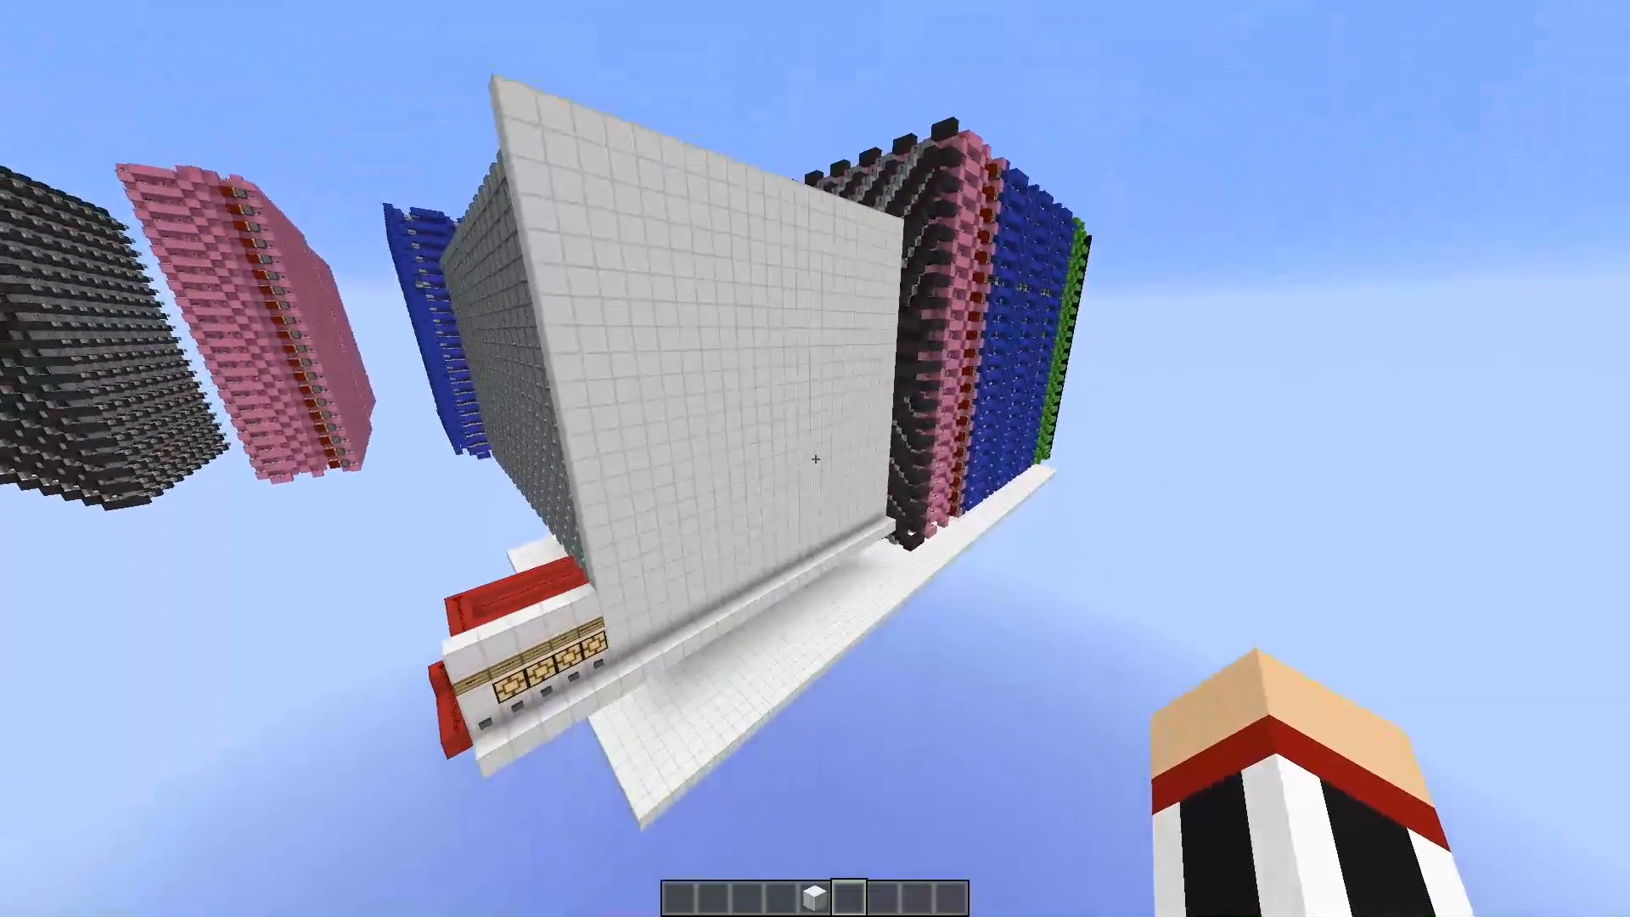
pyautogui.moveTo(815, 446)
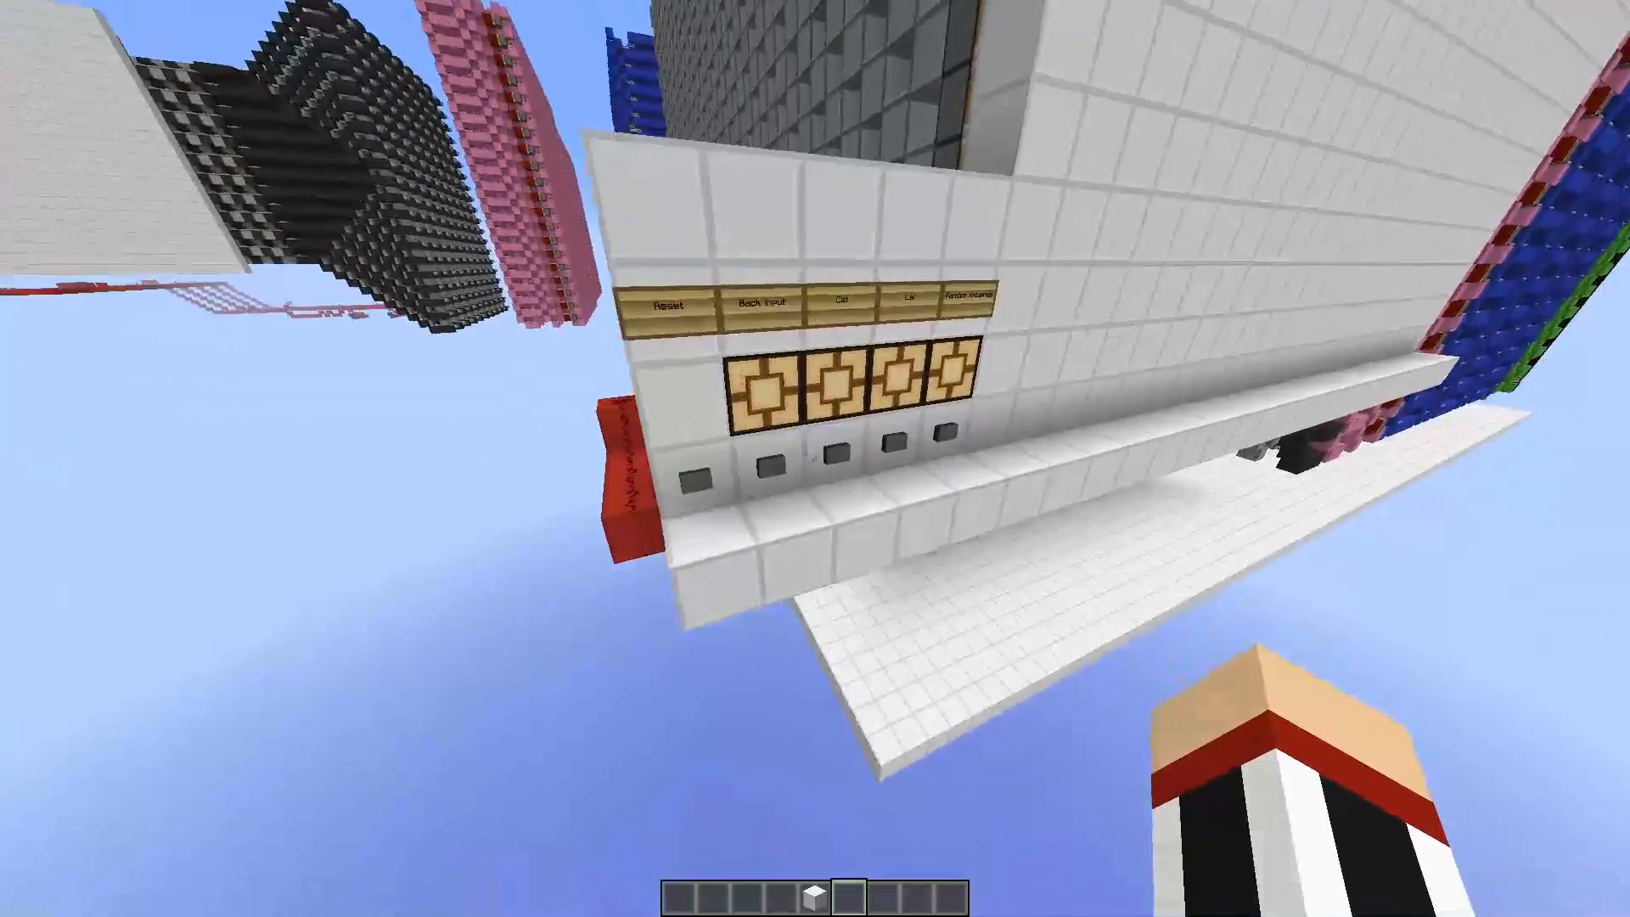
pyautogui.moveTo(816, 459)
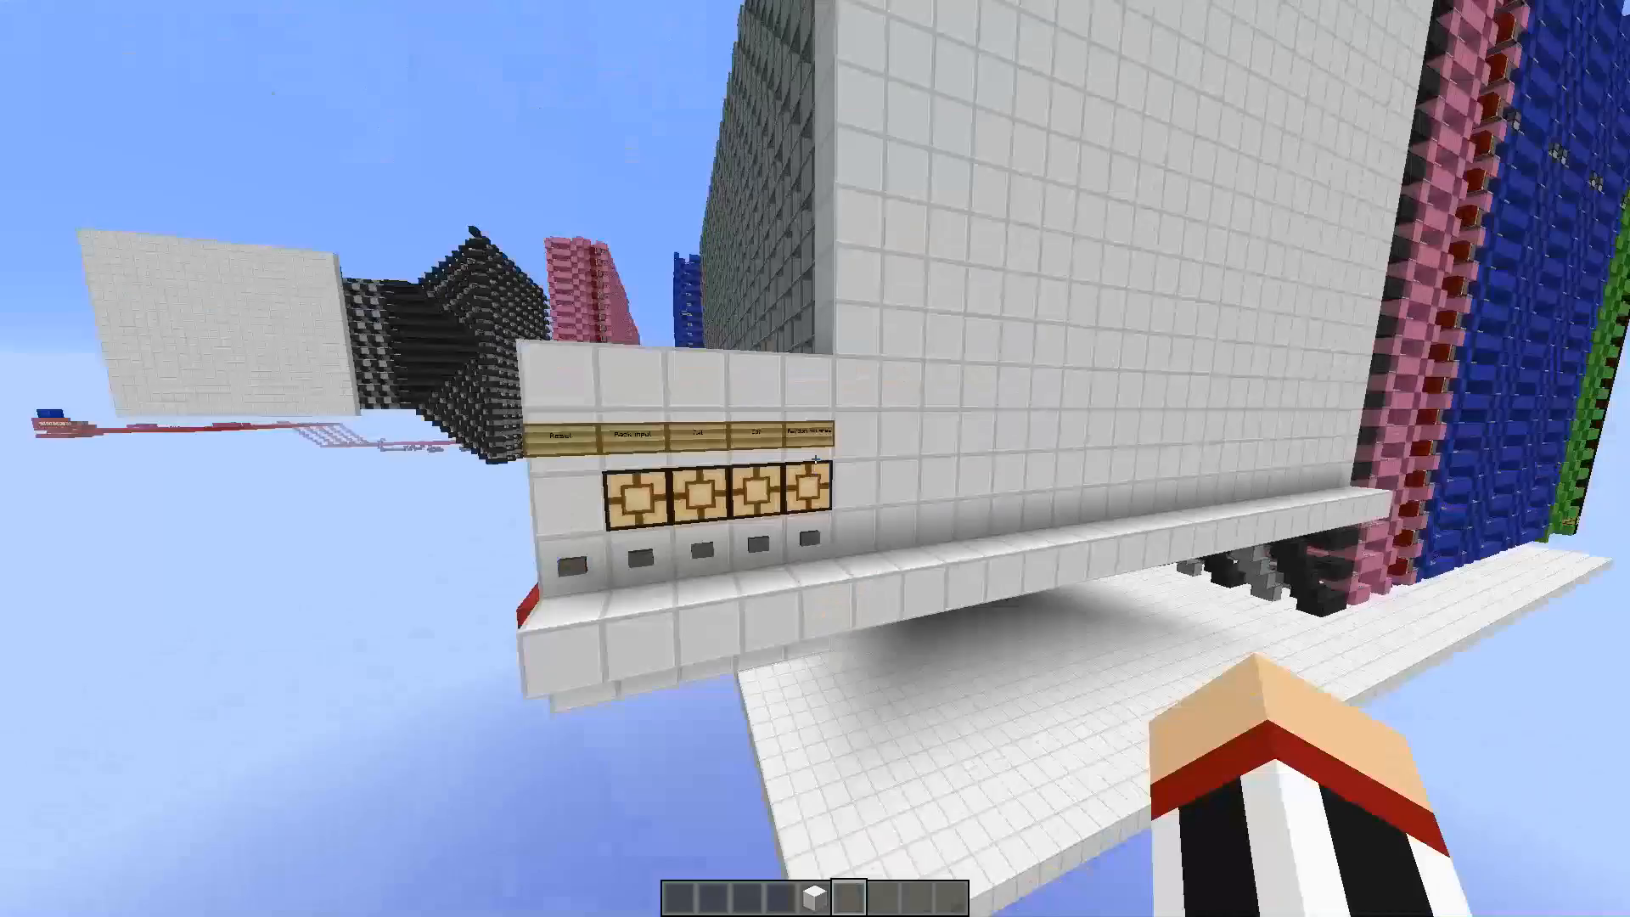
pyautogui.moveTo(815, 459)
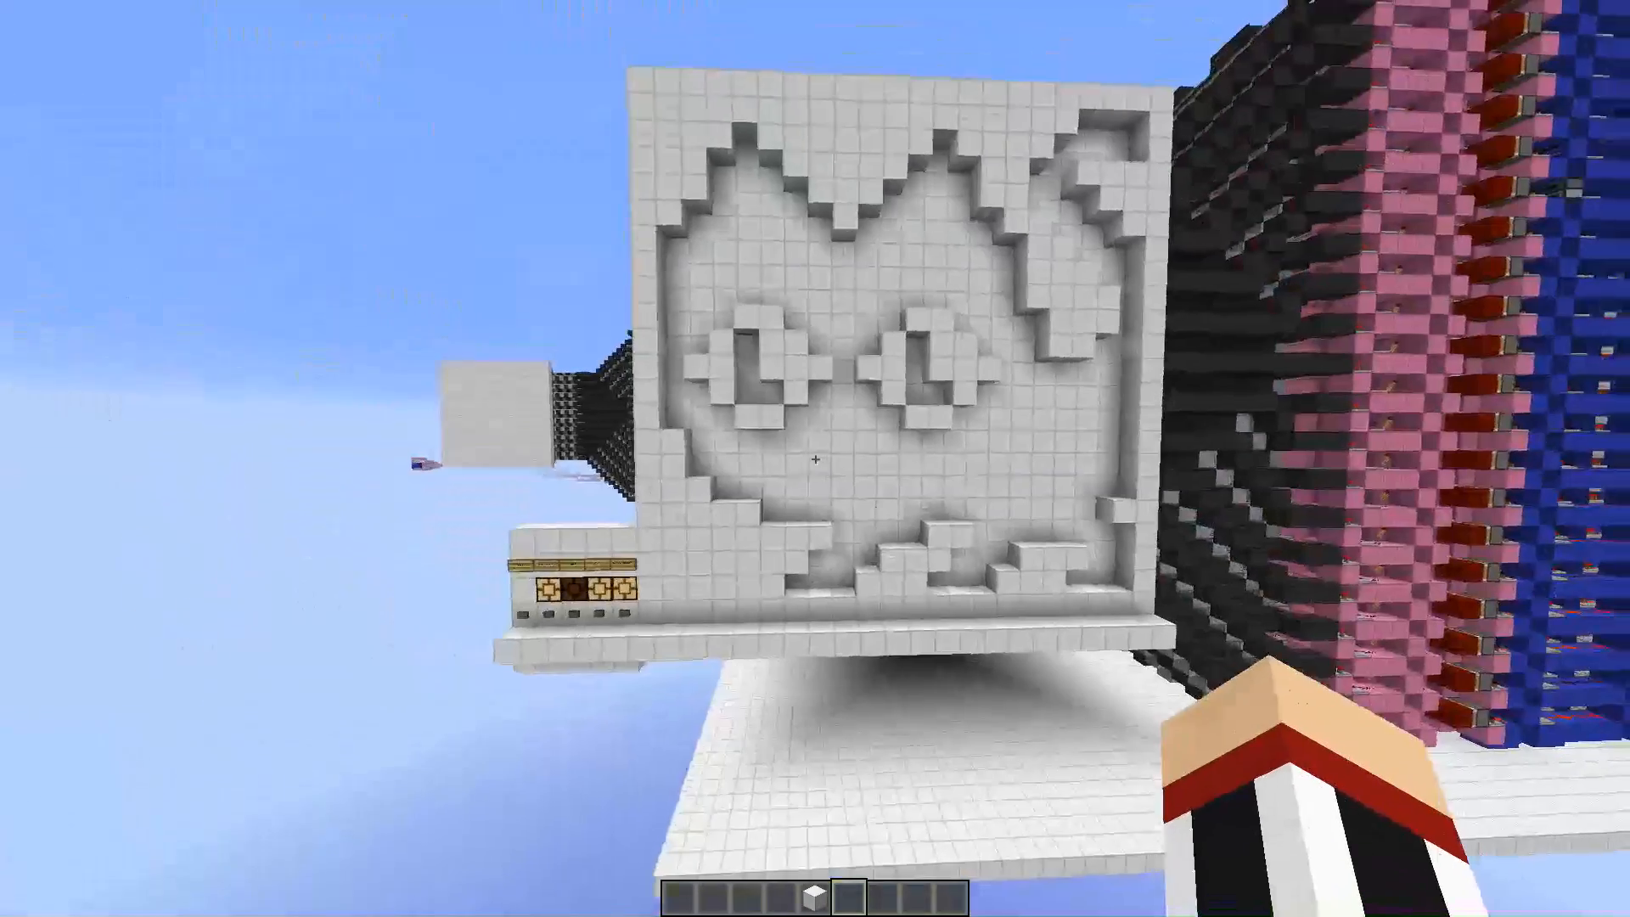
pyautogui.moveTo(815, 459)
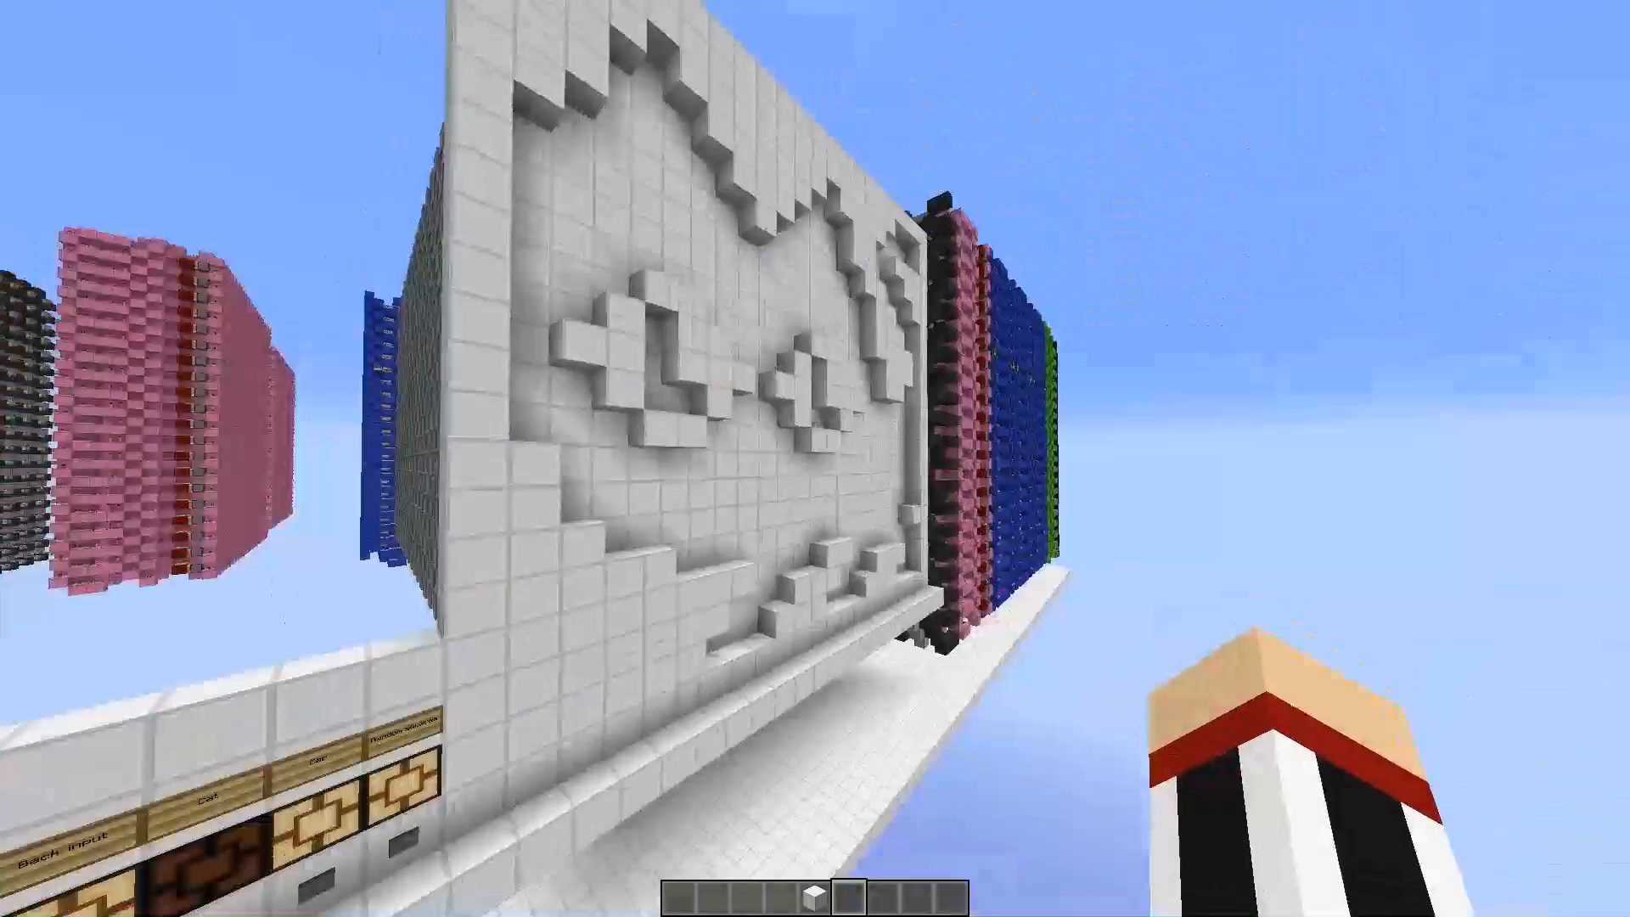
pyautogui.moveTo(815, 458)
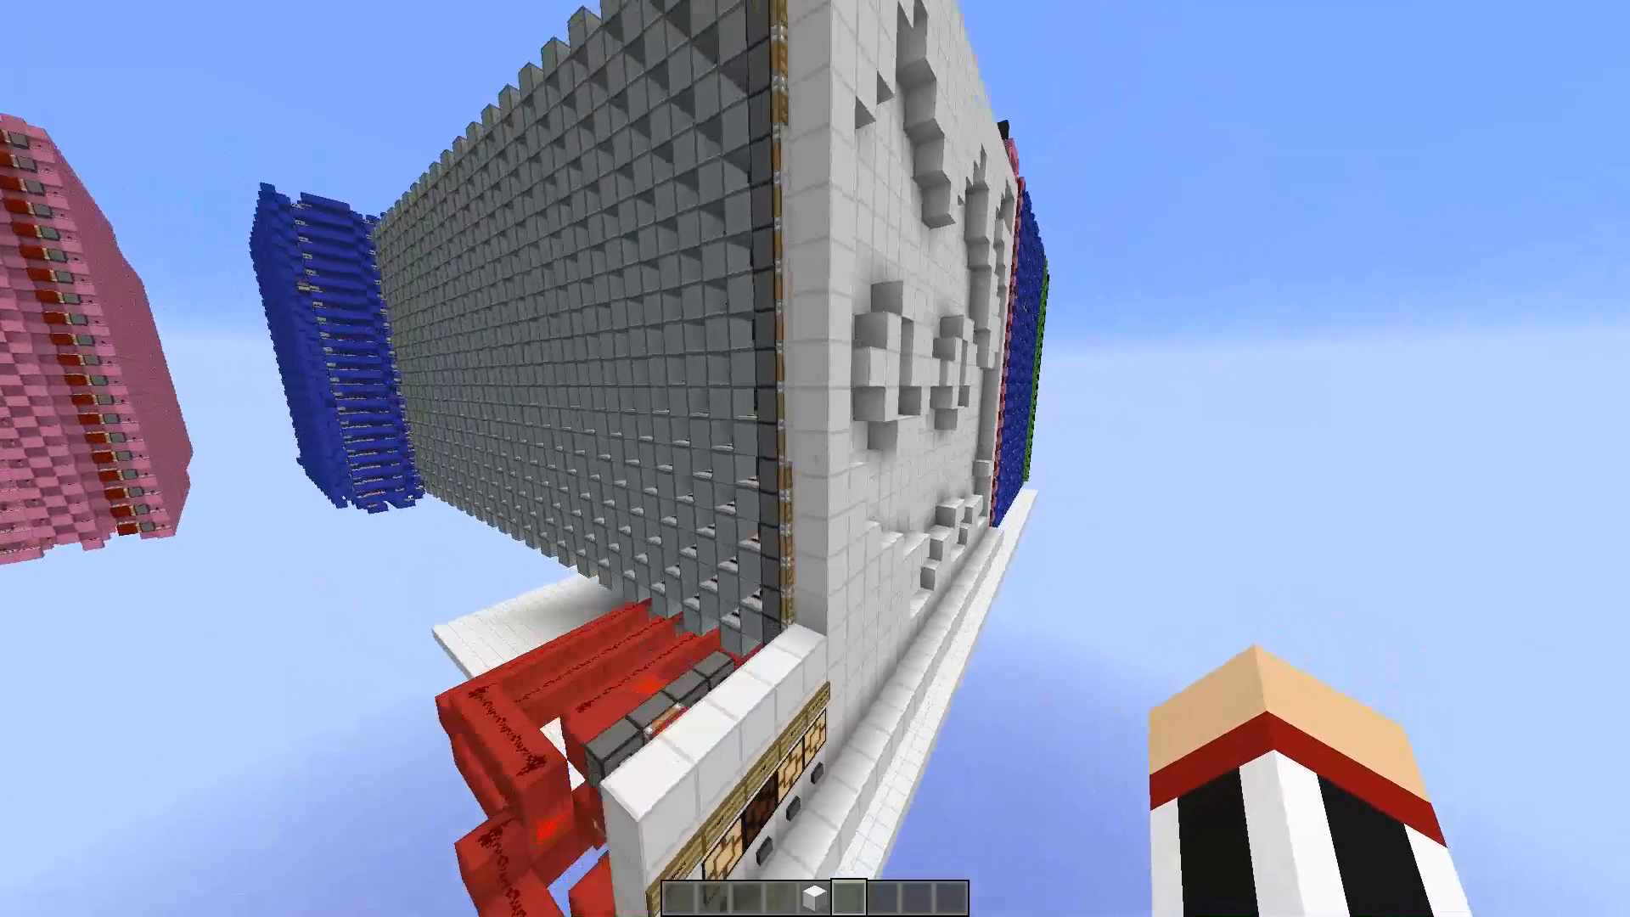
pyautogui.moveTo(815, 458)
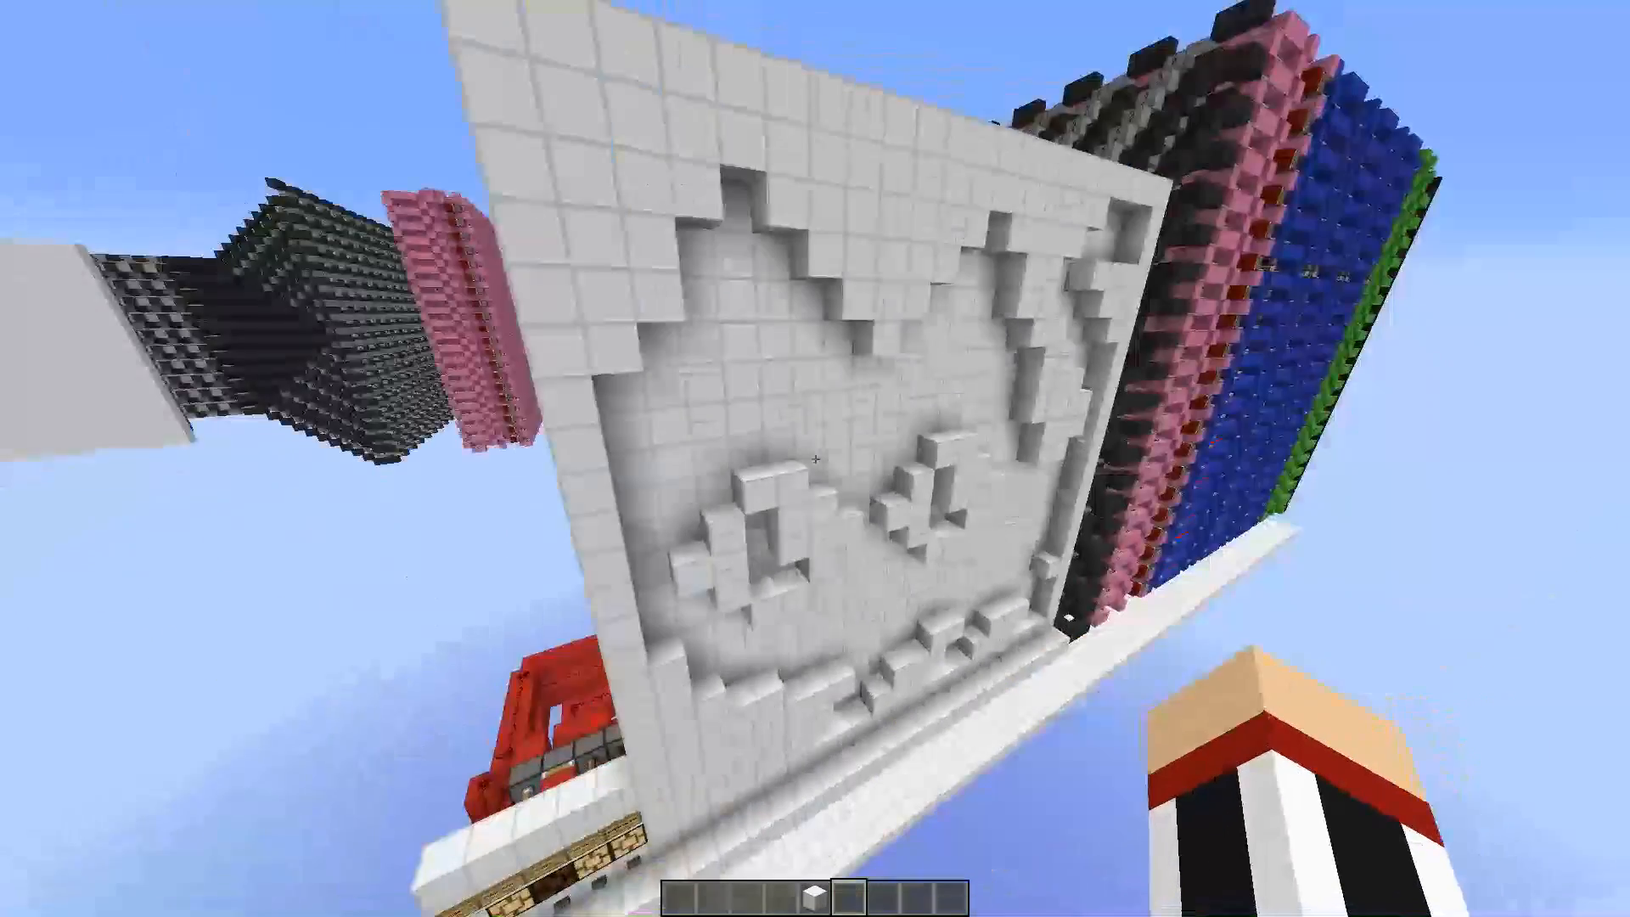
pyautogui.moveTo(815, 458)
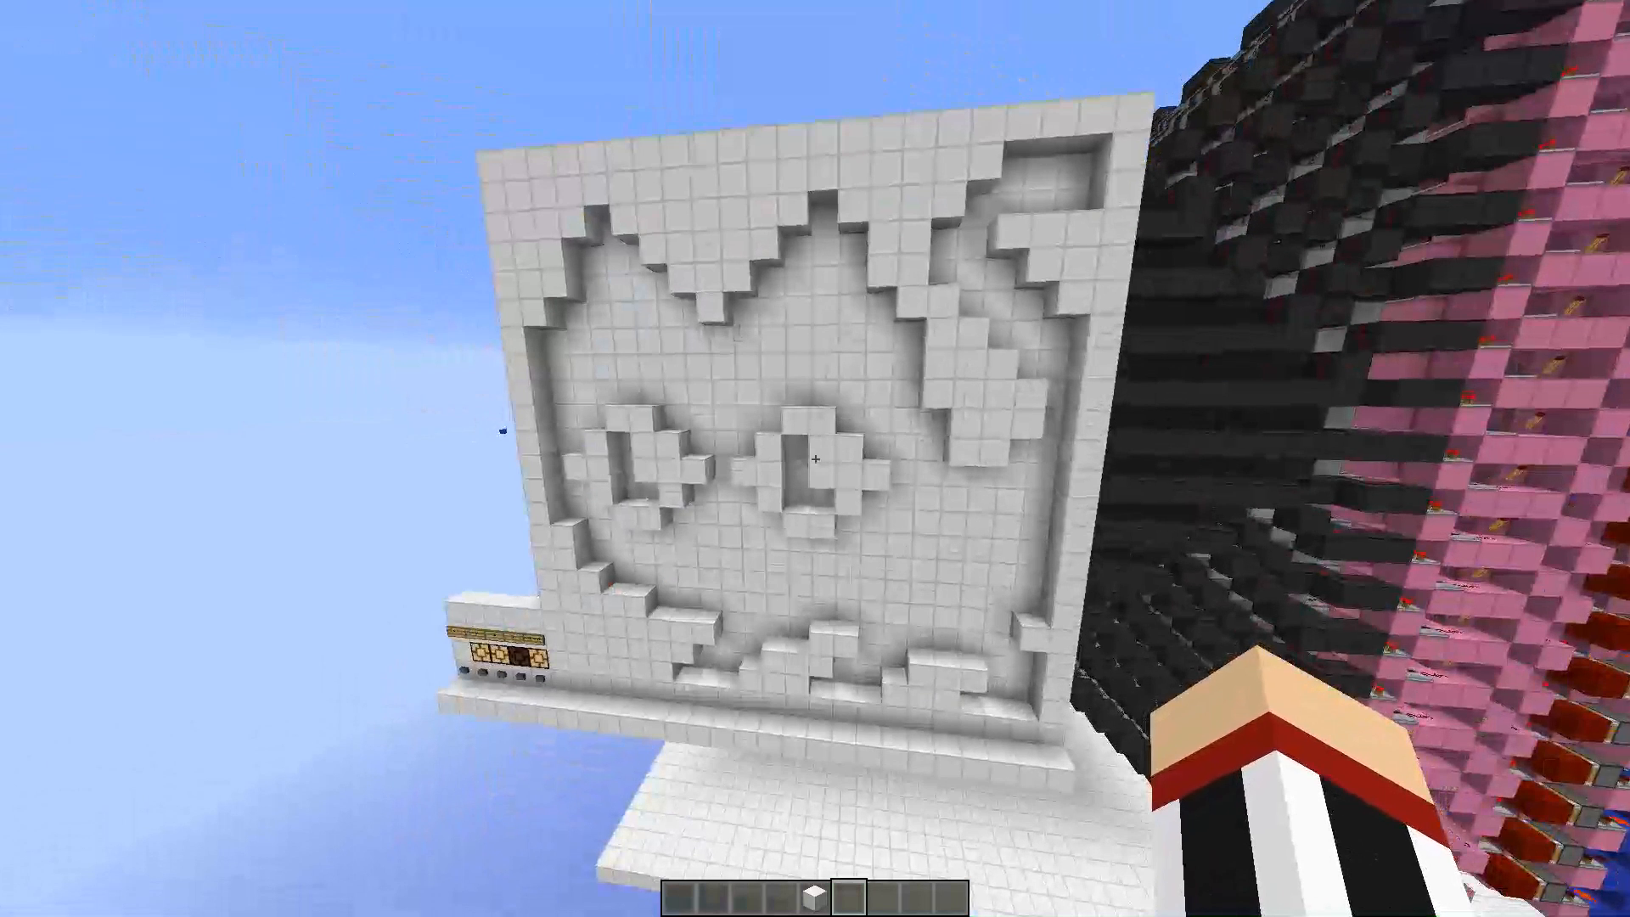
pyautogui.moveTo(815, 459)
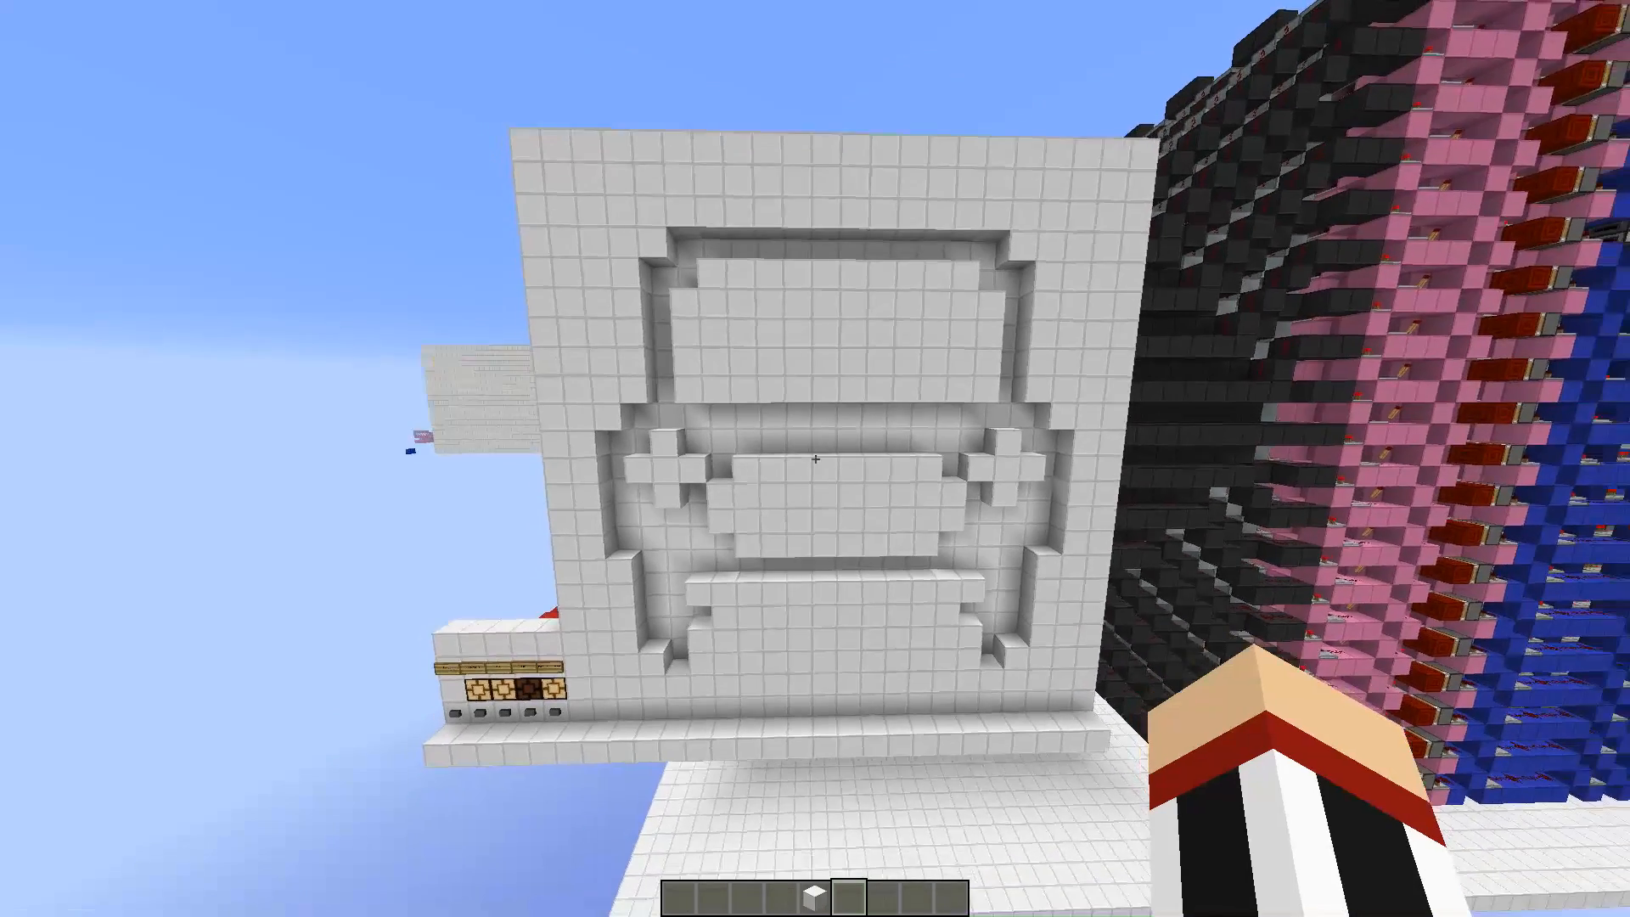
pyautogui.moveTo(815, 459)
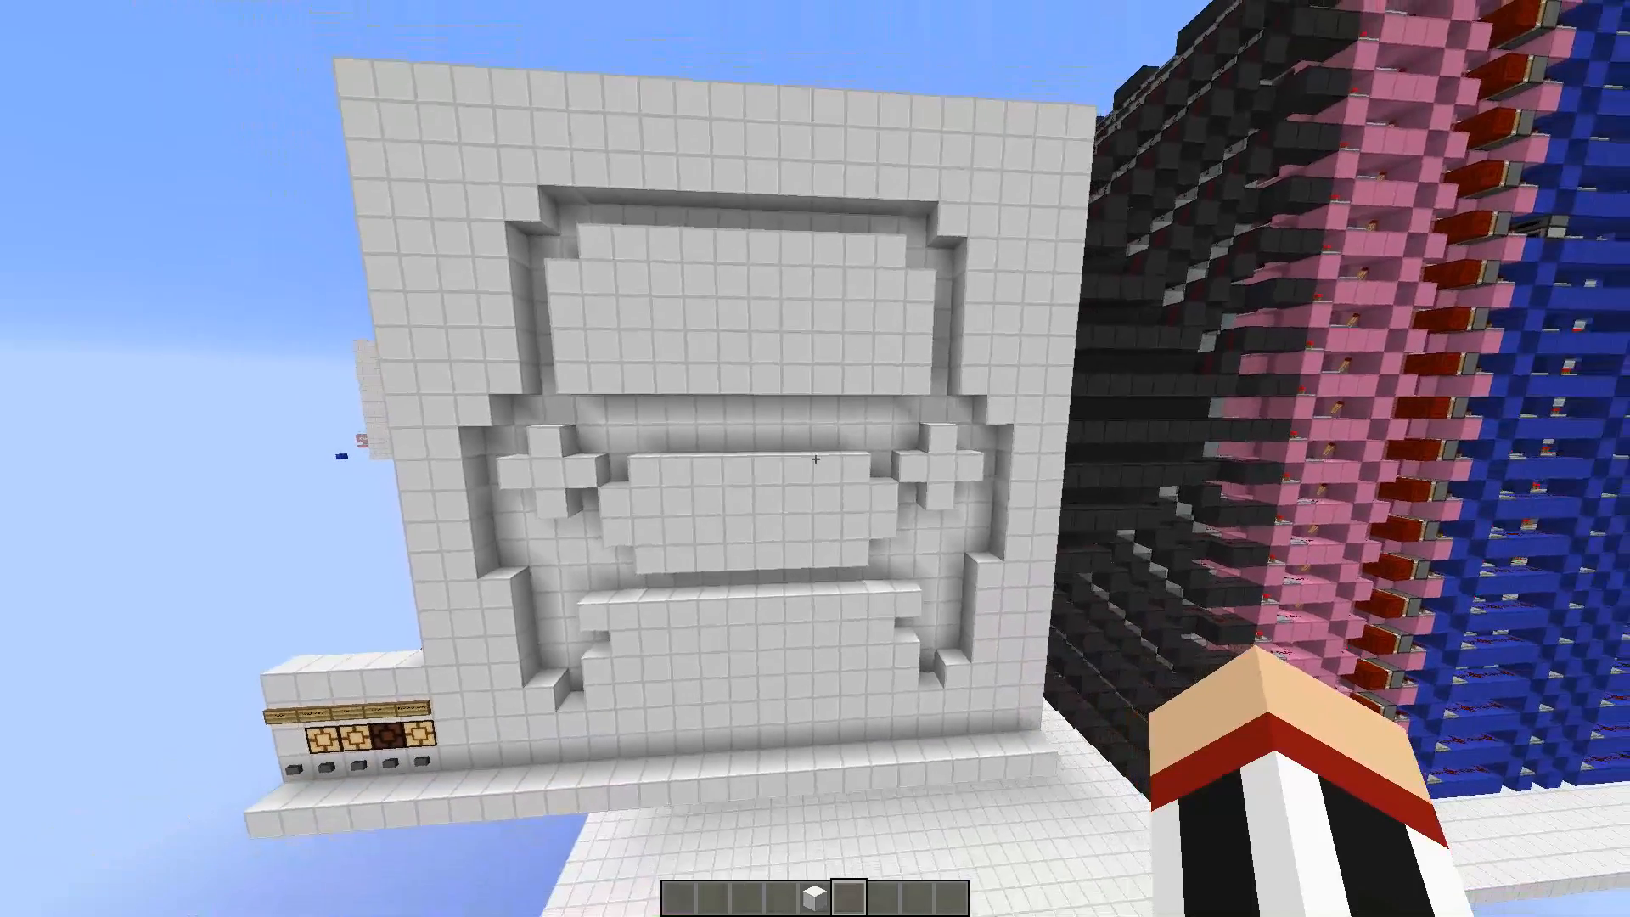
pyautogui.moveTo(816, 452)
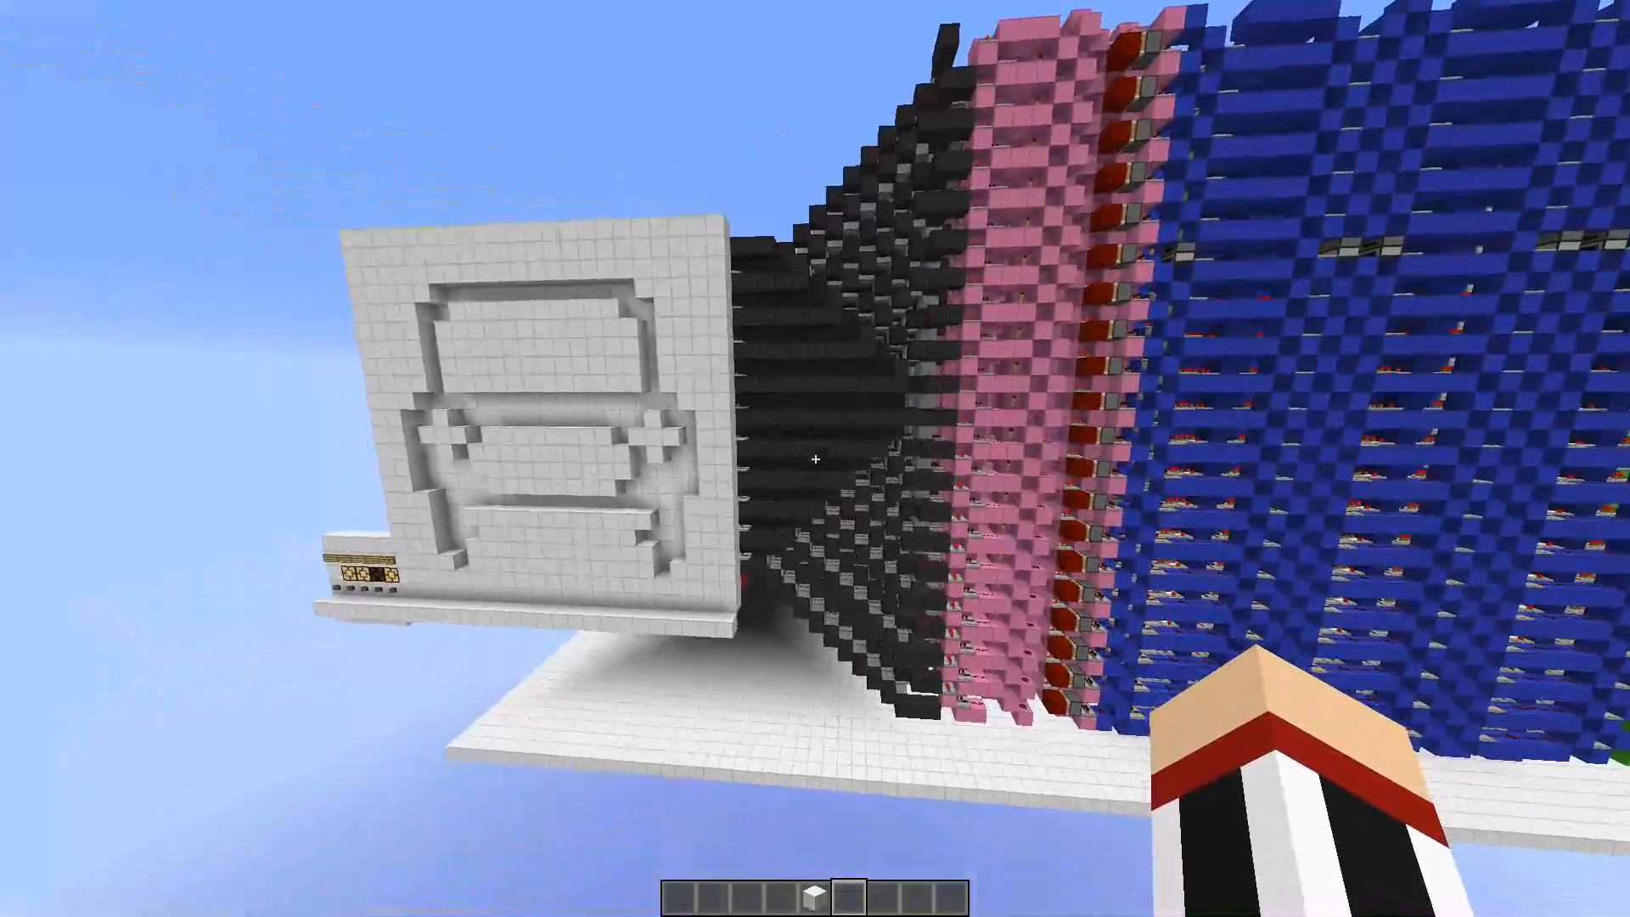
pyautogui.moveTo(815, 459)
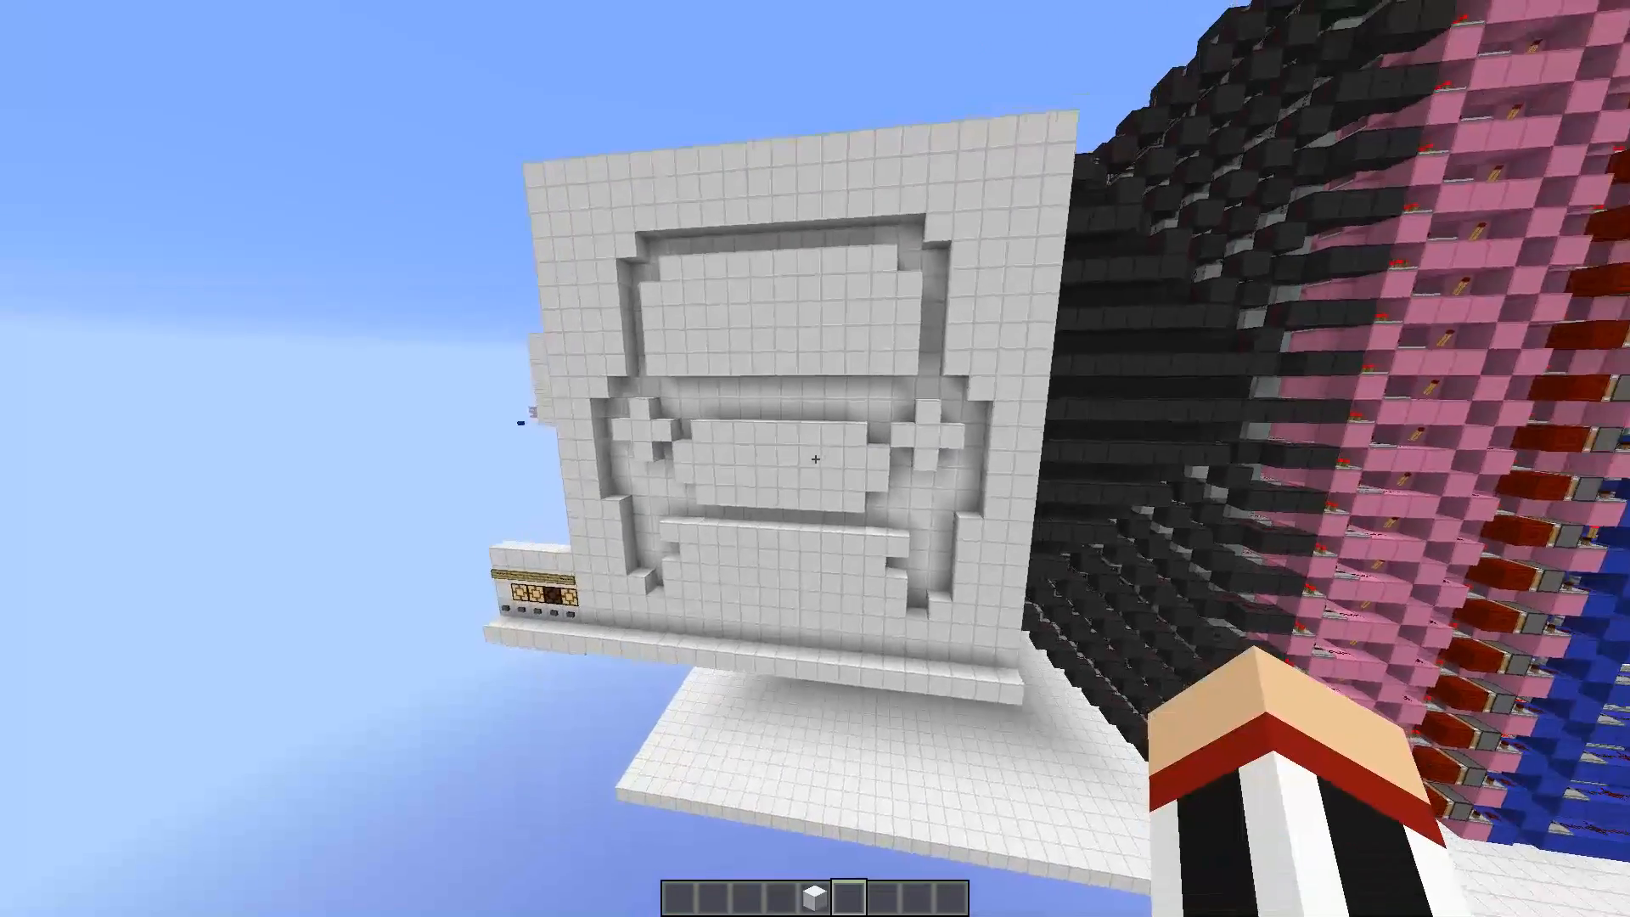
pyautogui.moveTo(815, 458)
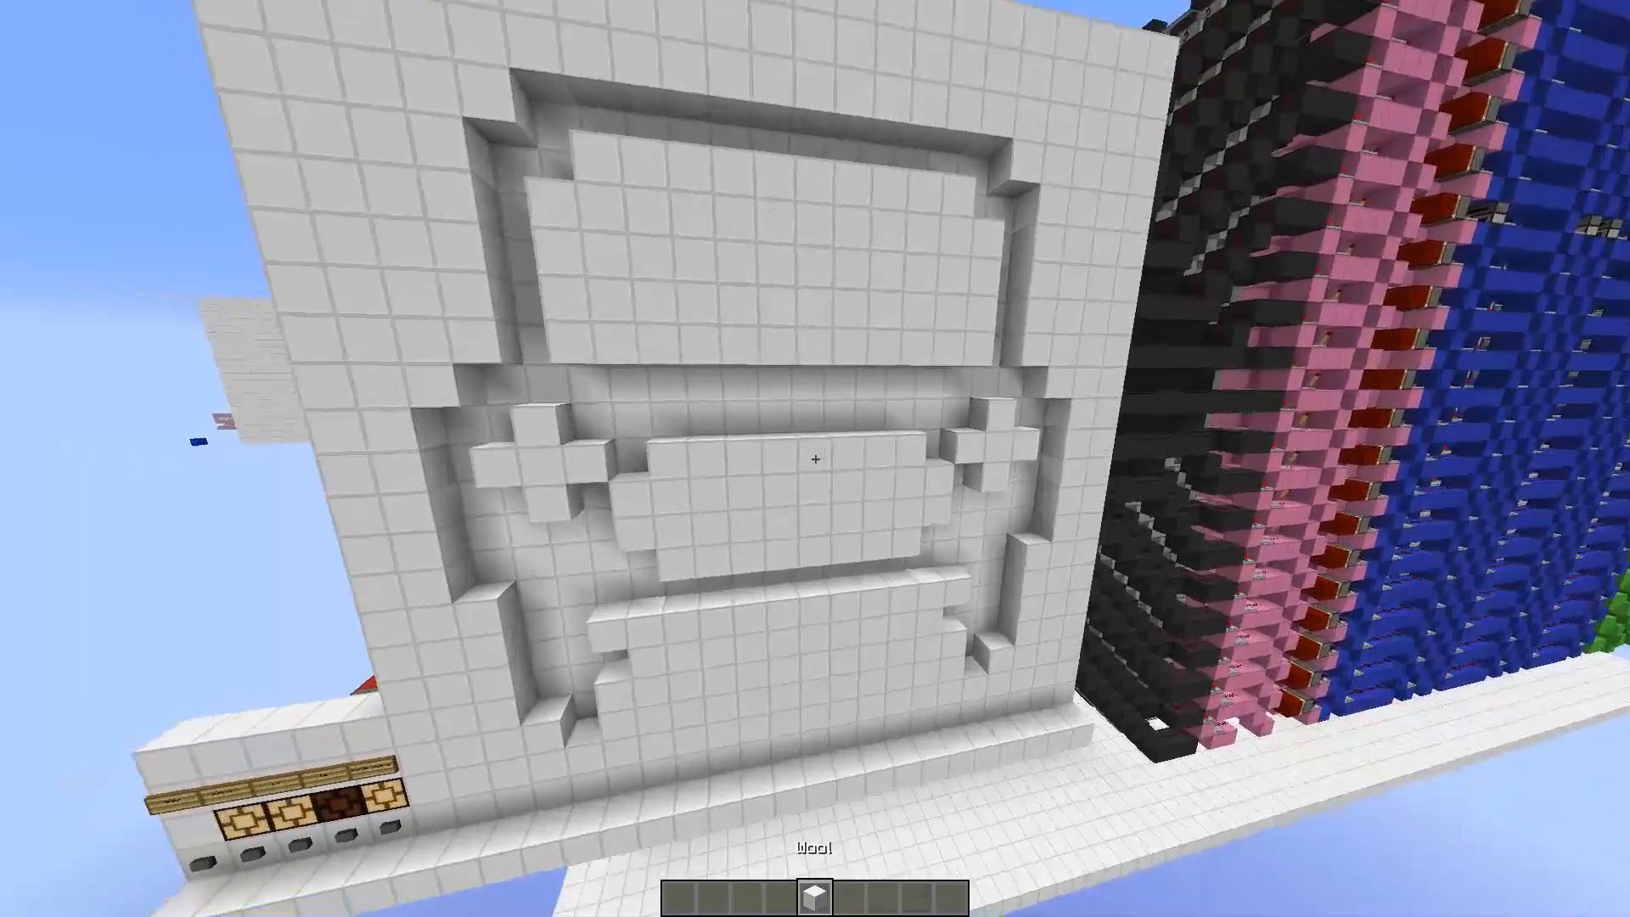
pyautogui.moveTo(815, 459)
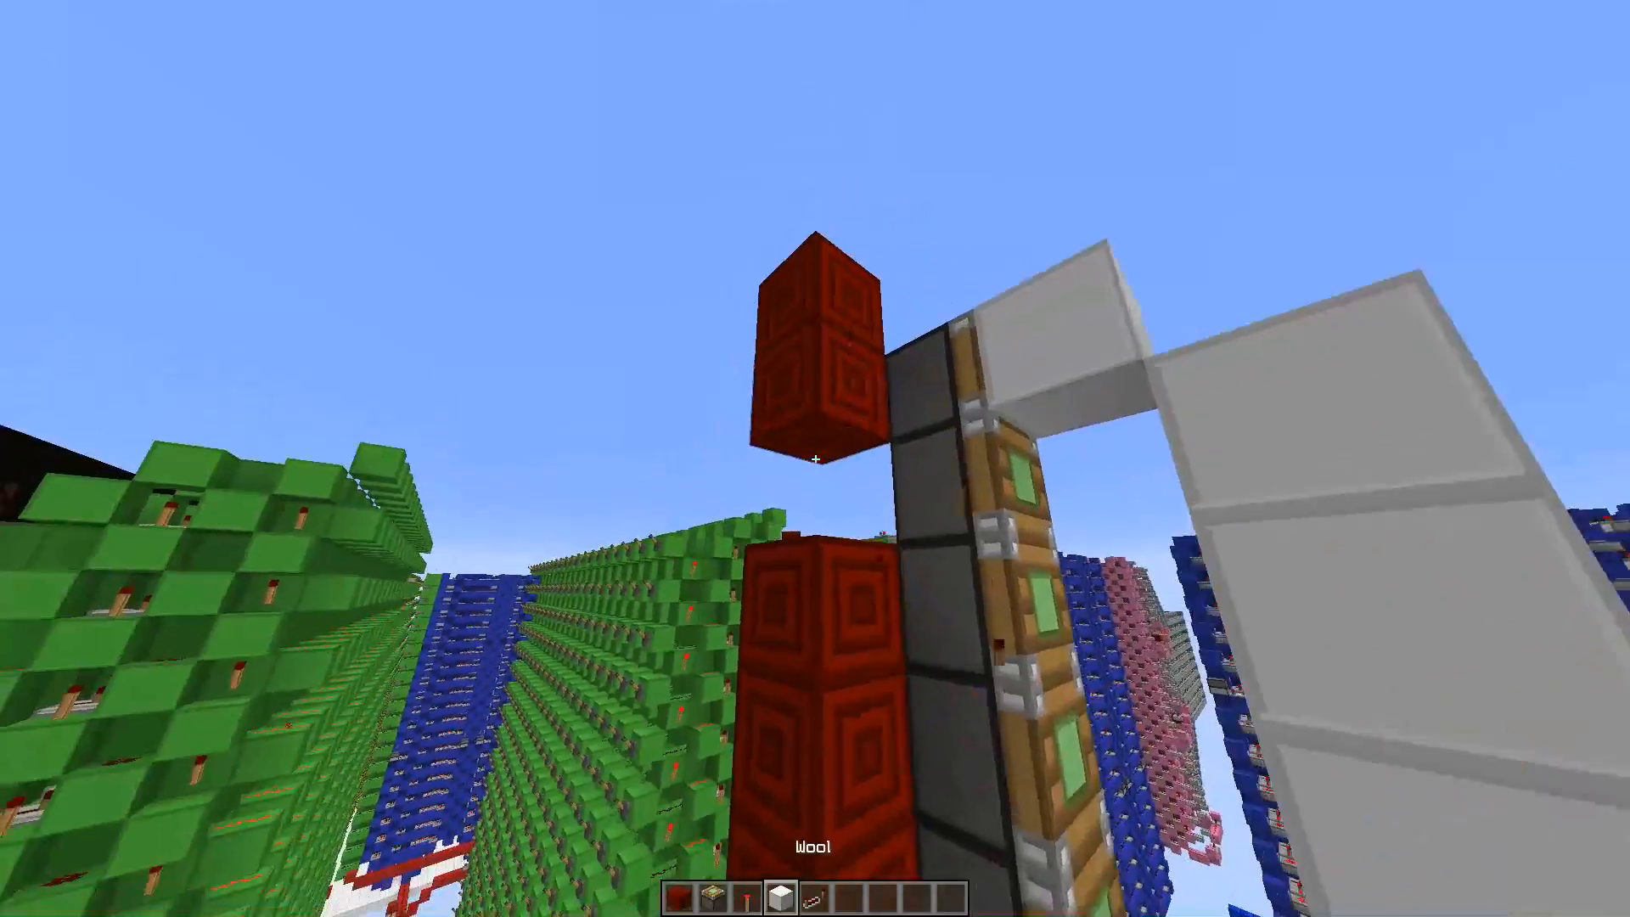
pyautogui.moveTo(815, 459)
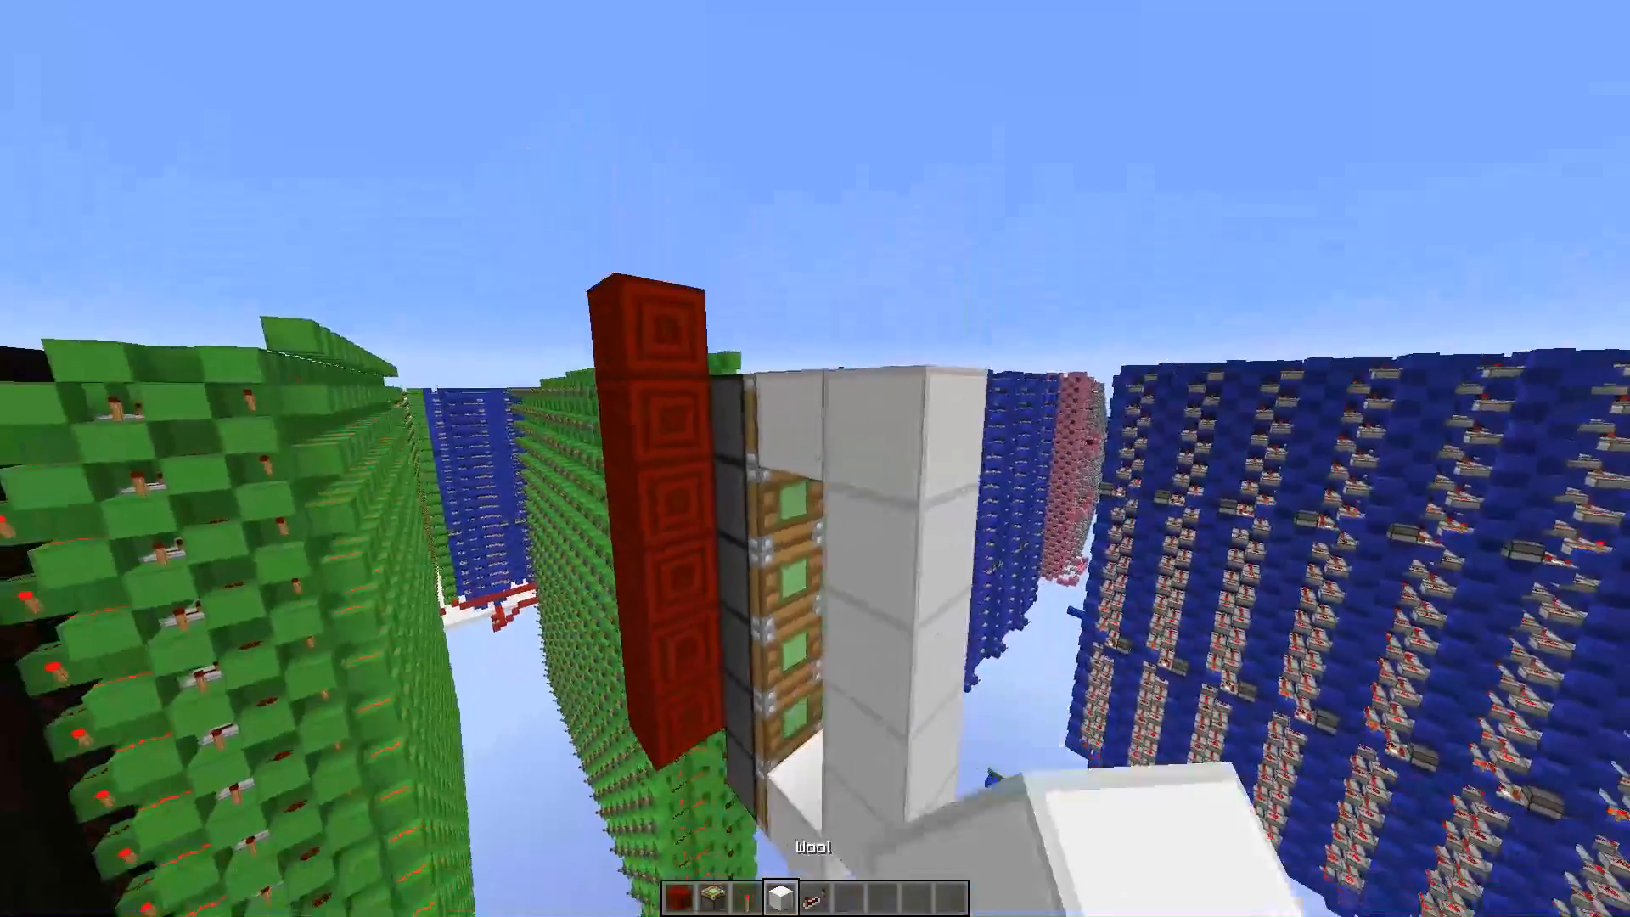
pyautogui.moveTo(815, 459)
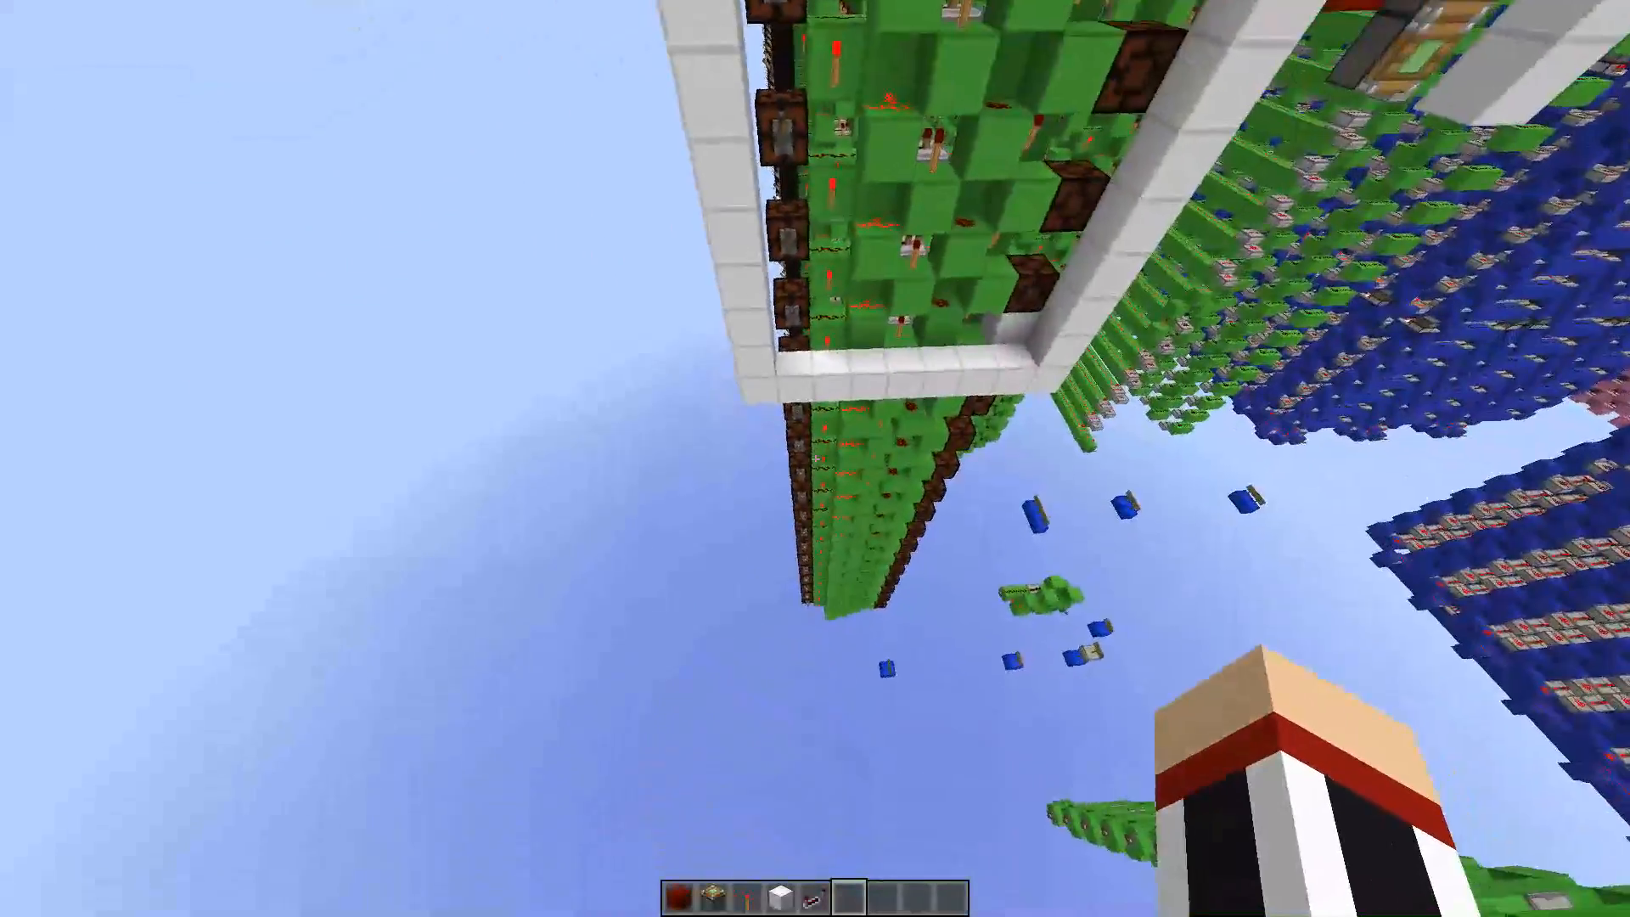
pyautogui.moveTo(816, 459)
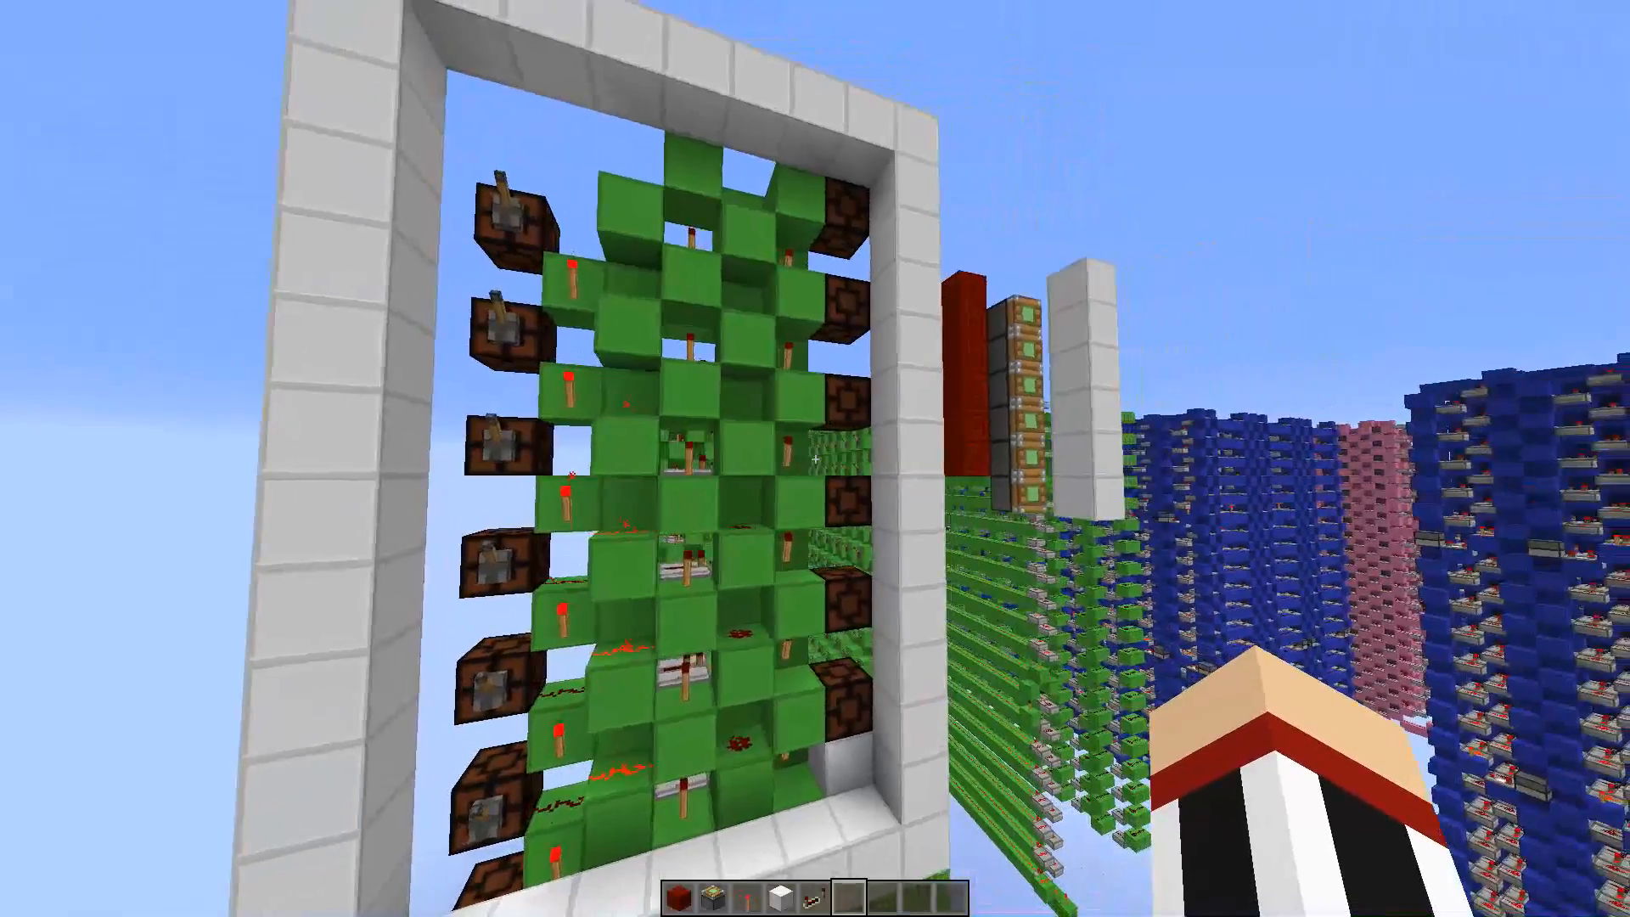
pyautogui.moveTo(815, 458)
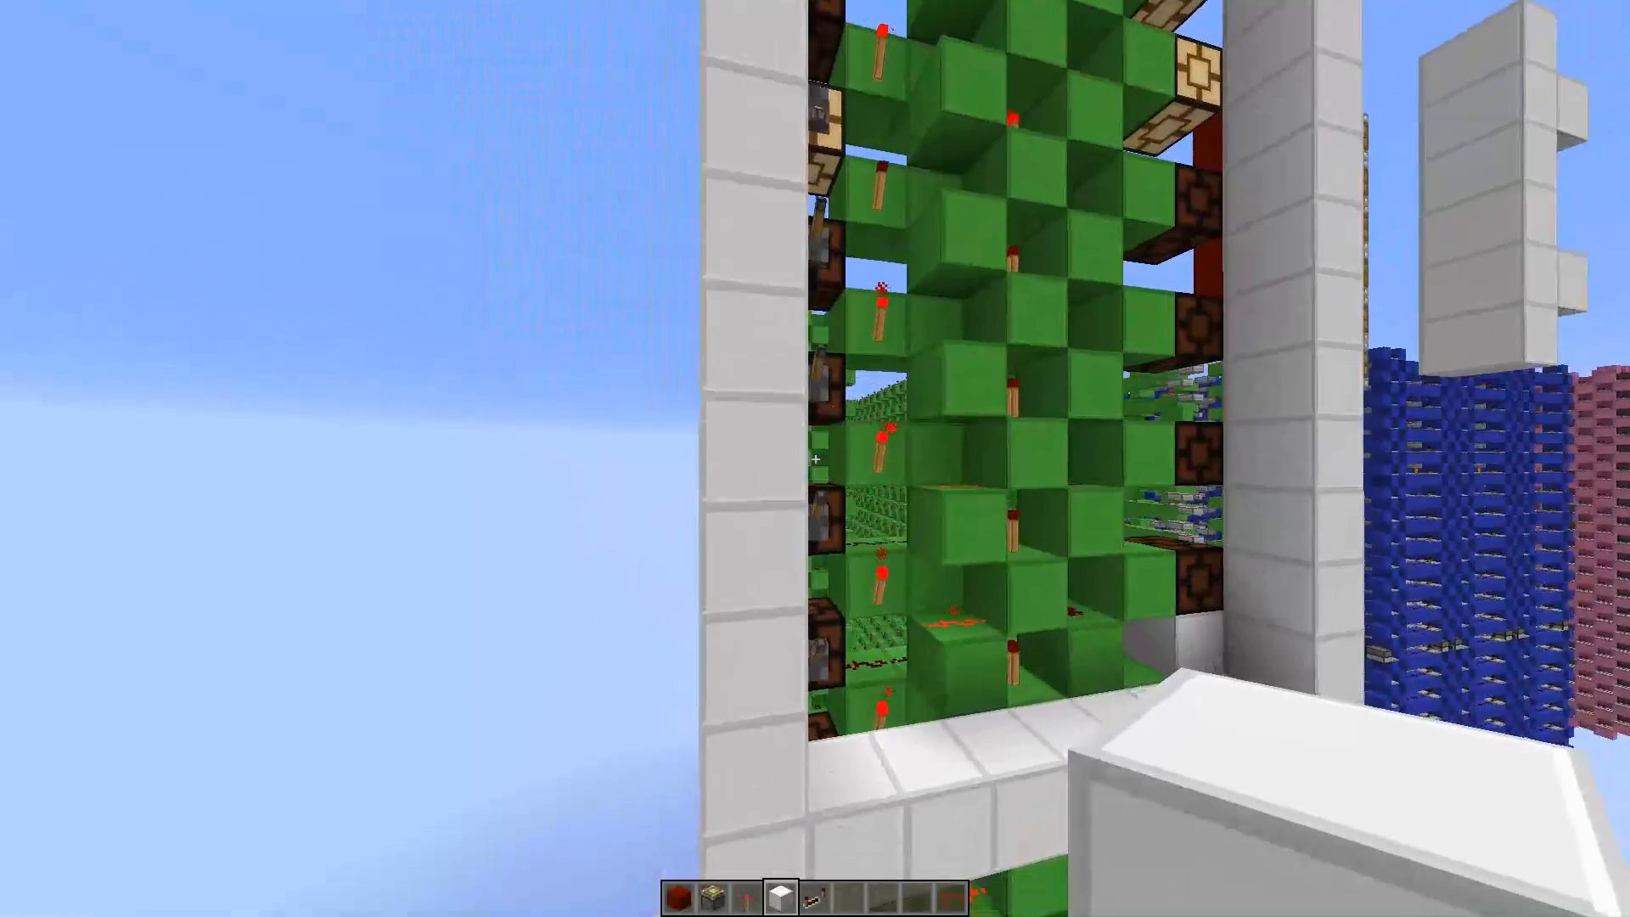
pyautogui.moveTo(815, 458)
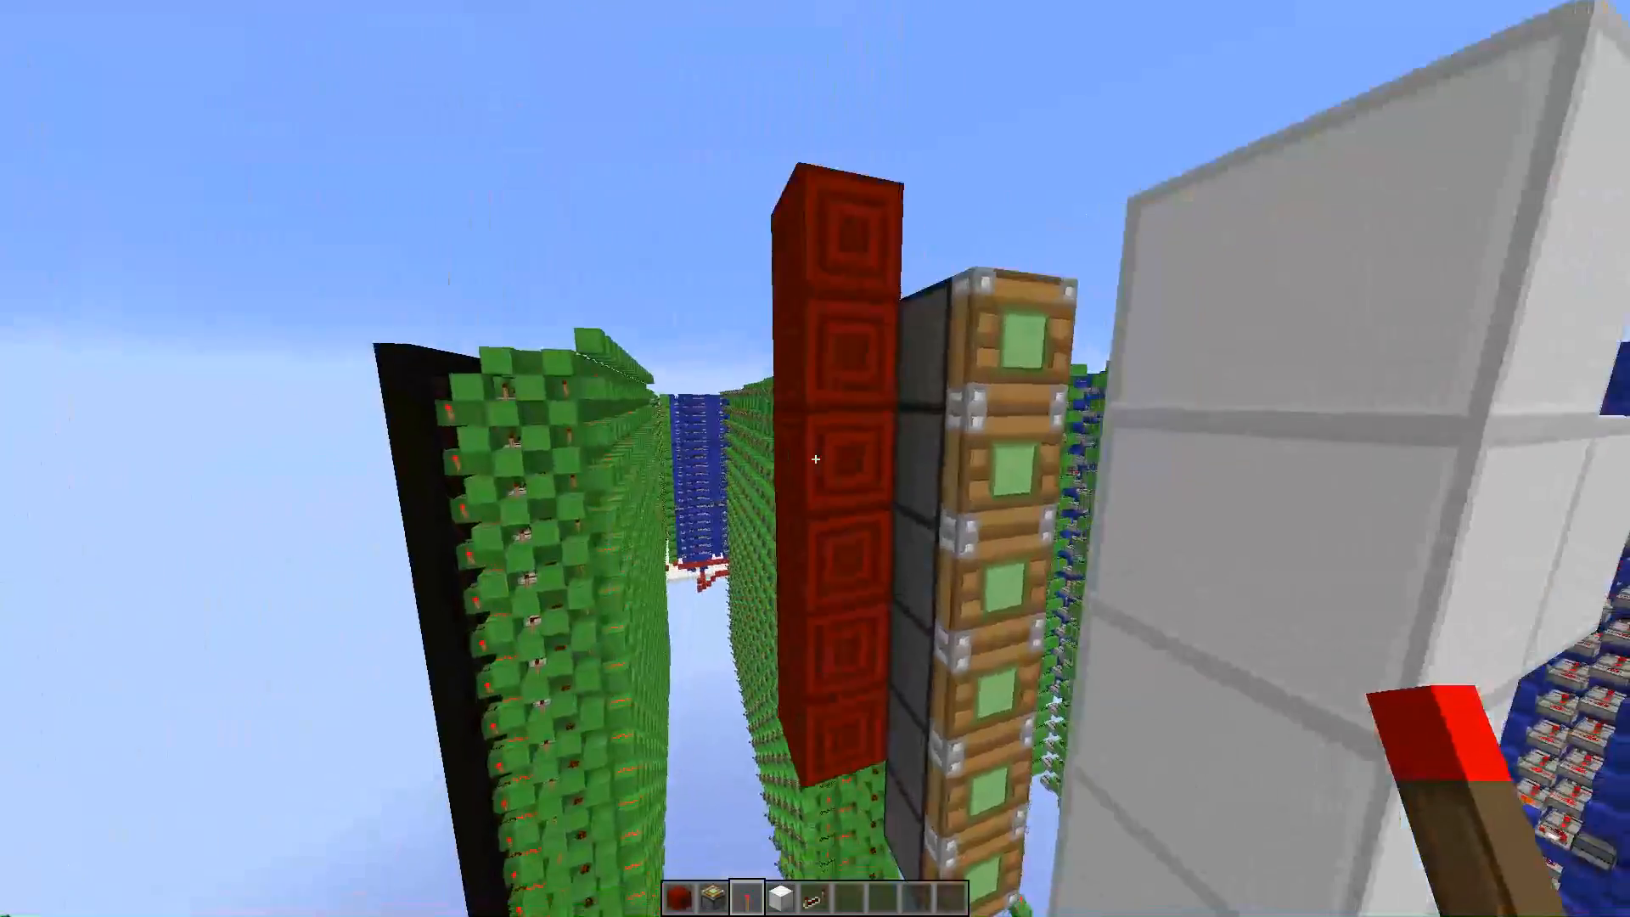
pyautogui.moveTo(815, 458)
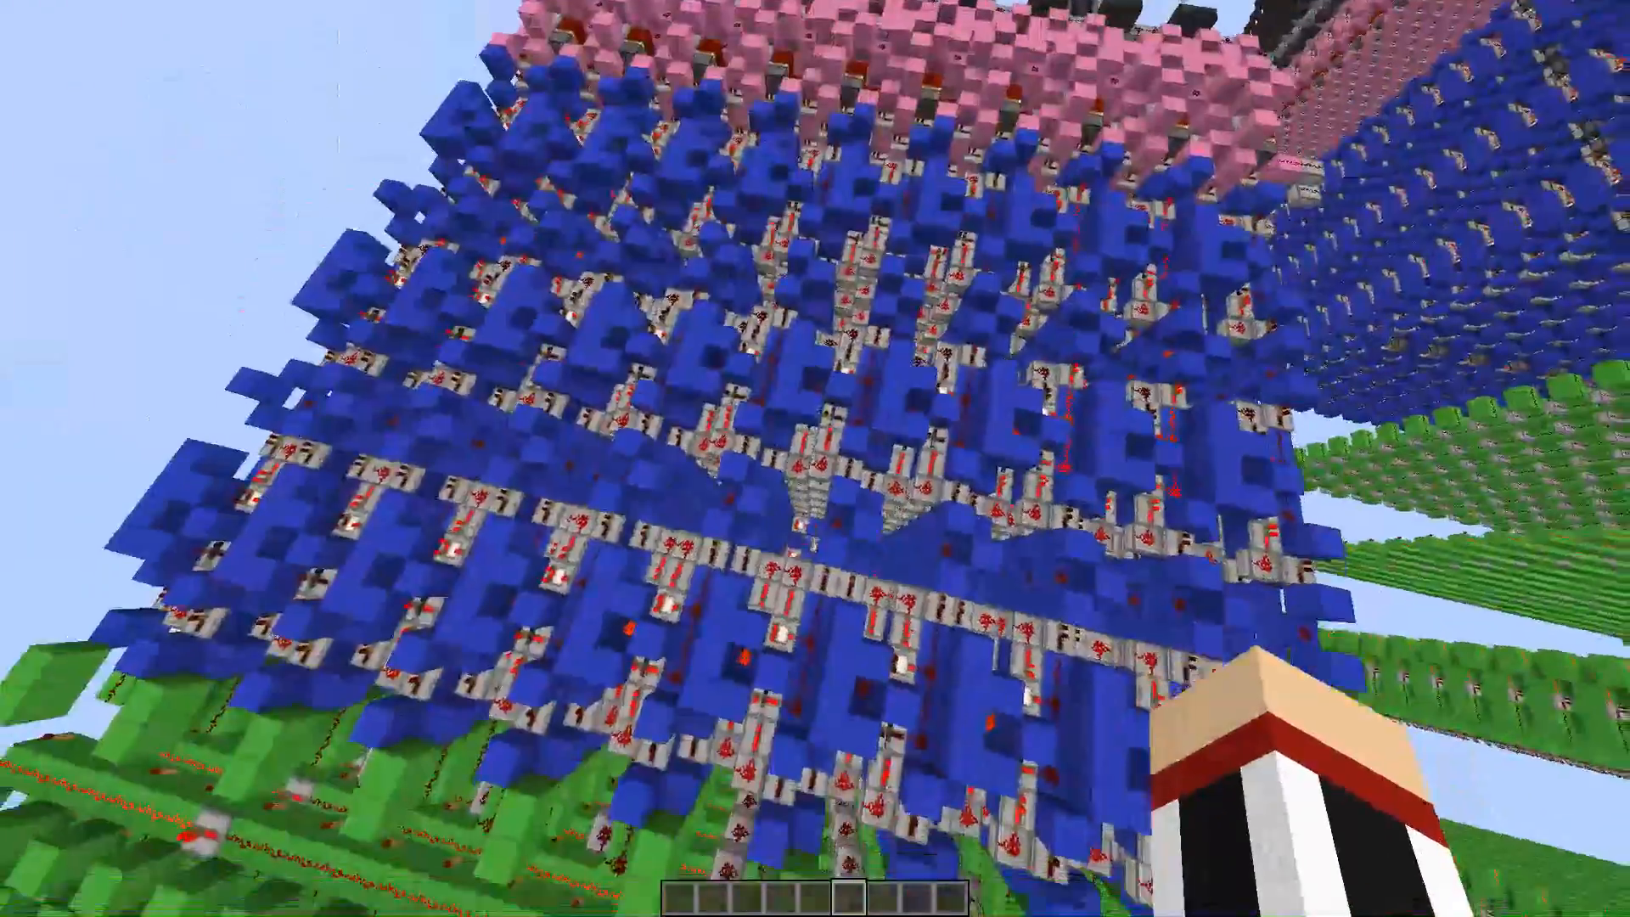
pyautogui.moveTo(815, 458)
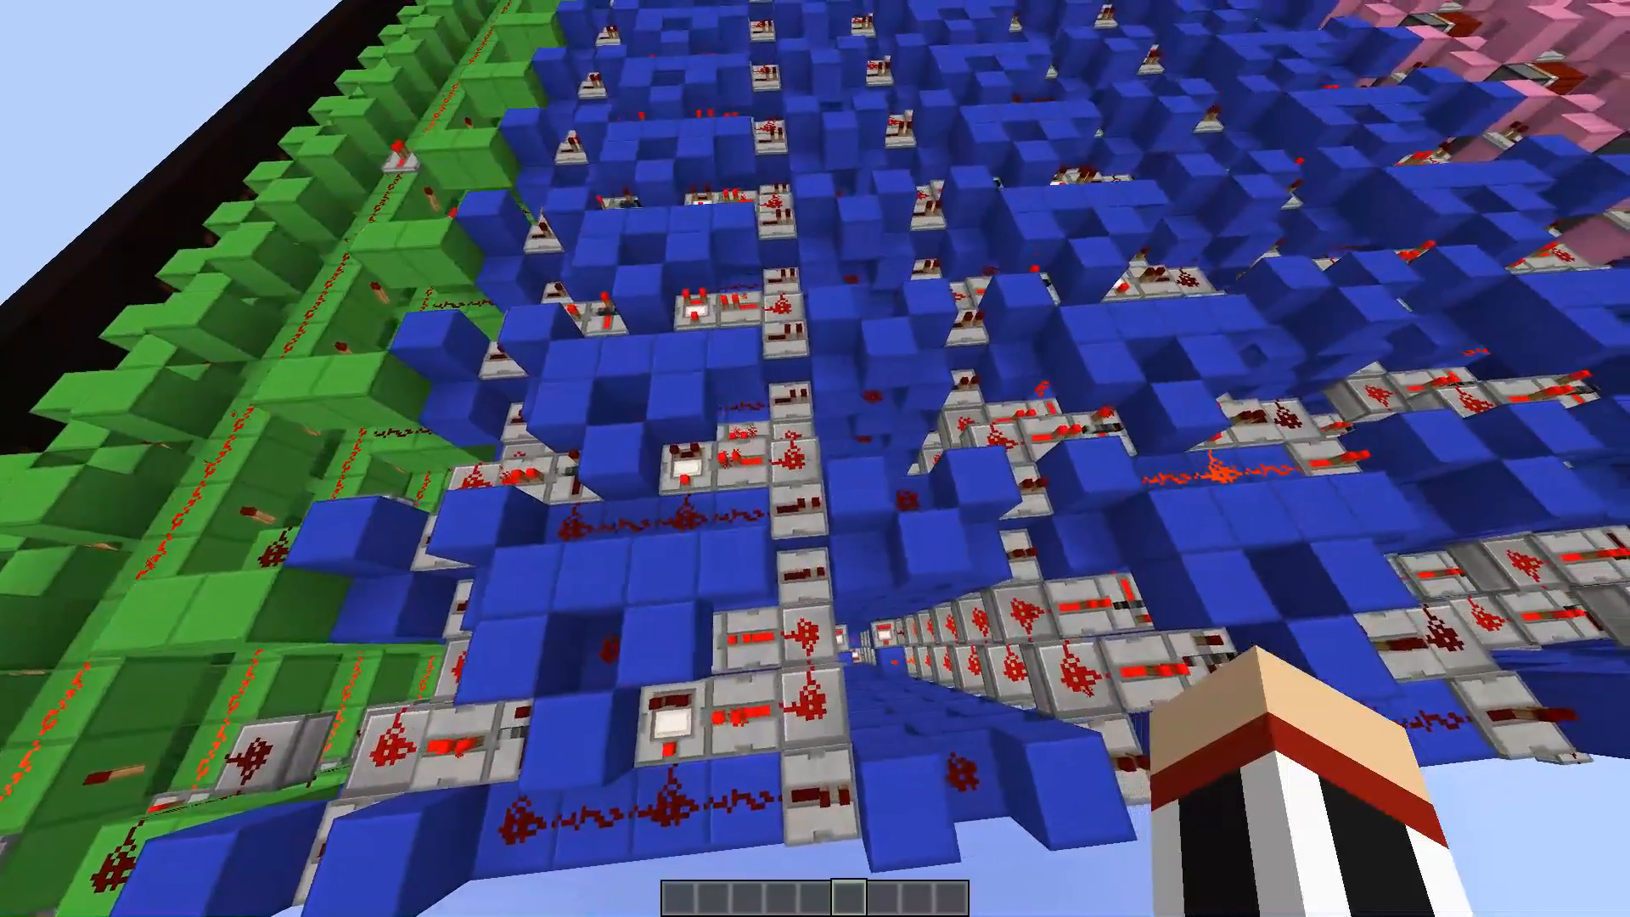
pyautogui.moveTo(815, 459)
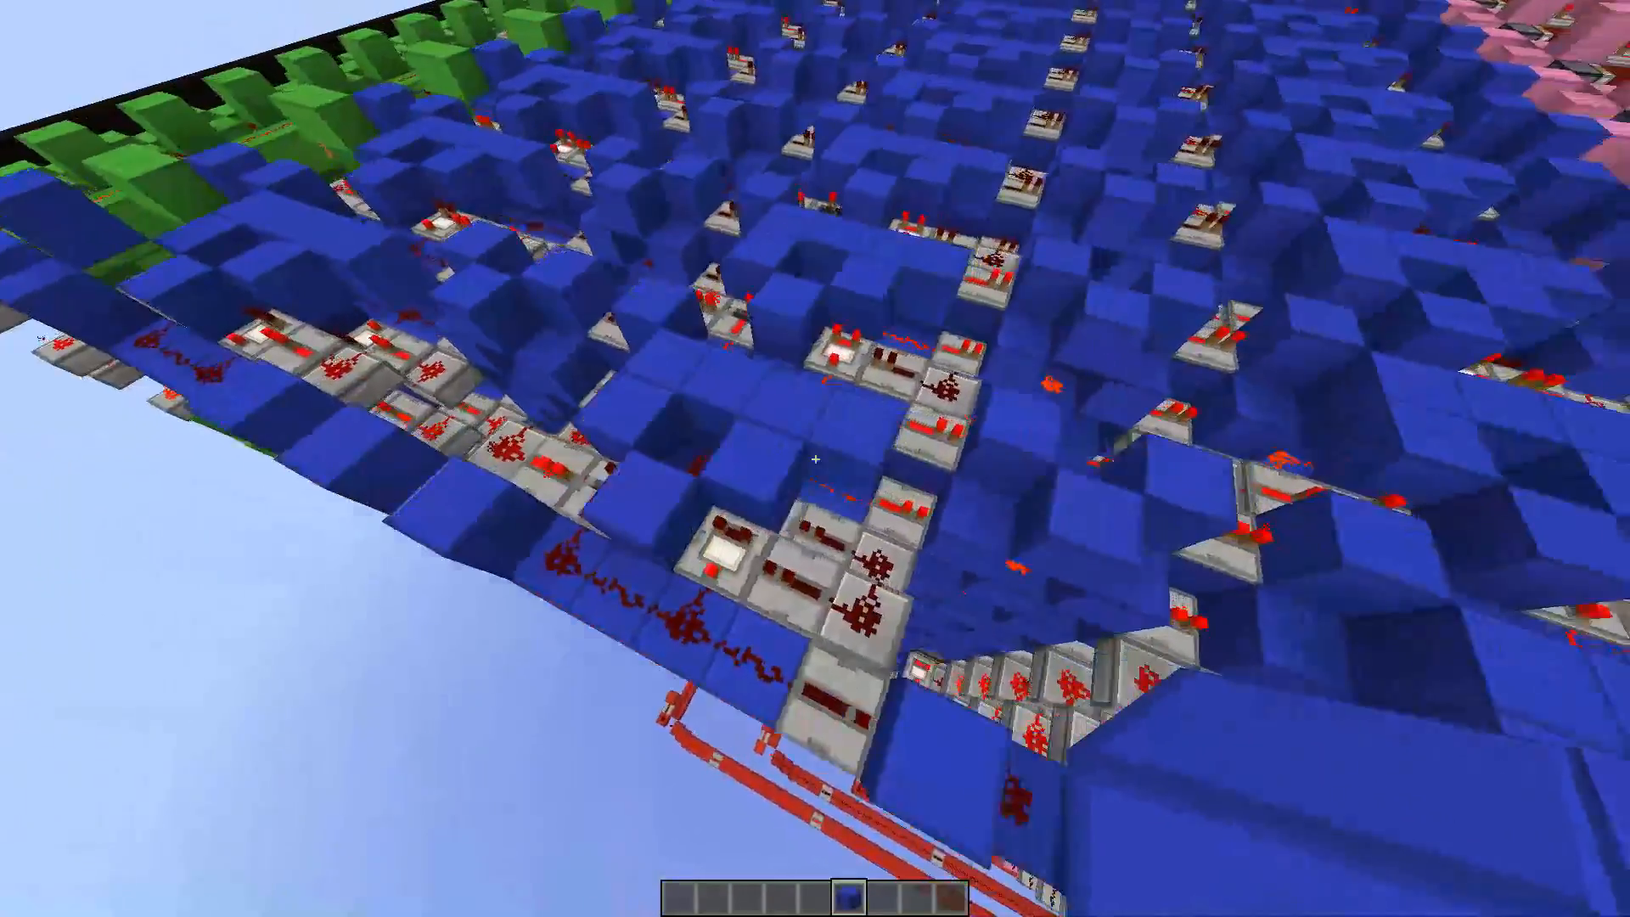
pyautogui.moveTo(815, 458)
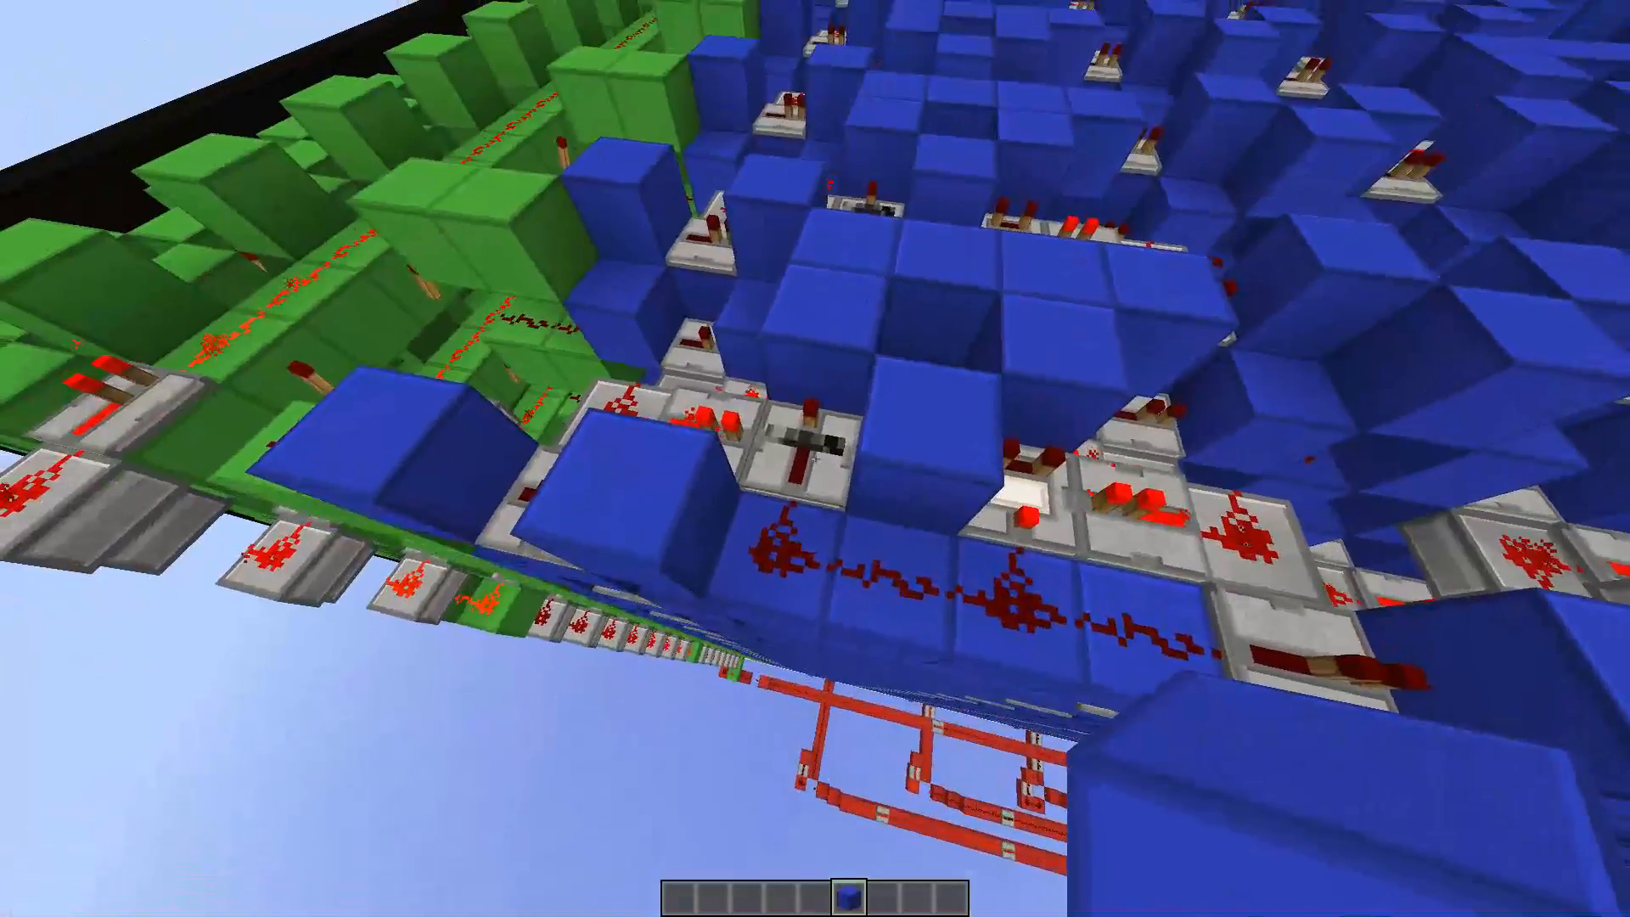
pyautogui.moveTo(815, 459)
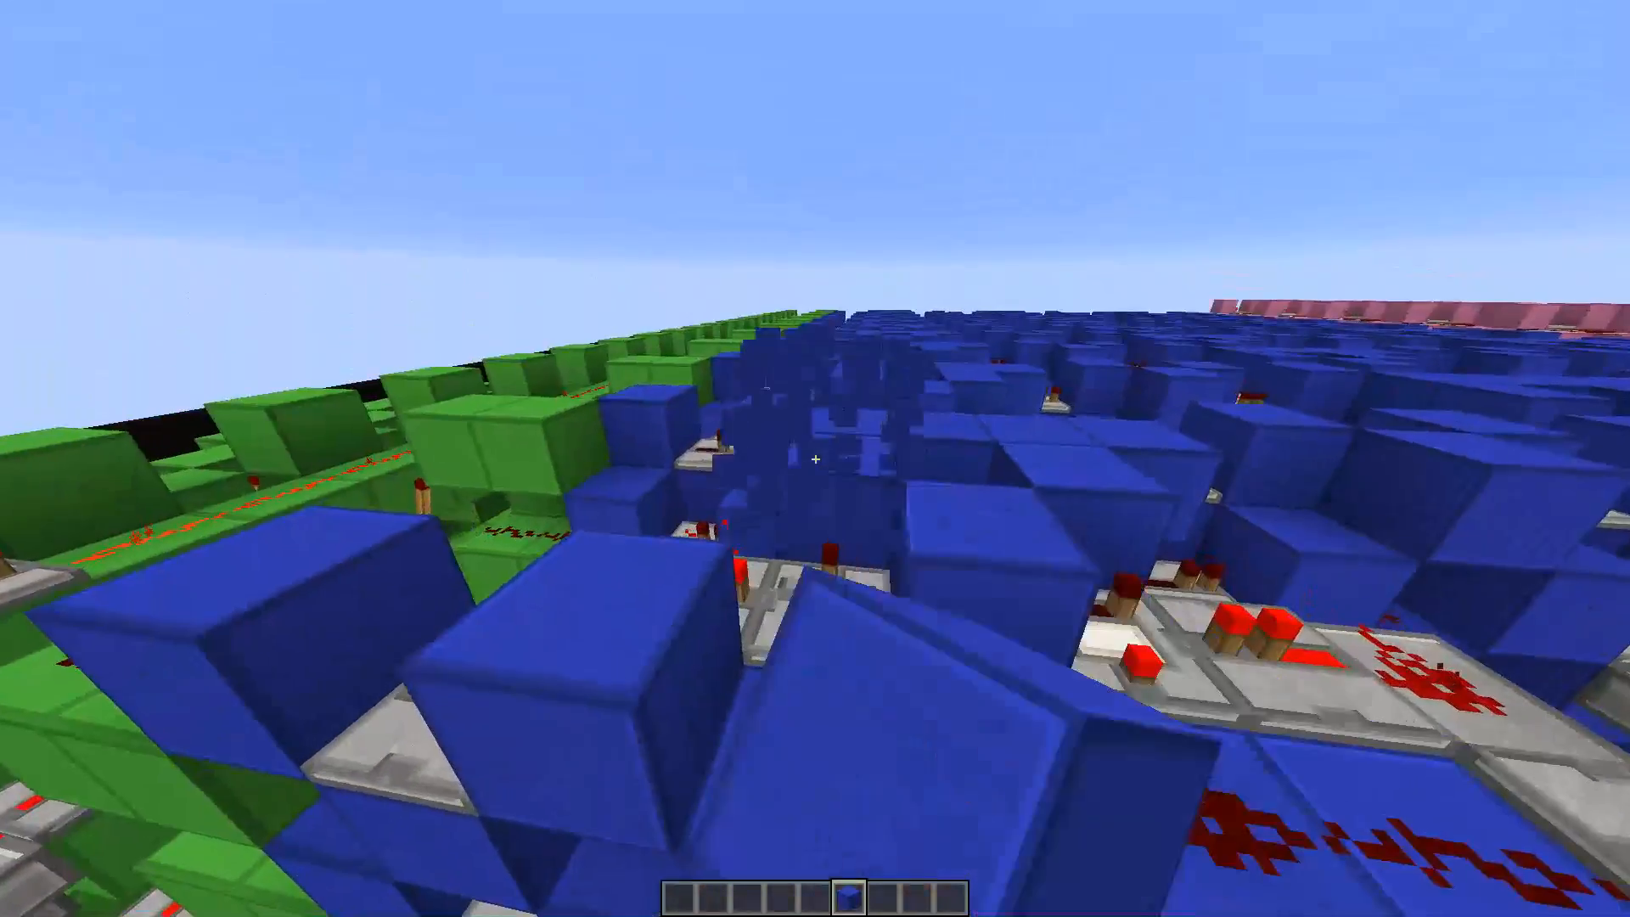
pyautogui.moveTo(815, 458)
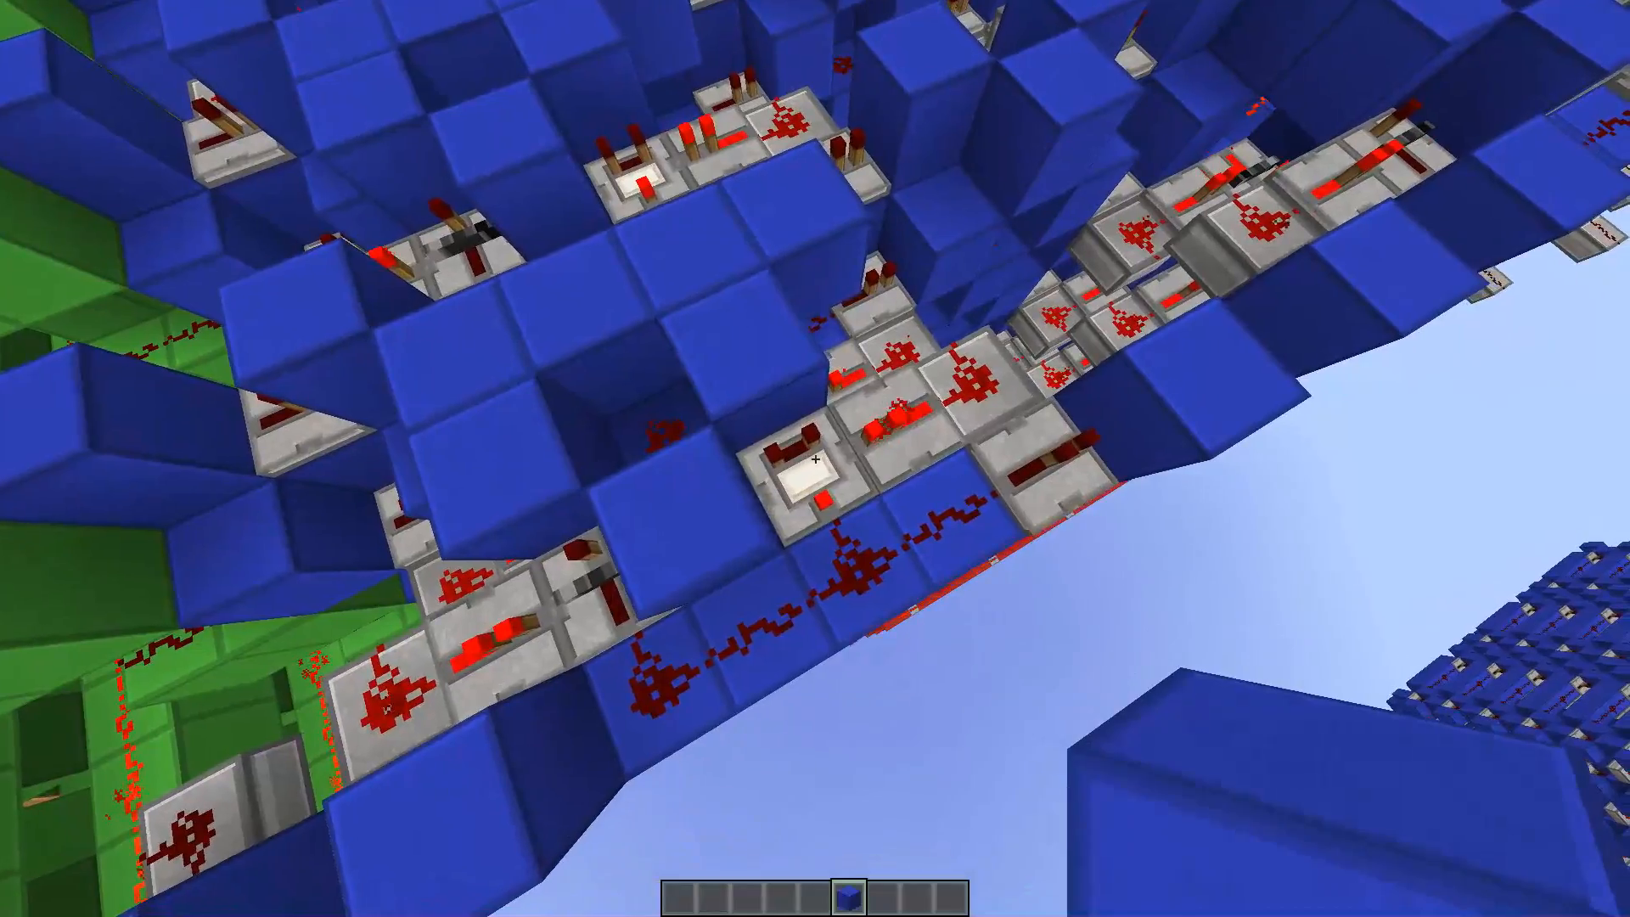
pyautogui.moveTo(815, 458)
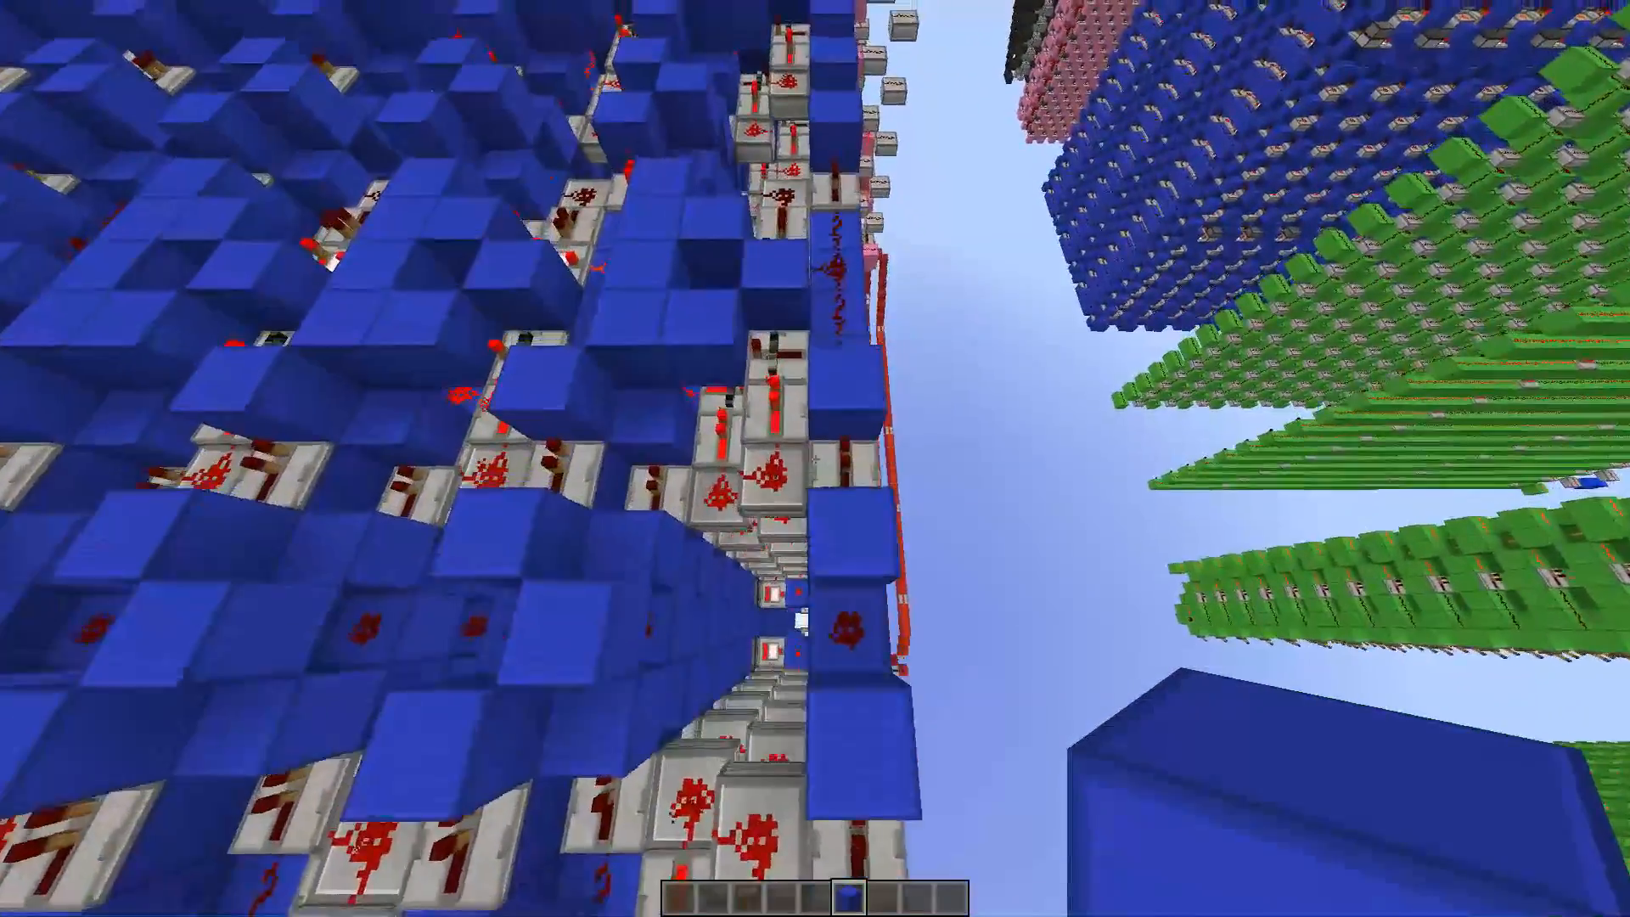
pyautogui.moveTo(815, 458)
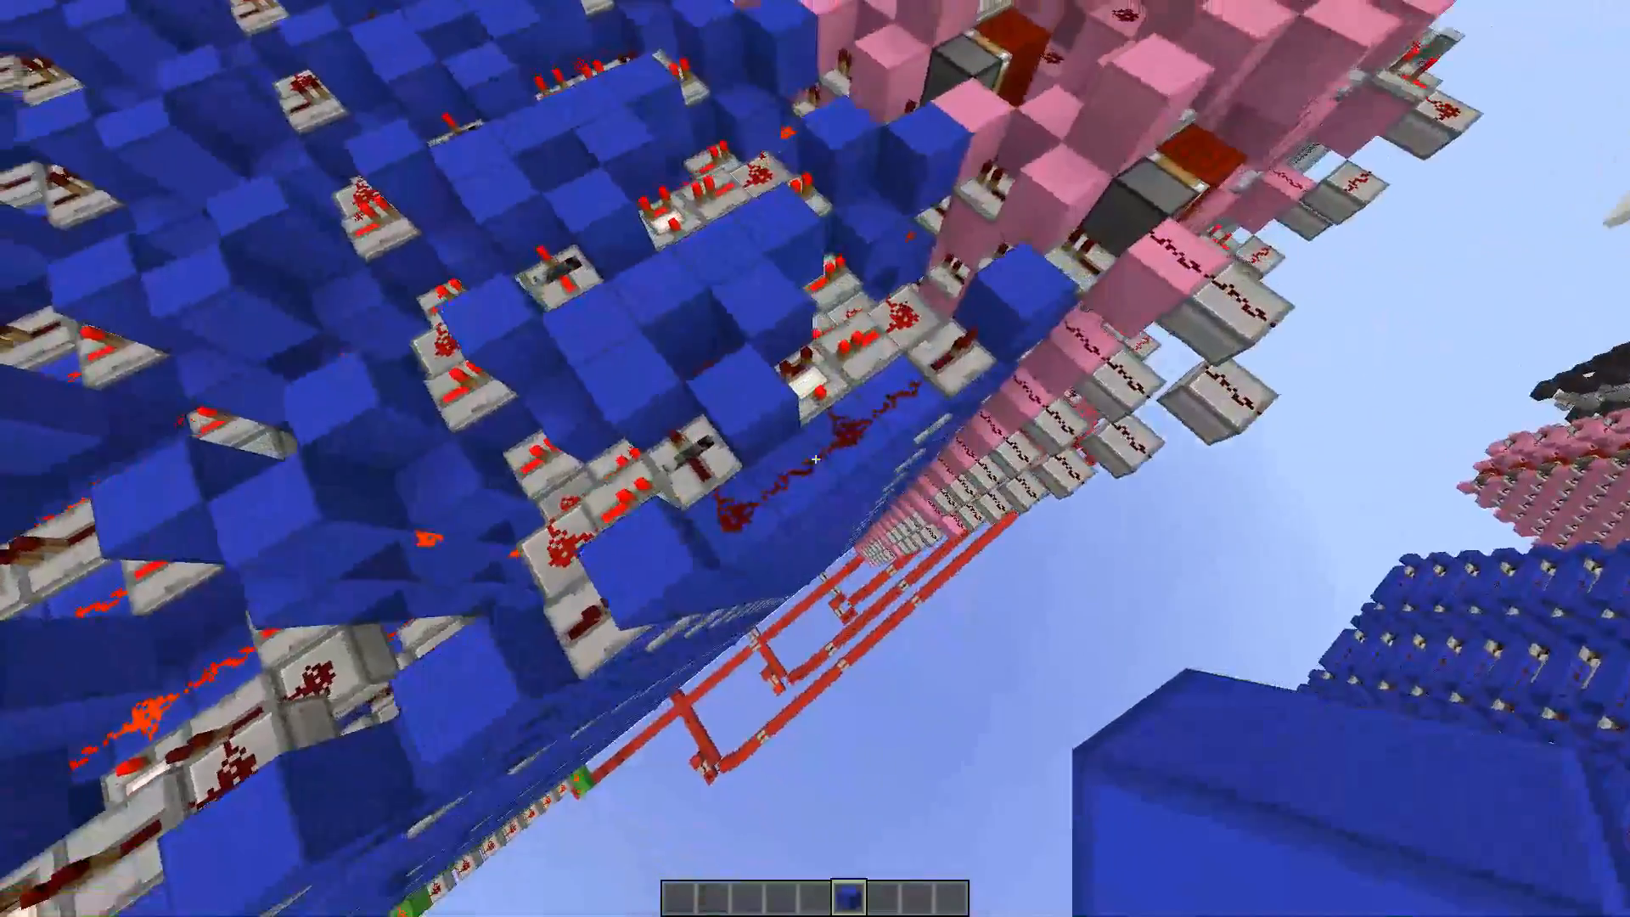
pyautogui.moveTo(815, 459)
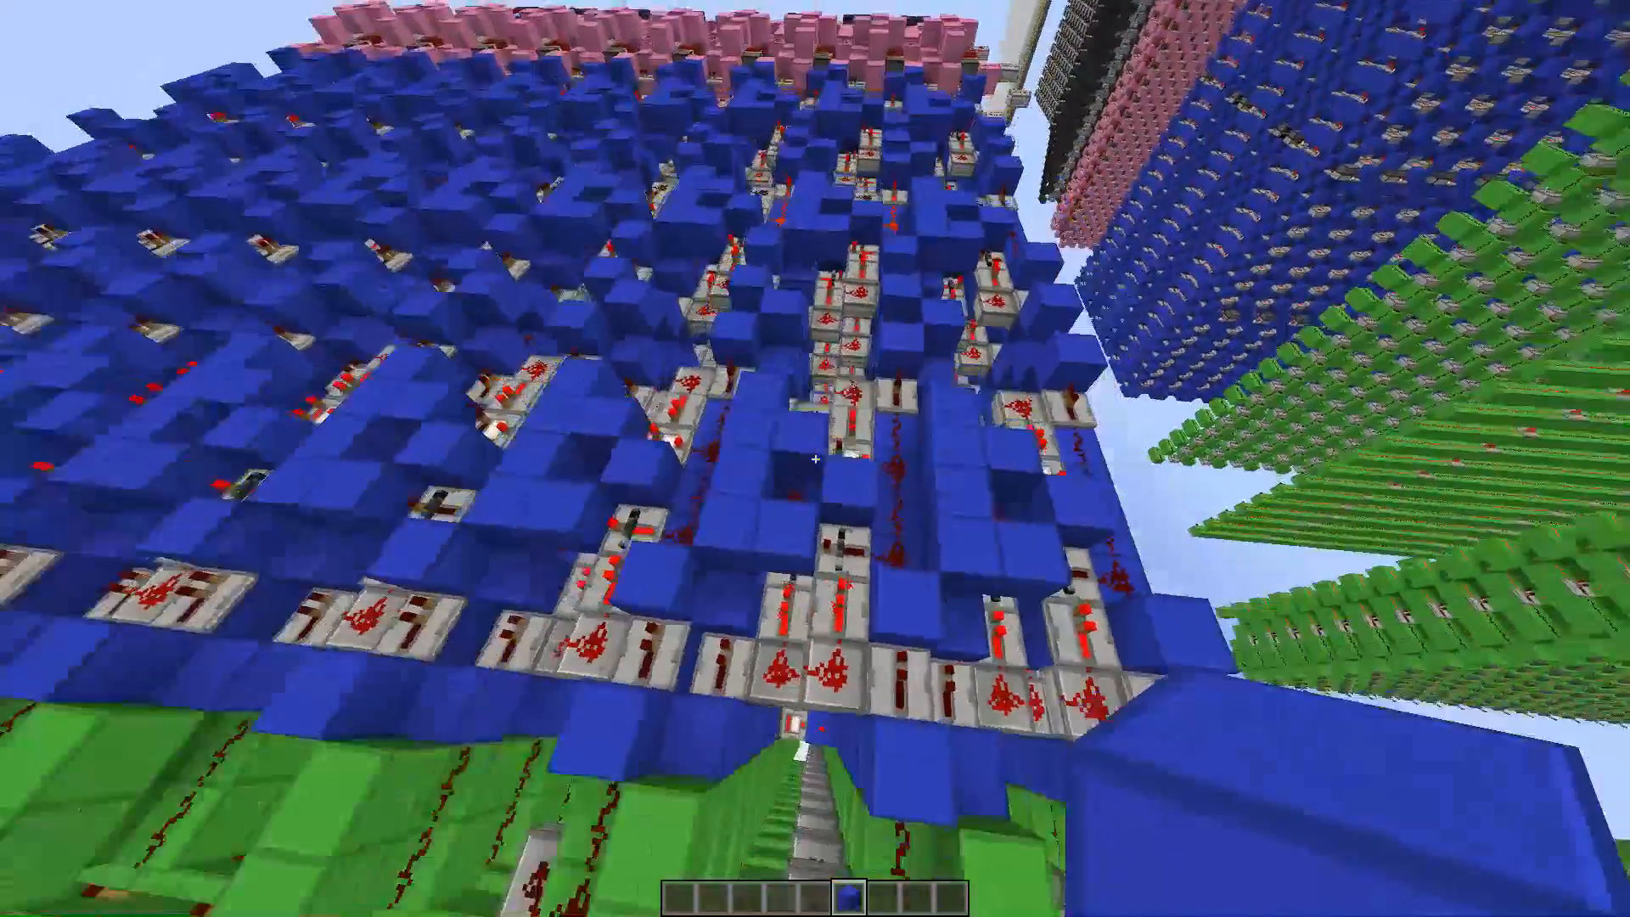
pyautogui.moveTo(815, 459)
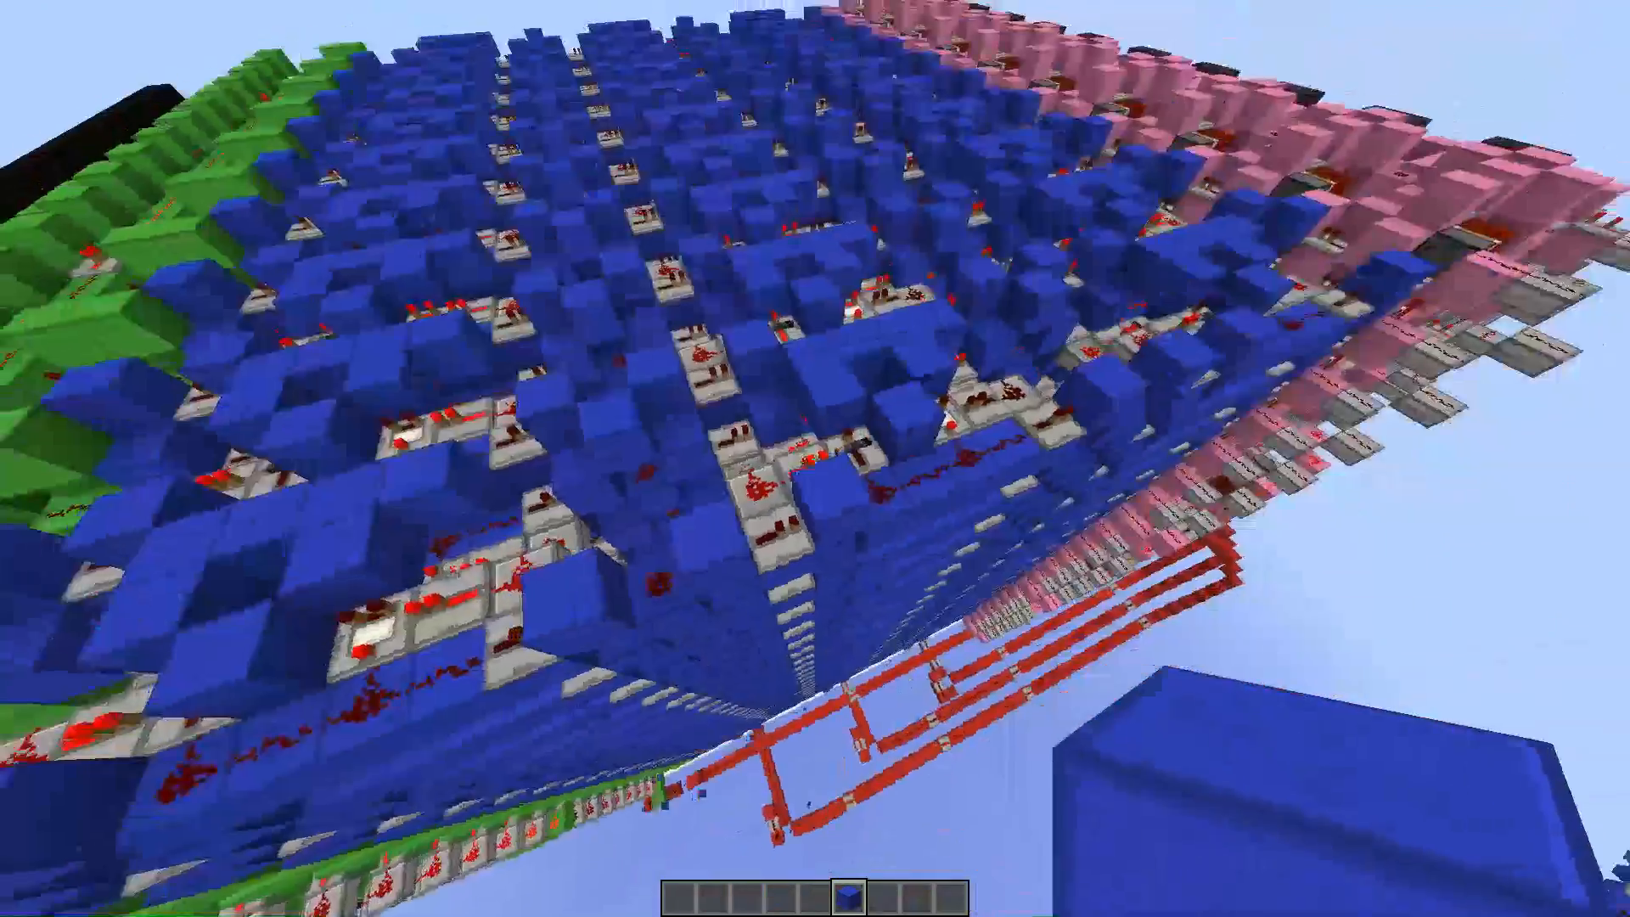
pyautogui.moveTo(815, 459)
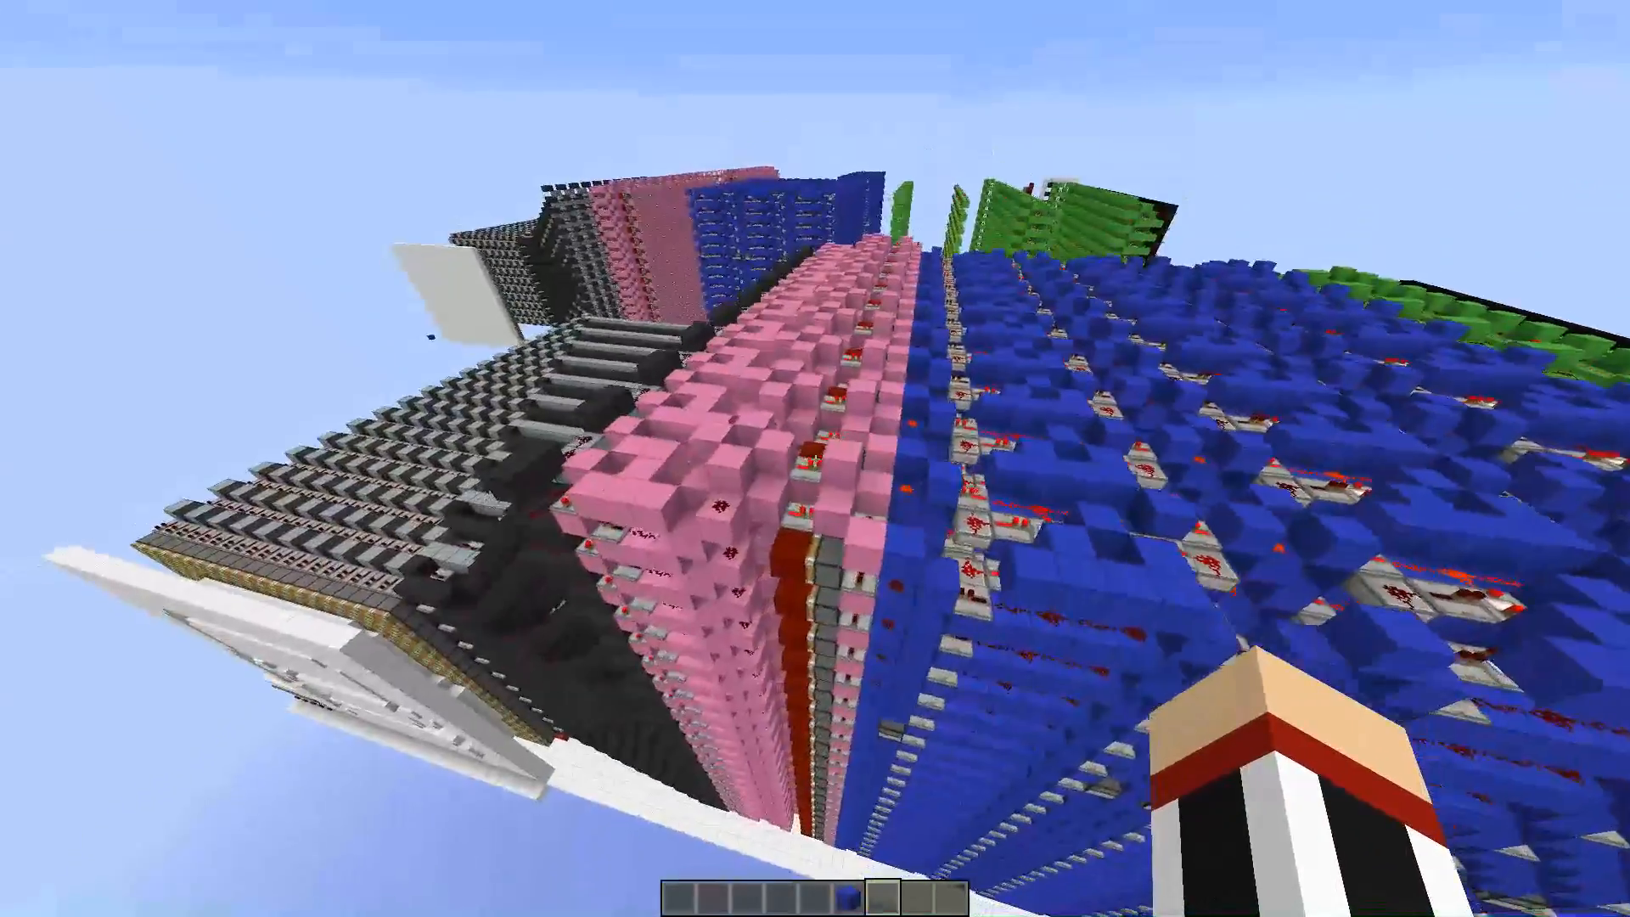
pyautogui.moveTo(815, 458)
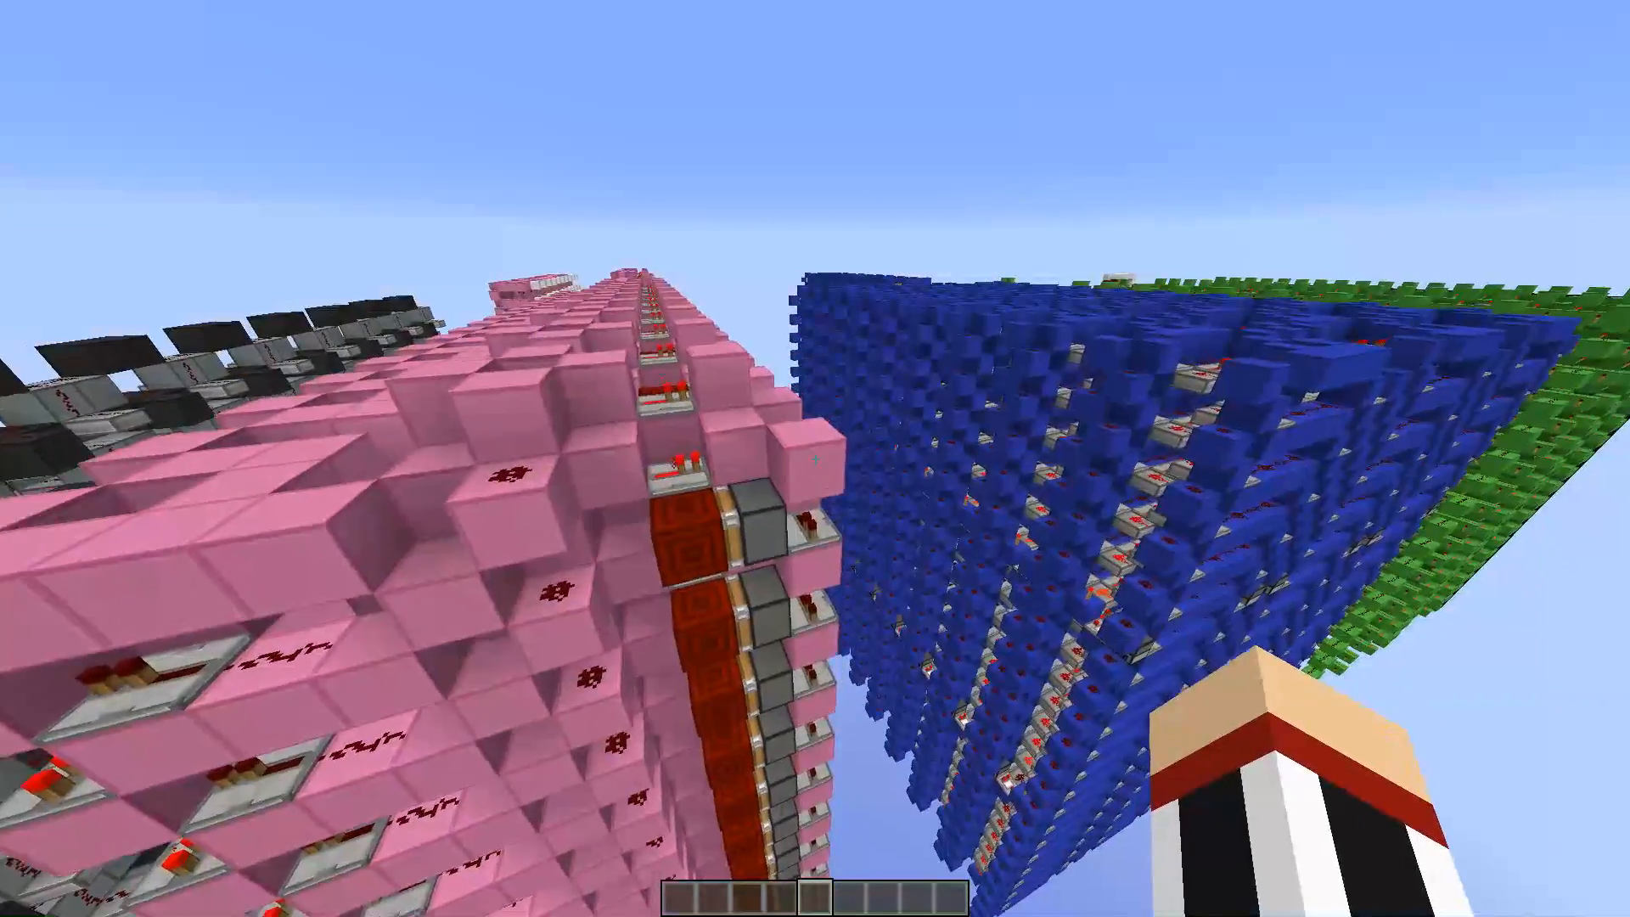
pyautogui.moveTo(815, 458)
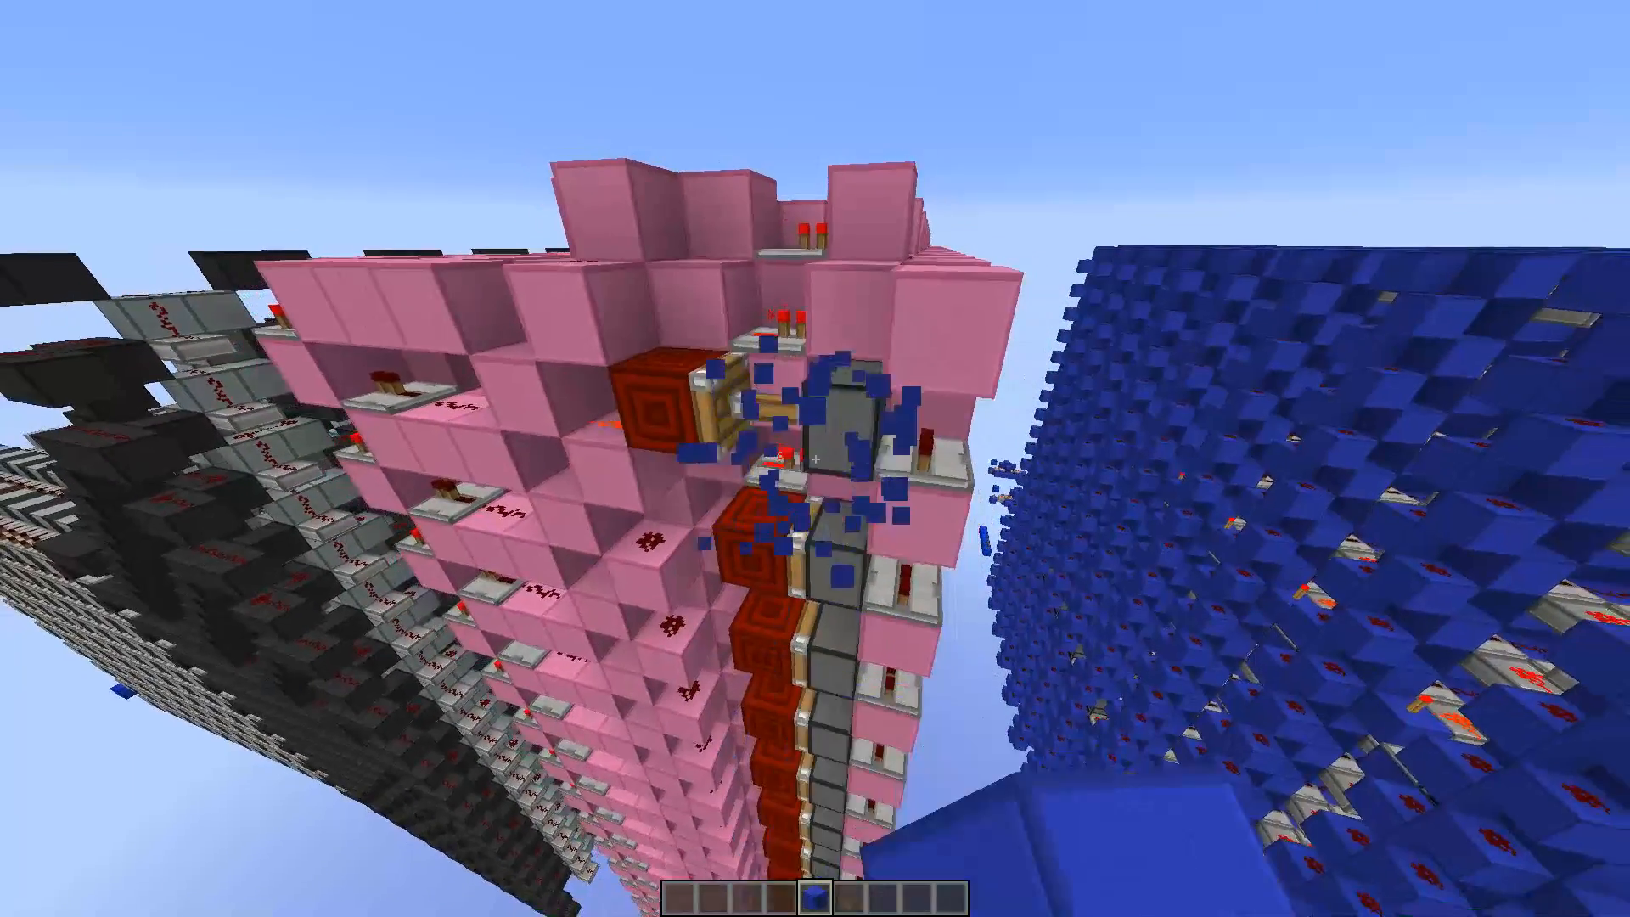
pyautogui.moveTo(815, 458)
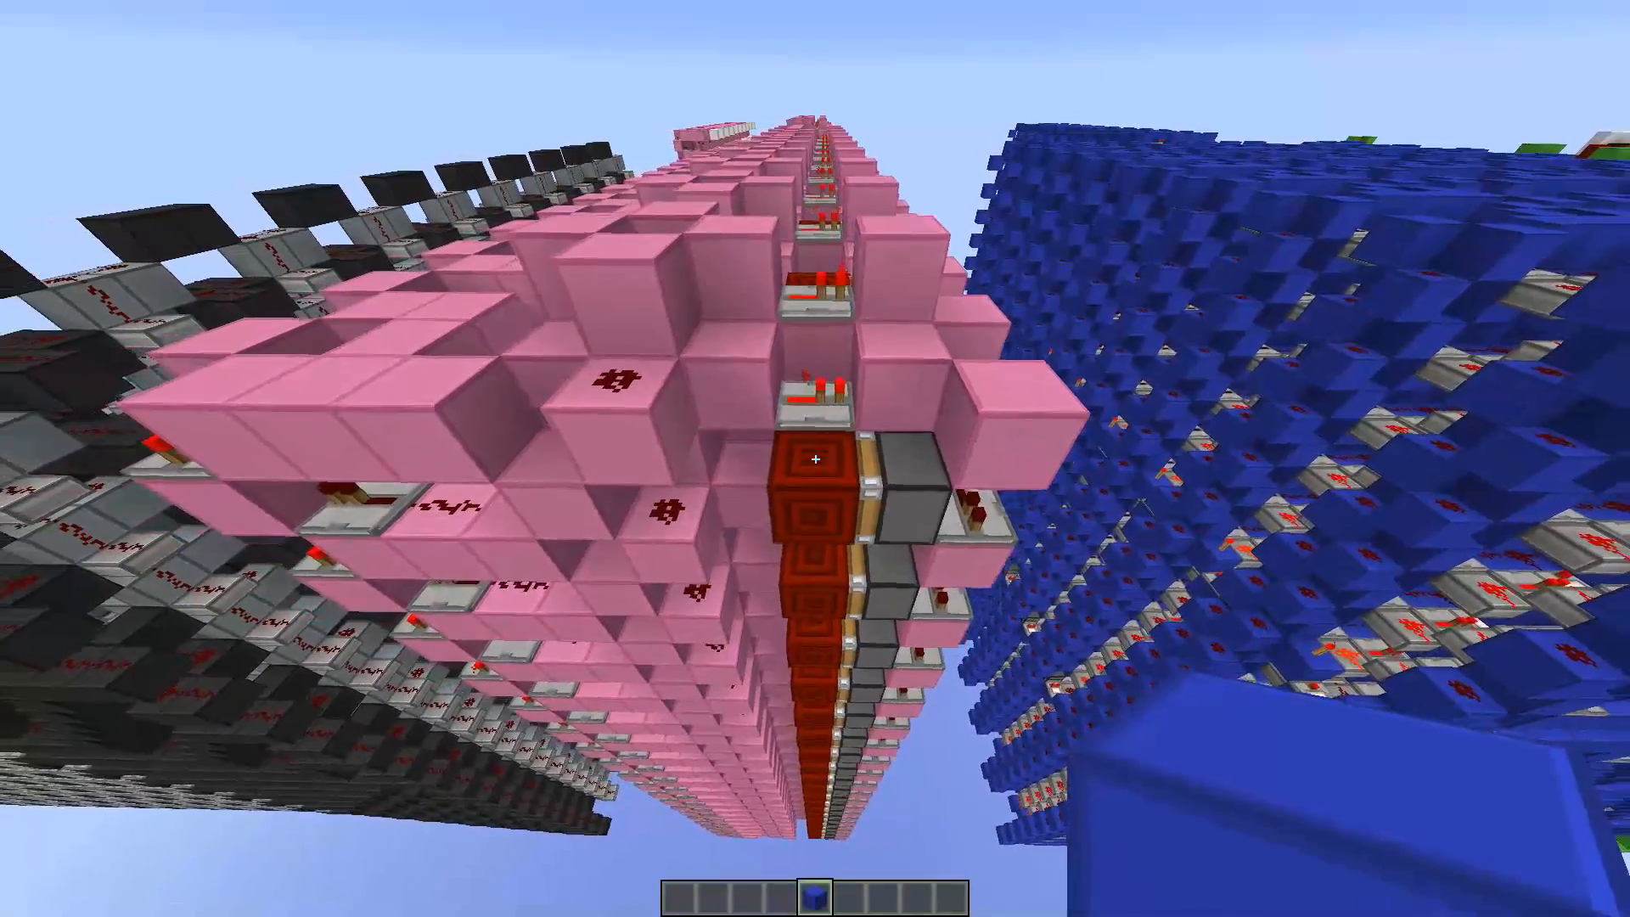
pyautogui.moveTo(816, 459)
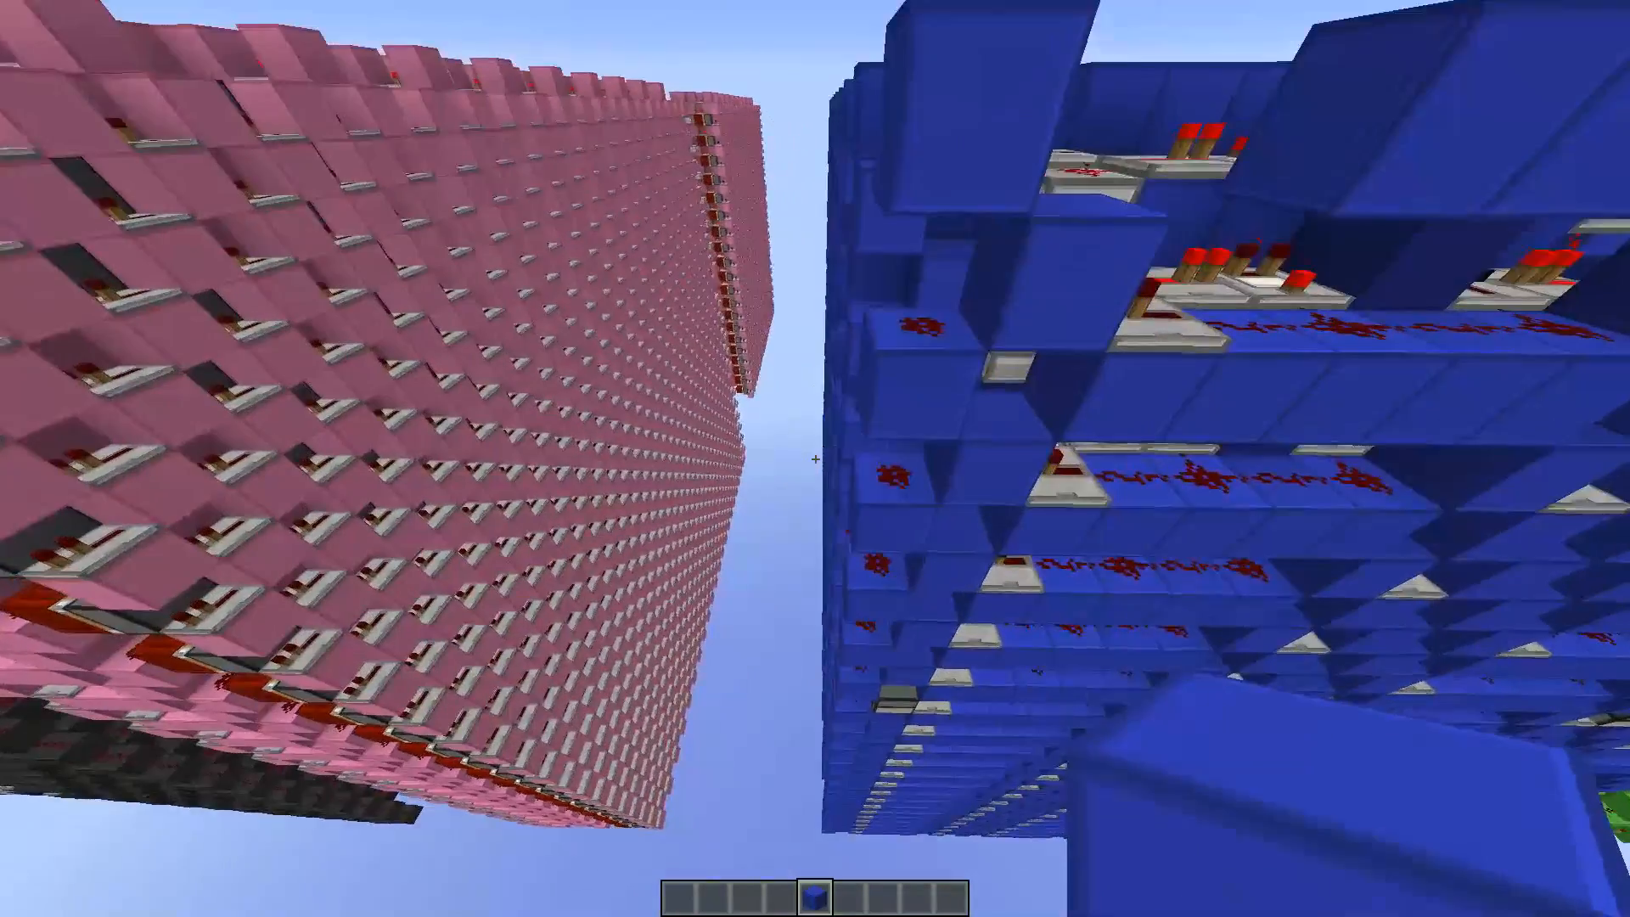
pyautogui.moveTo(815, 458)
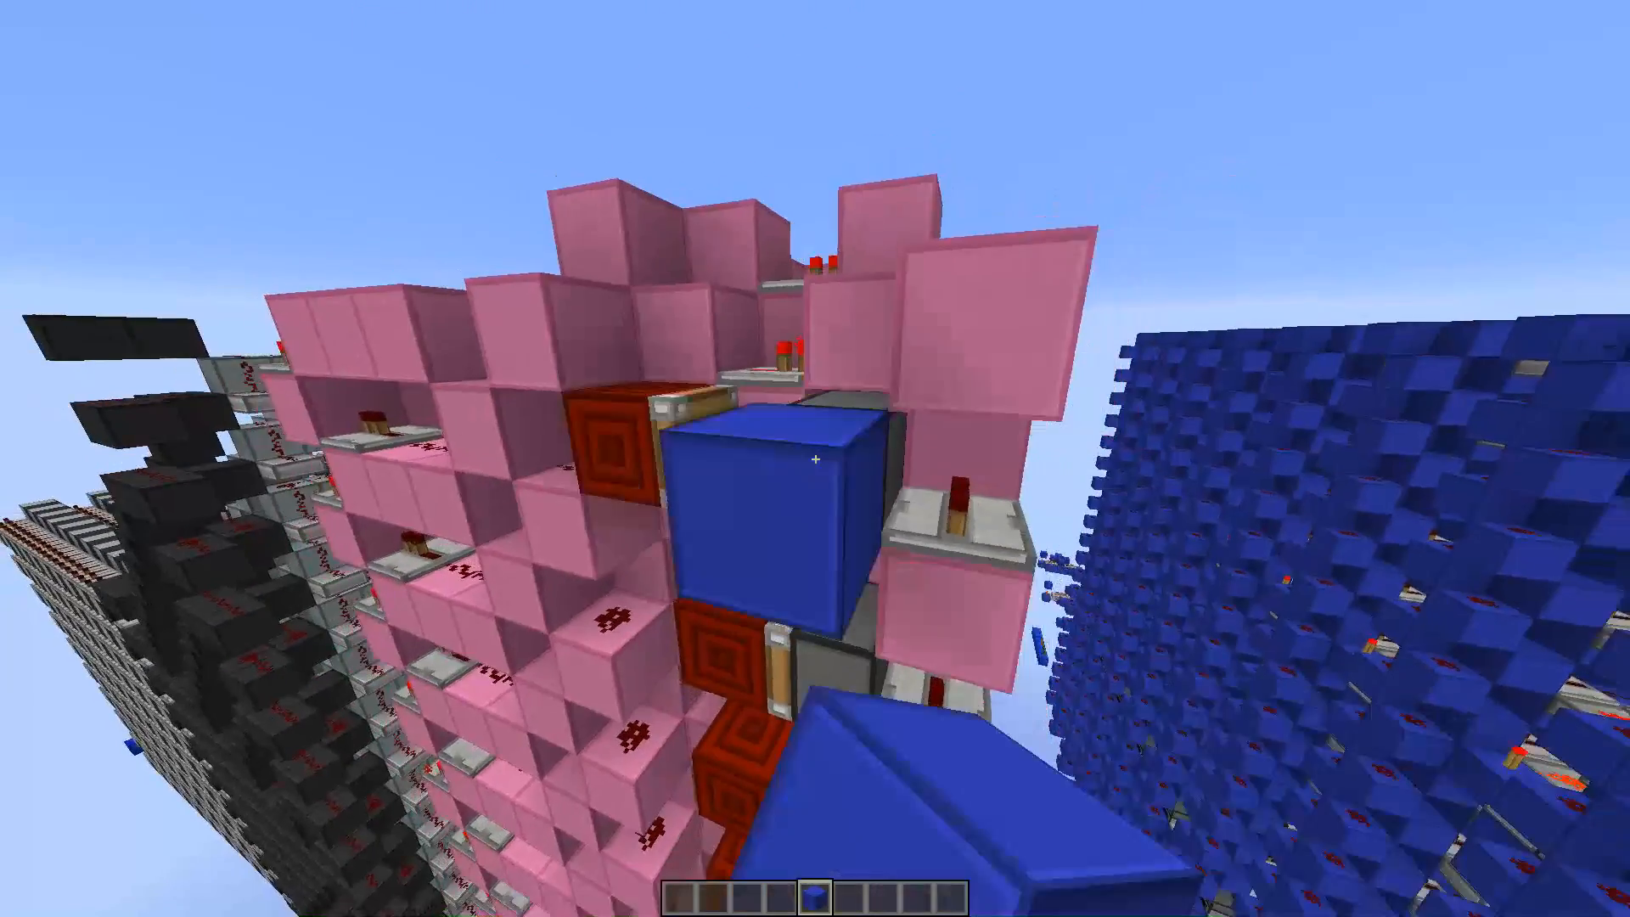
pyautogui.moveTo(815, 458)
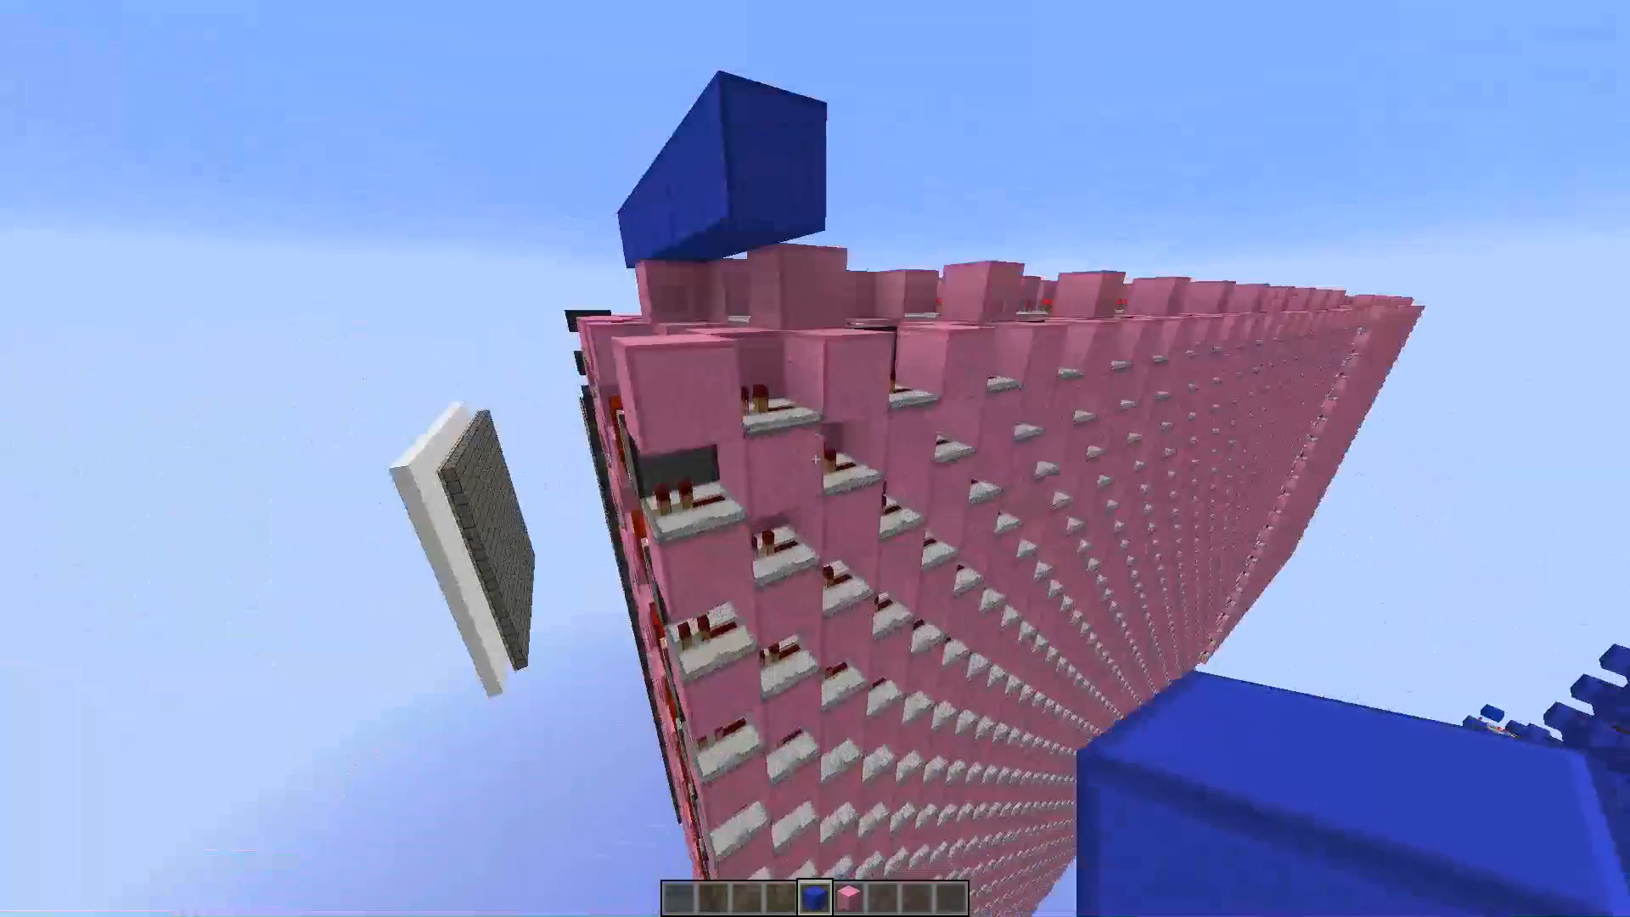
pyautogui.moveTo(815, 458)
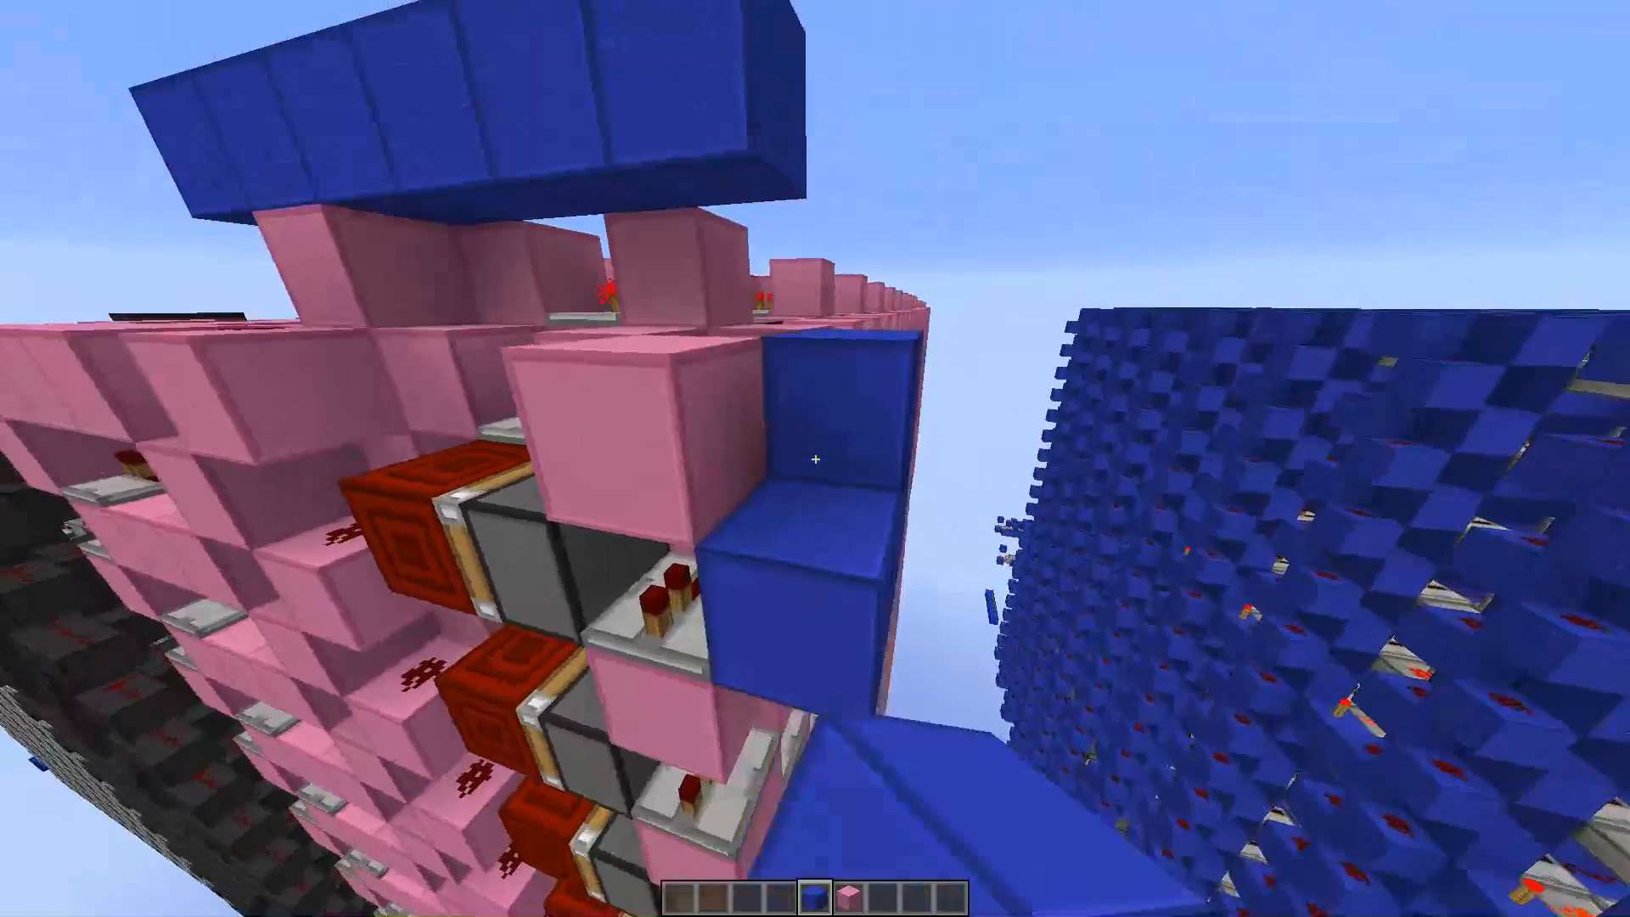
pyautogui.moveTo(815, 459)
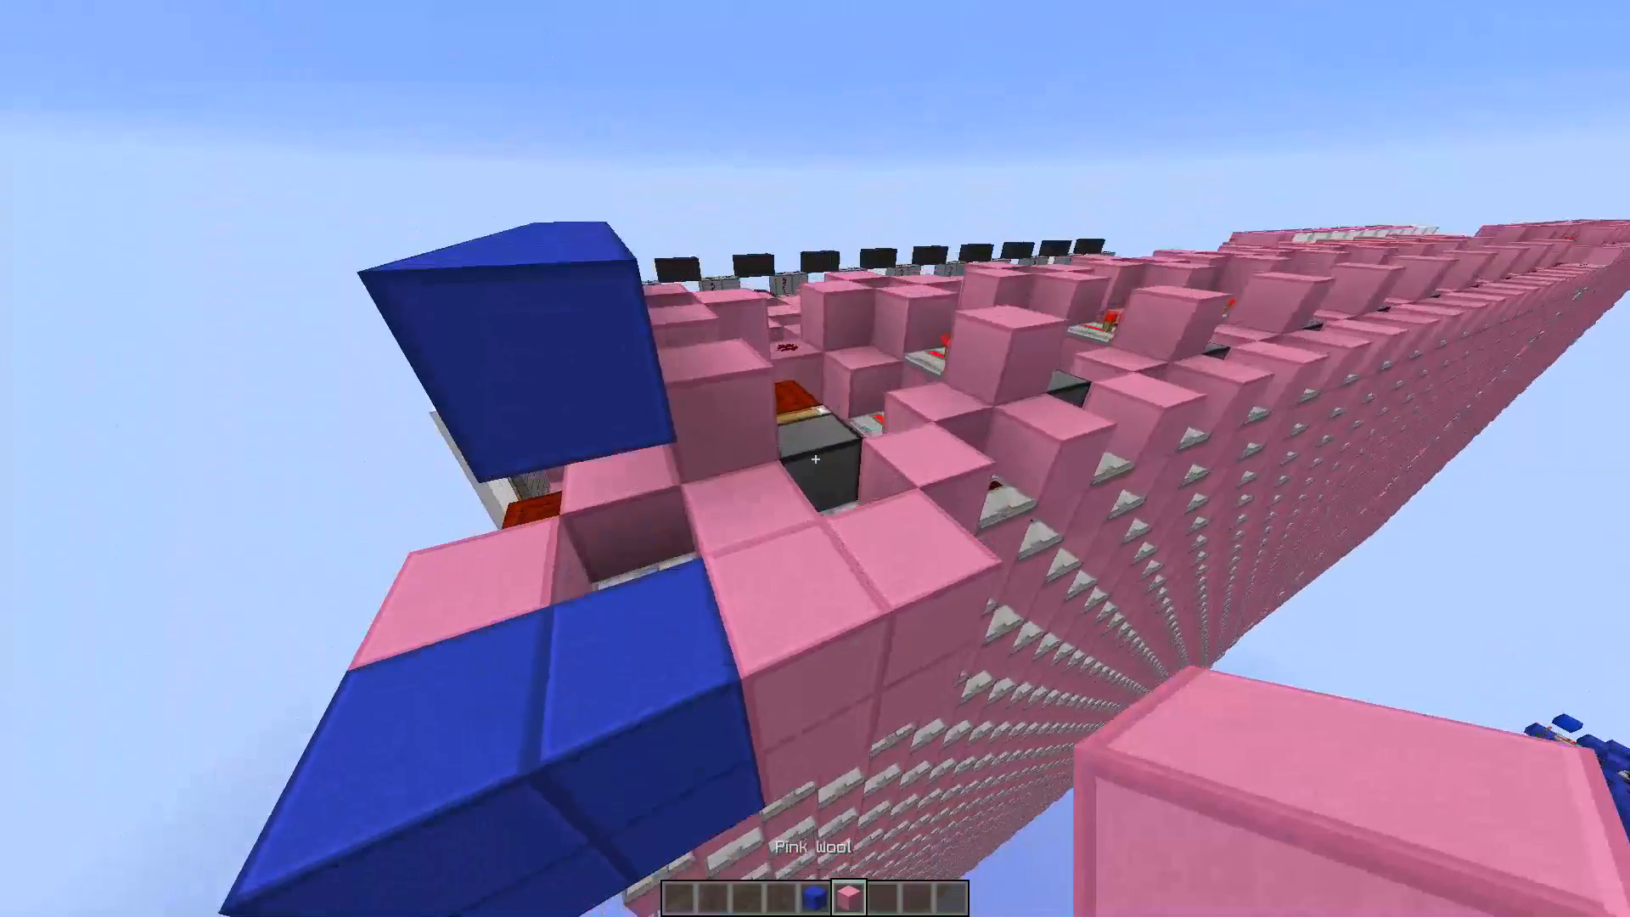
pyautogui.moveTo(816, 459)
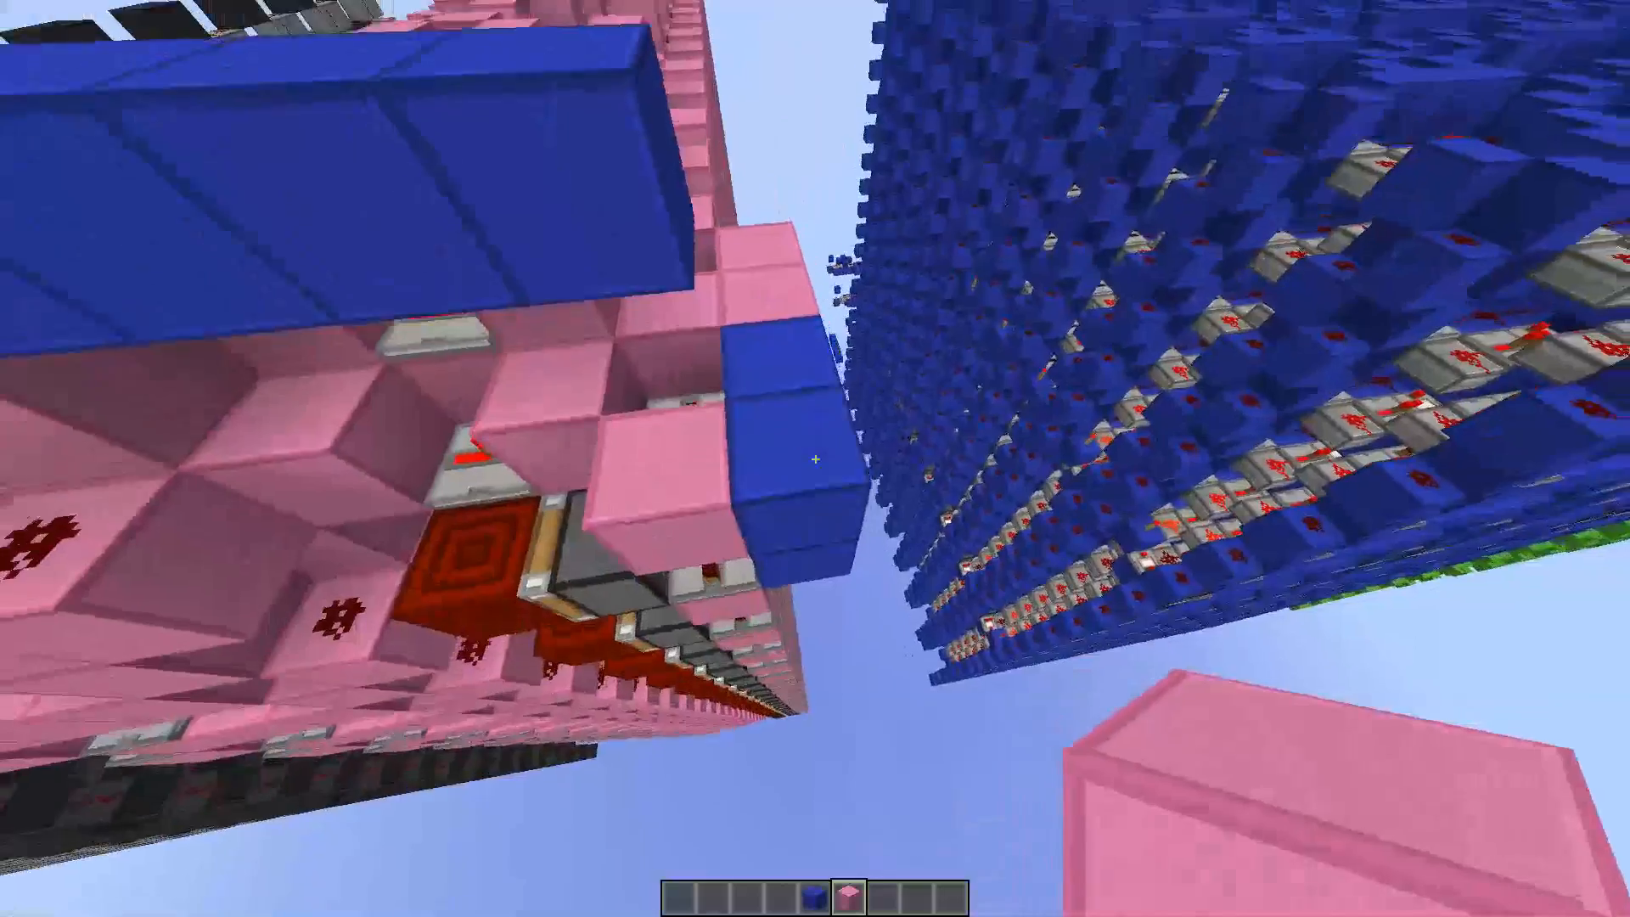
pyautogui.moveTo(816, 459)
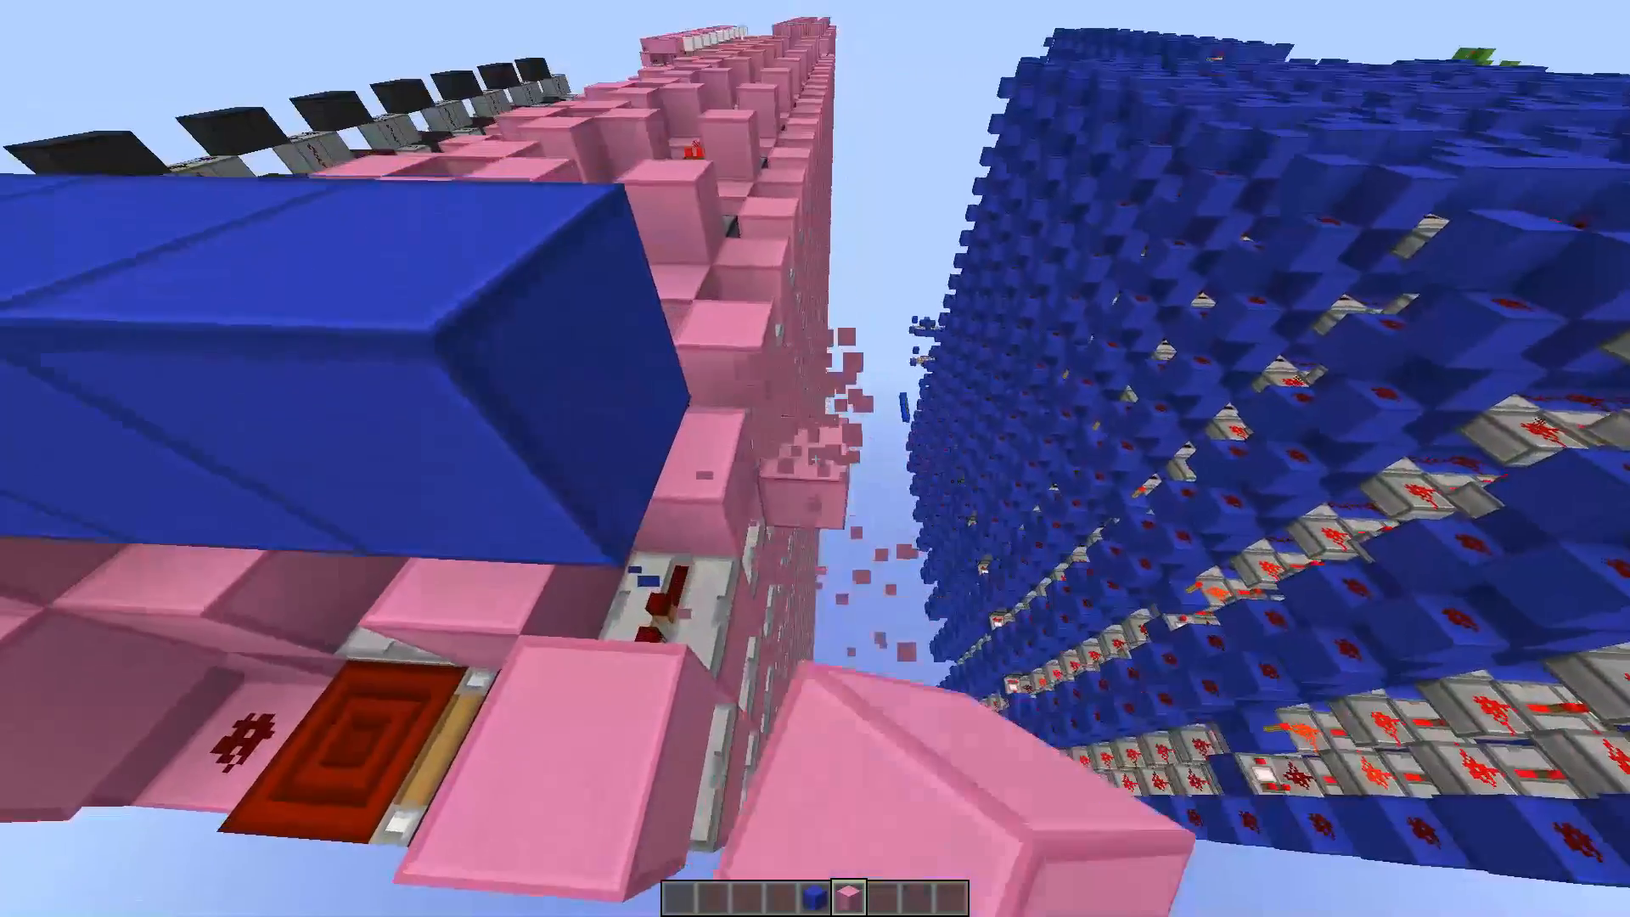
pyautogui.moveTo(815, 458)
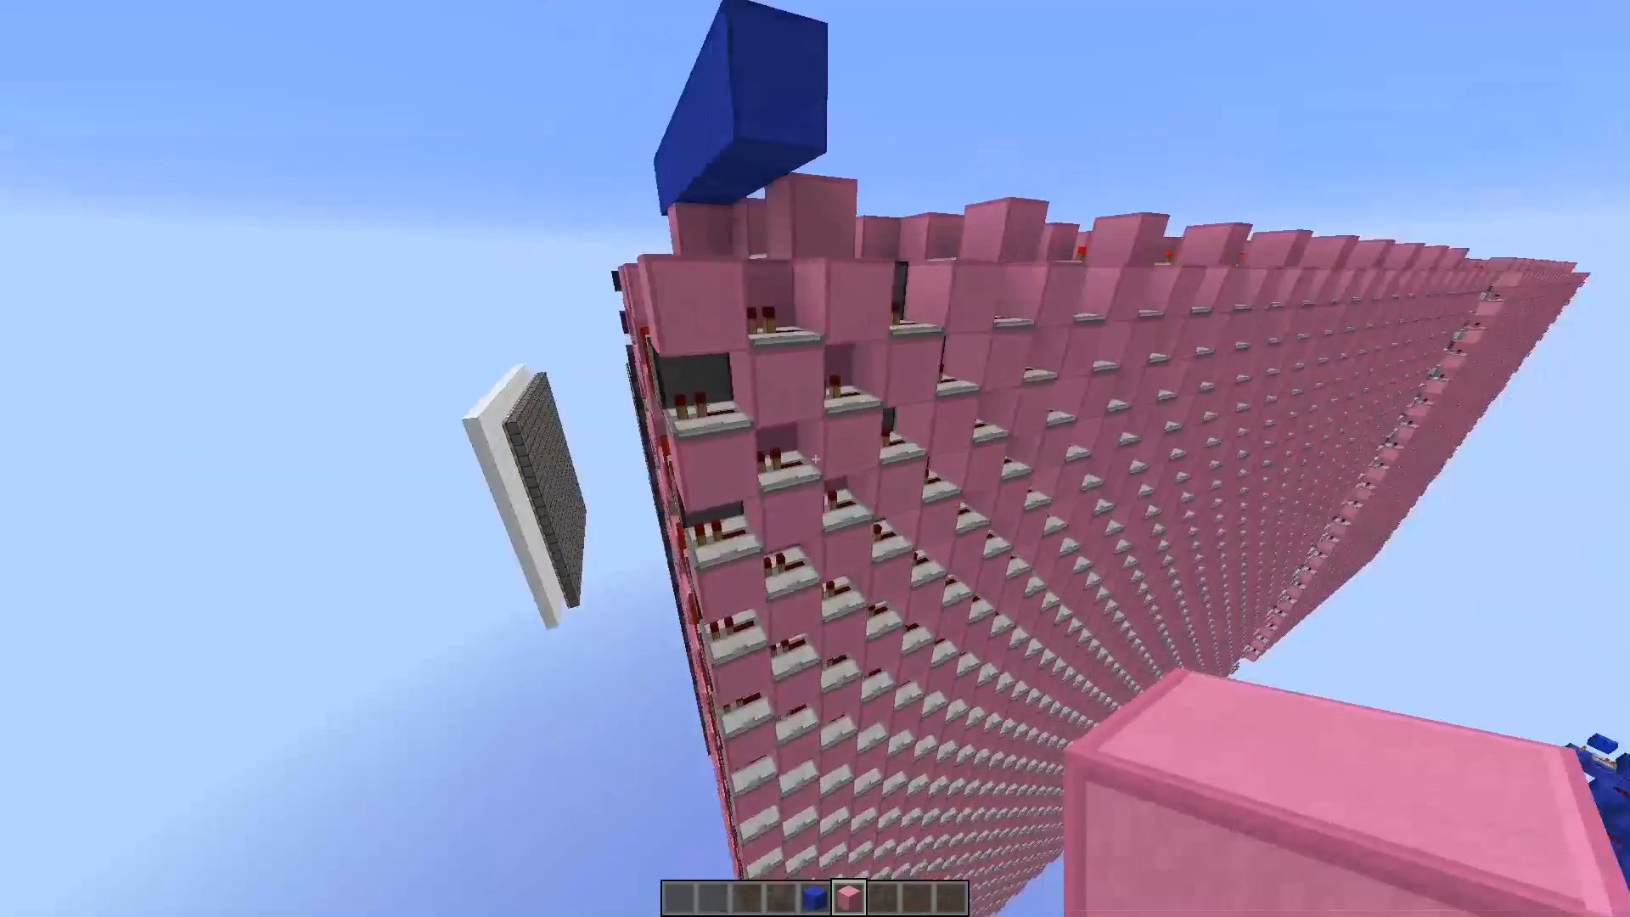
pyautogui.moveTo(815, 458)
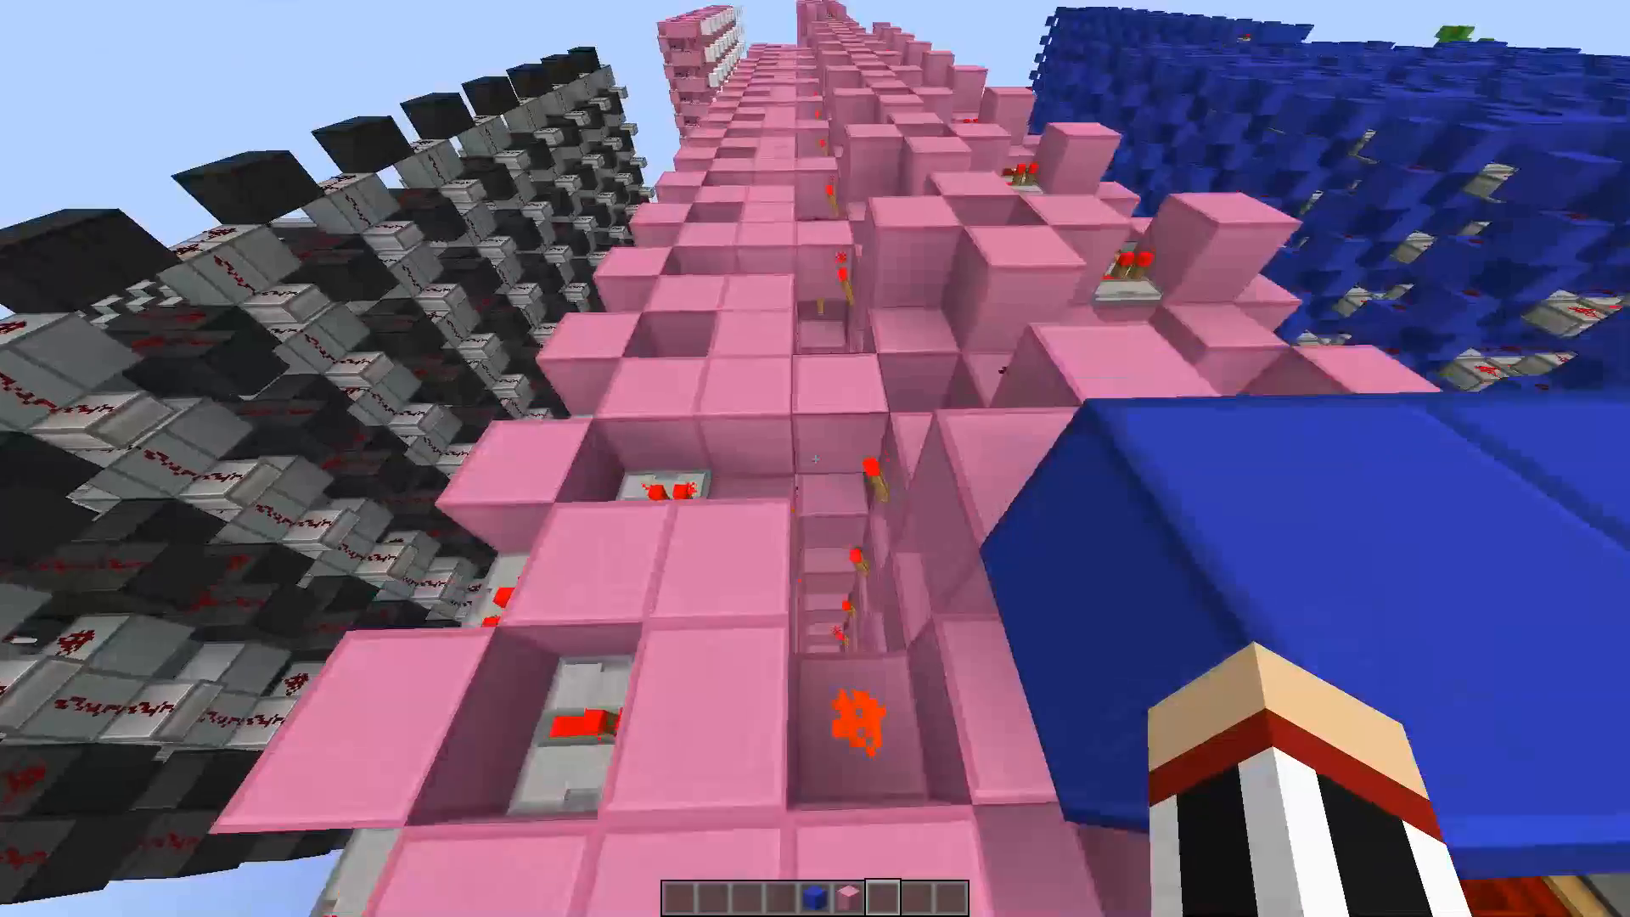
pyautogui.moveTo(815, 458)
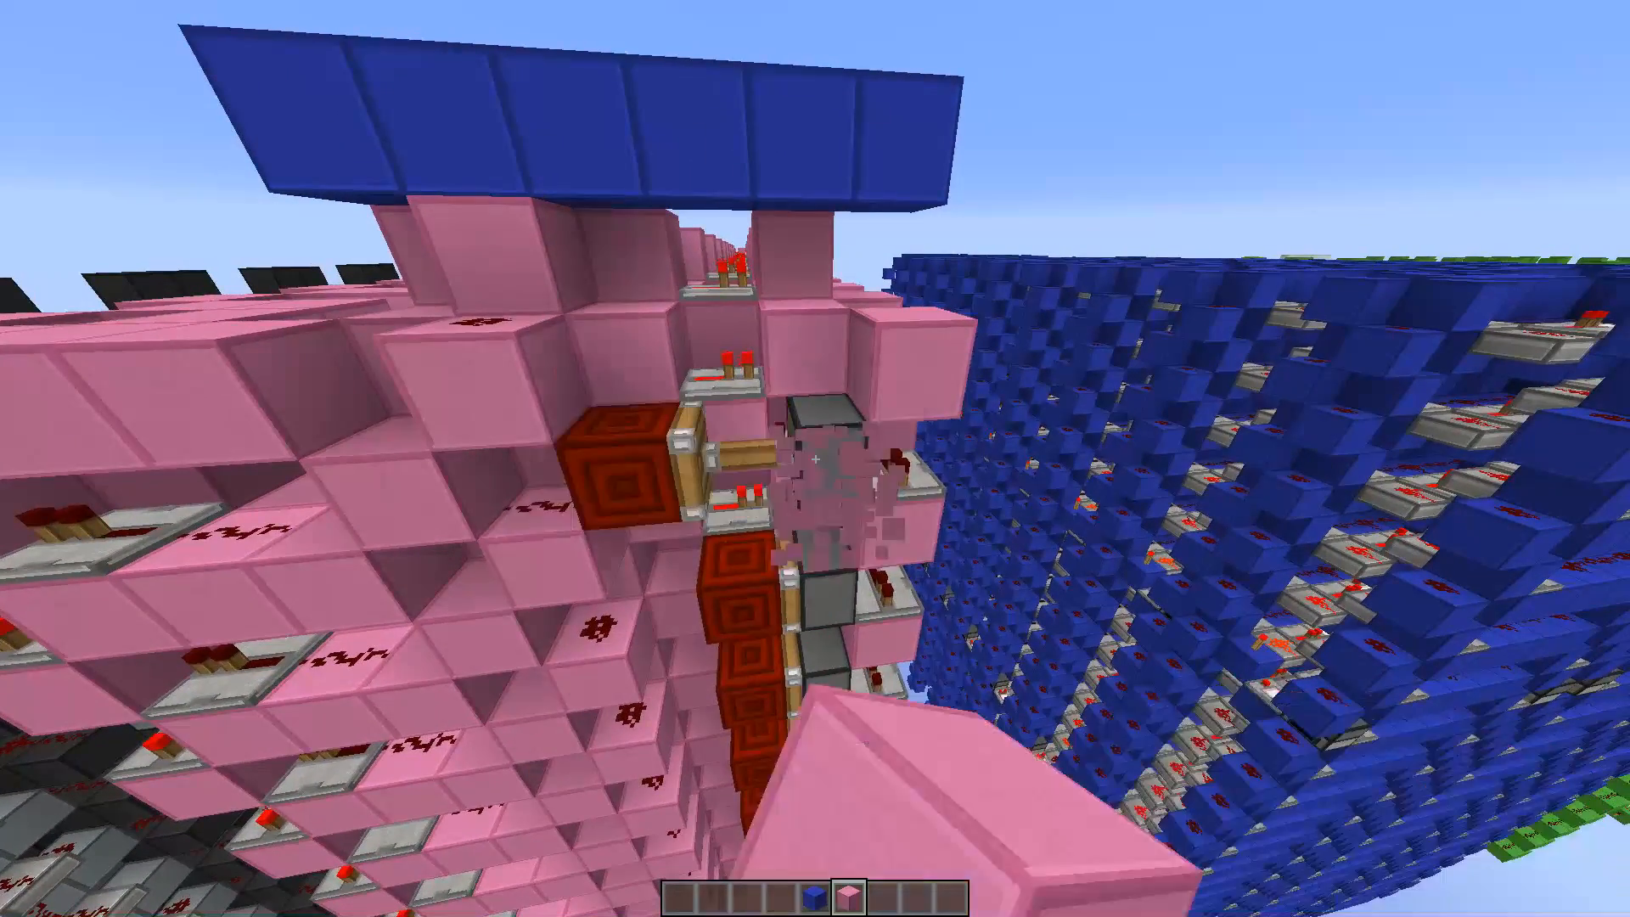
pyautogui.moveTo(815, 458)
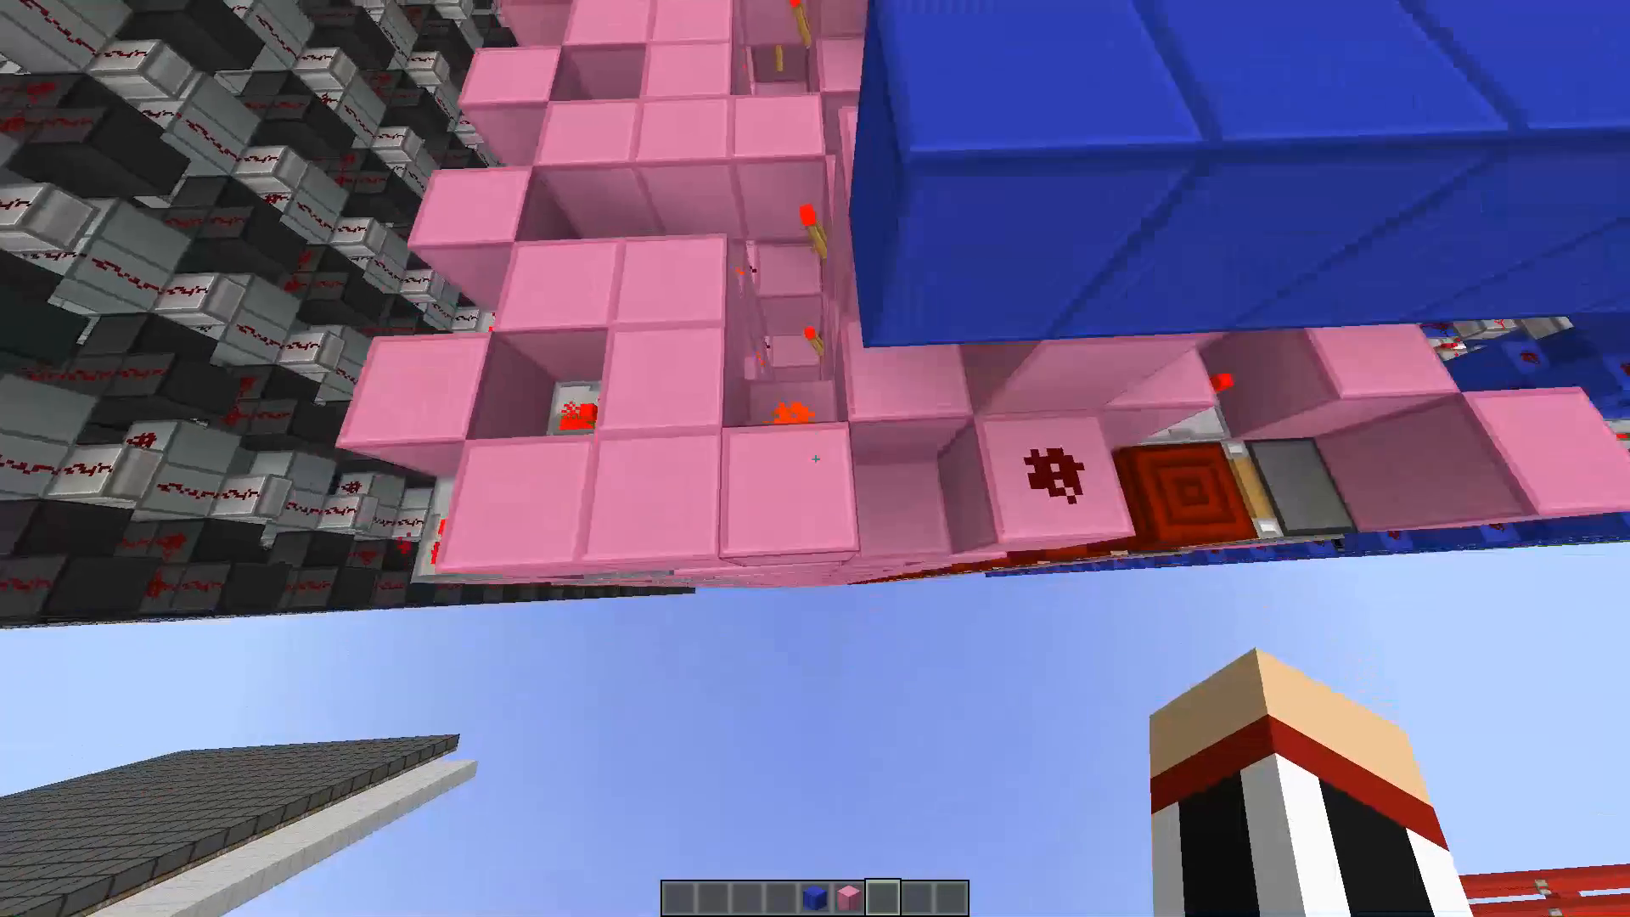
pyautogui.moveTo(816, 459)
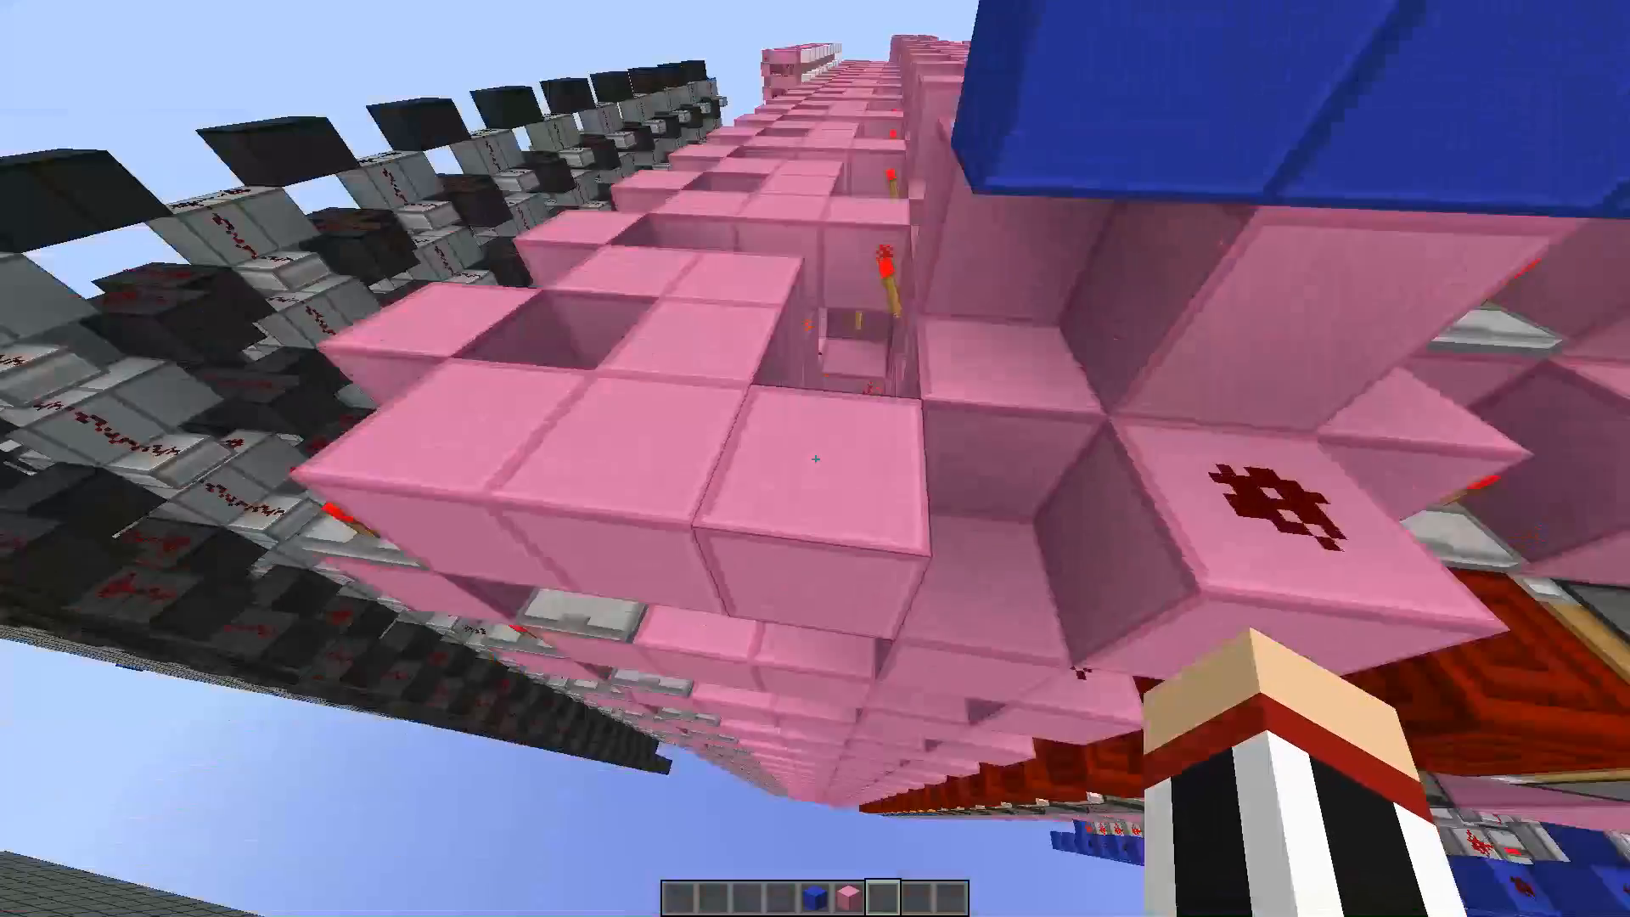
pyautogui.moveTo(815, 458)
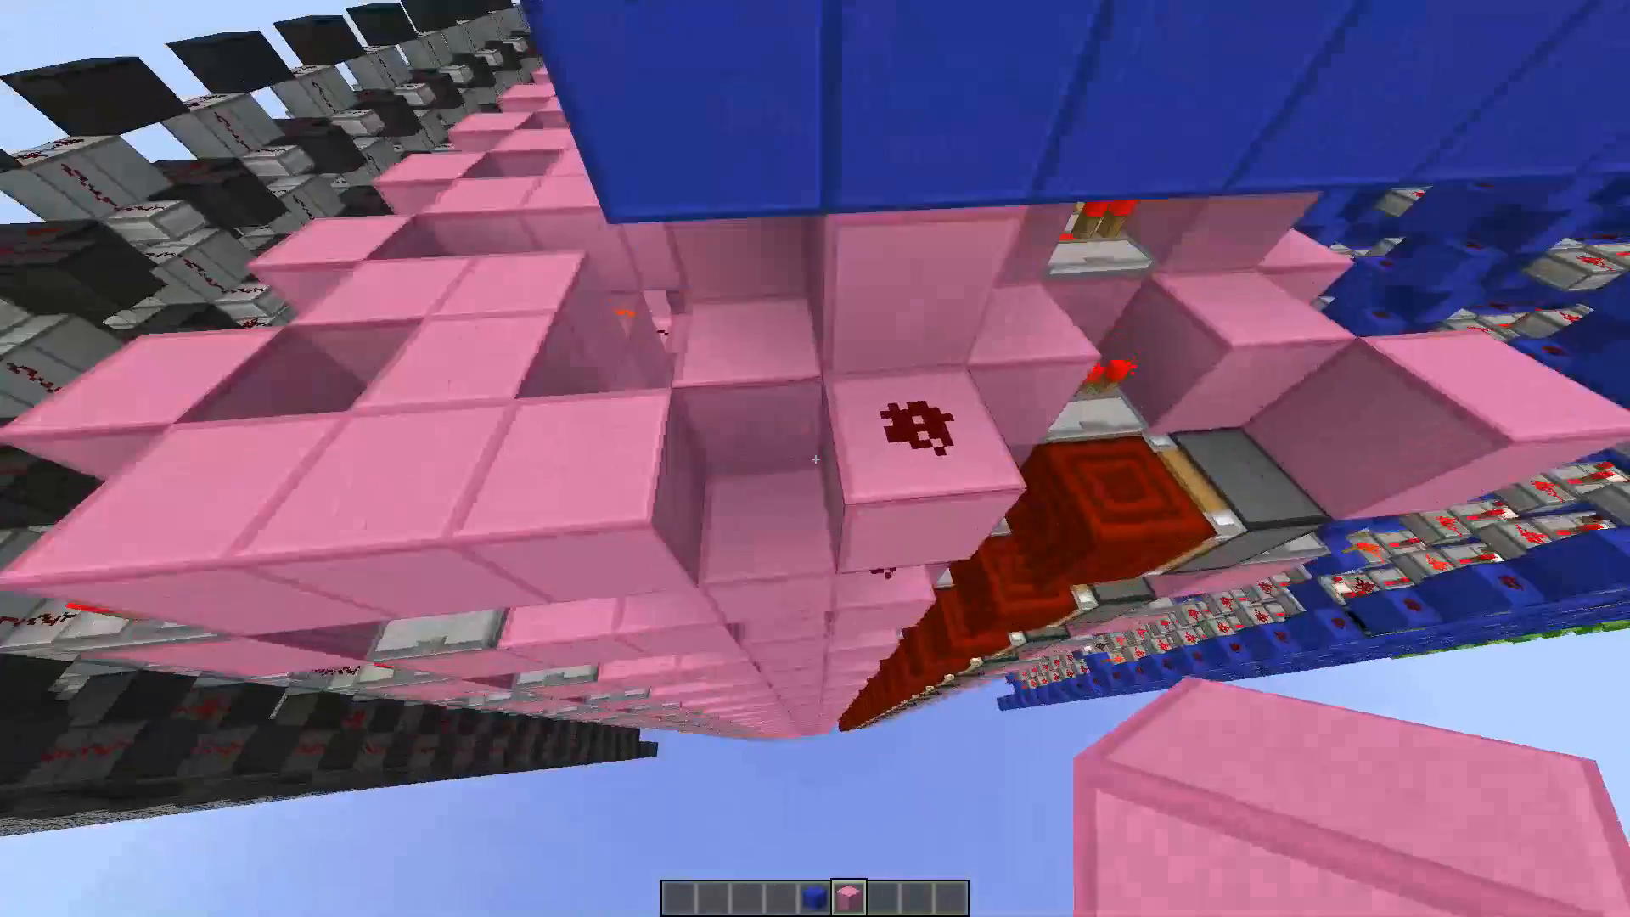
pyautogui.moveTo(815, 459)
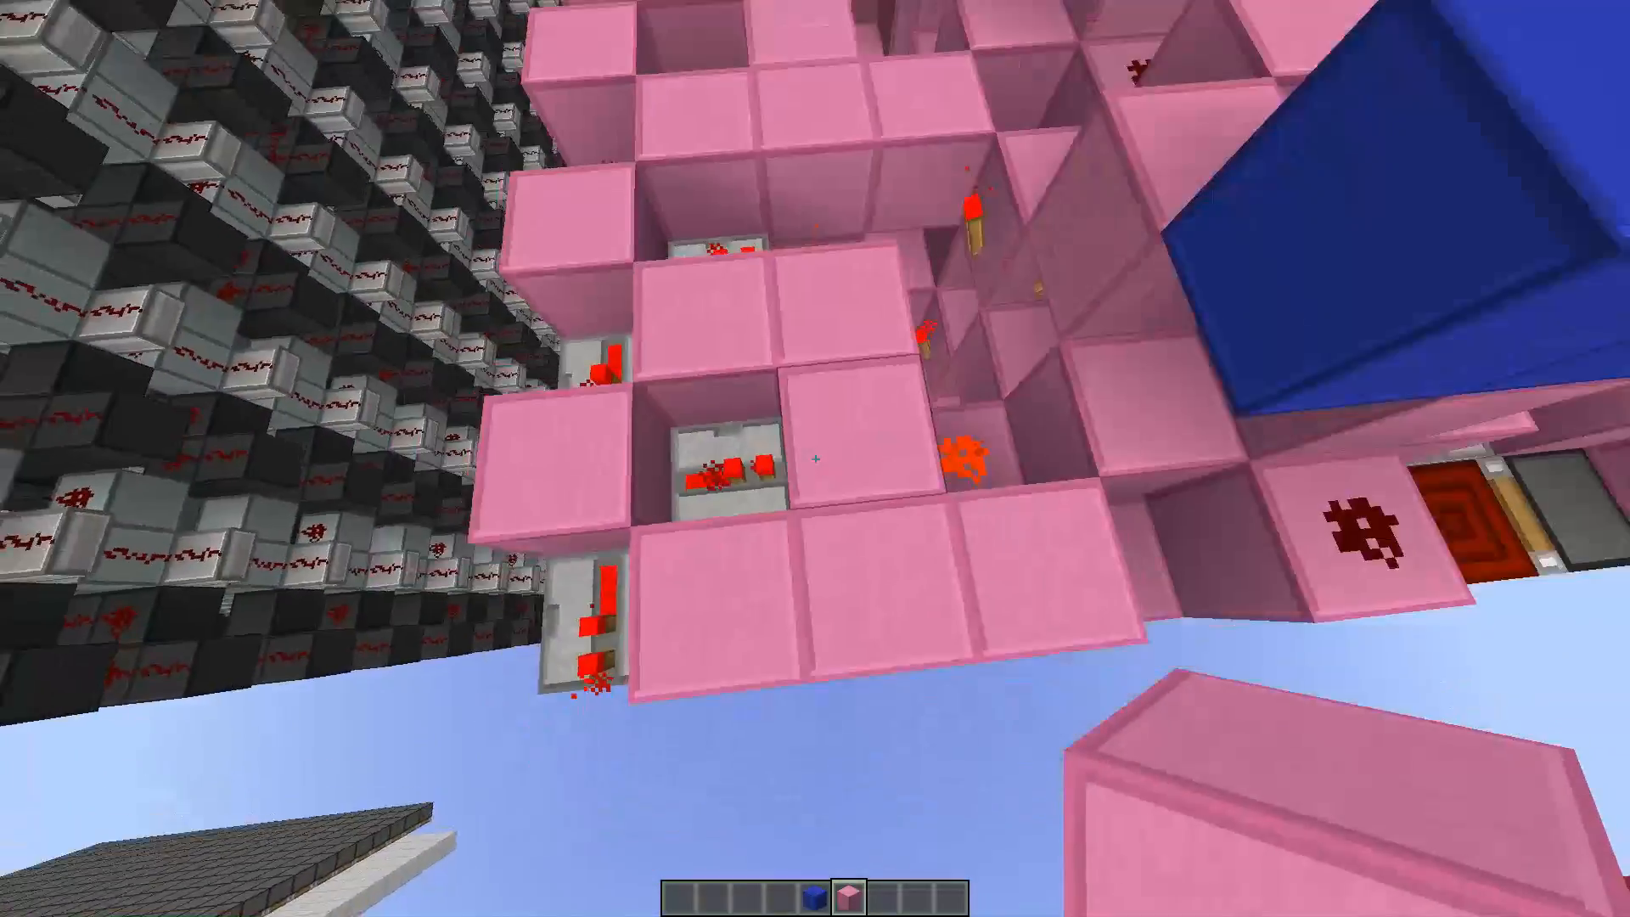
pyautogui.moveTo(815, 459)
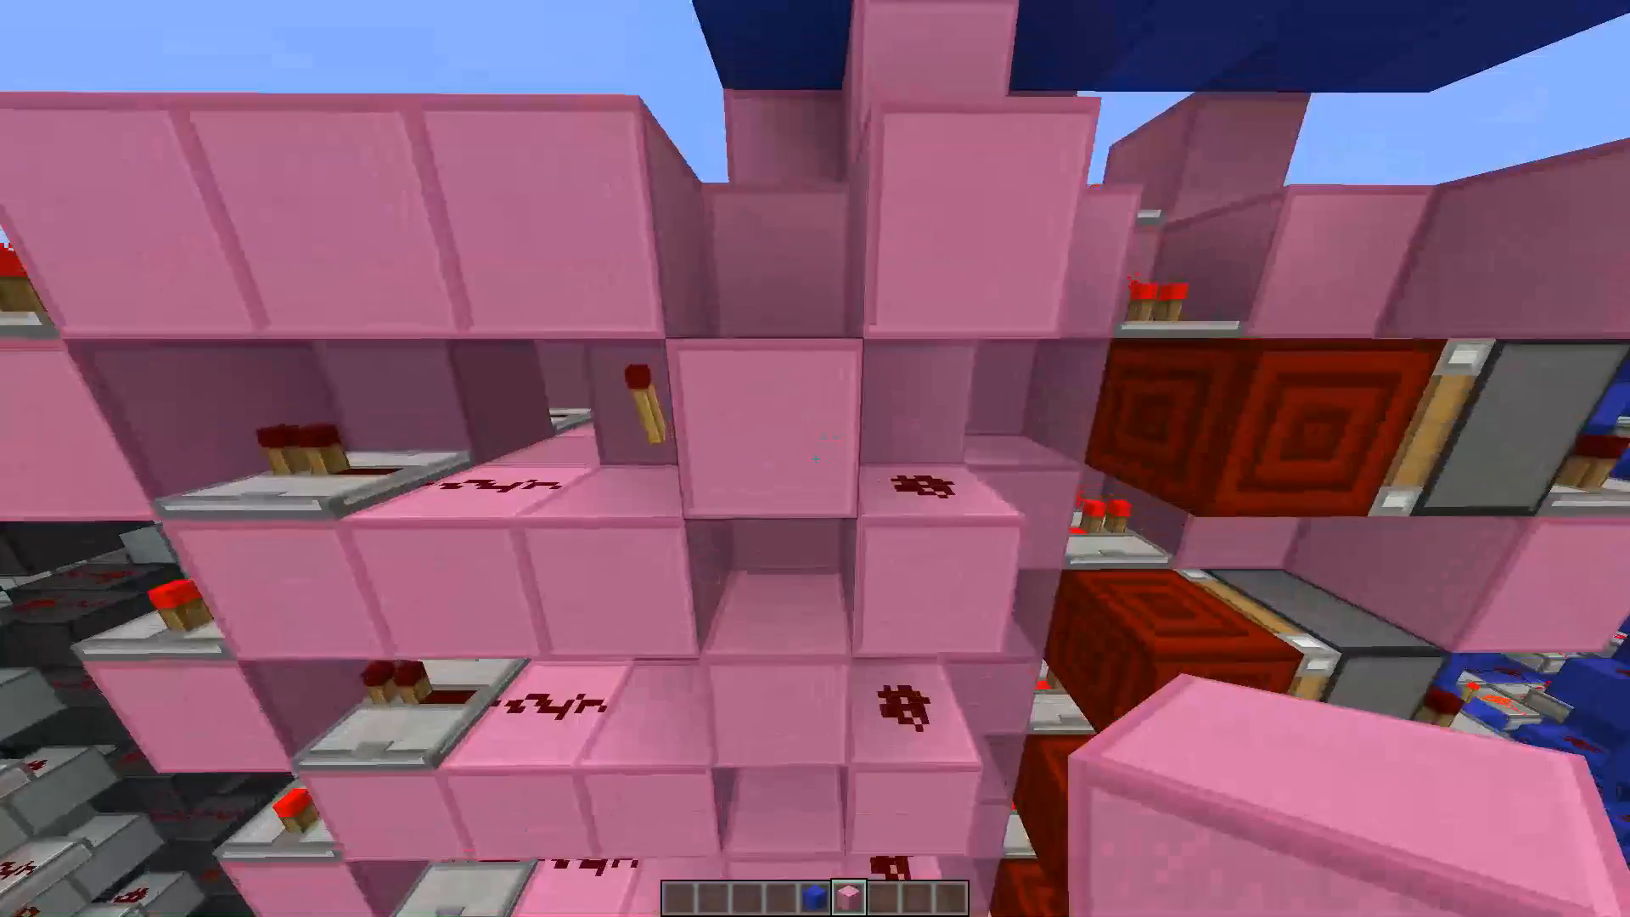
pyautogui.moveTo(815, 459)
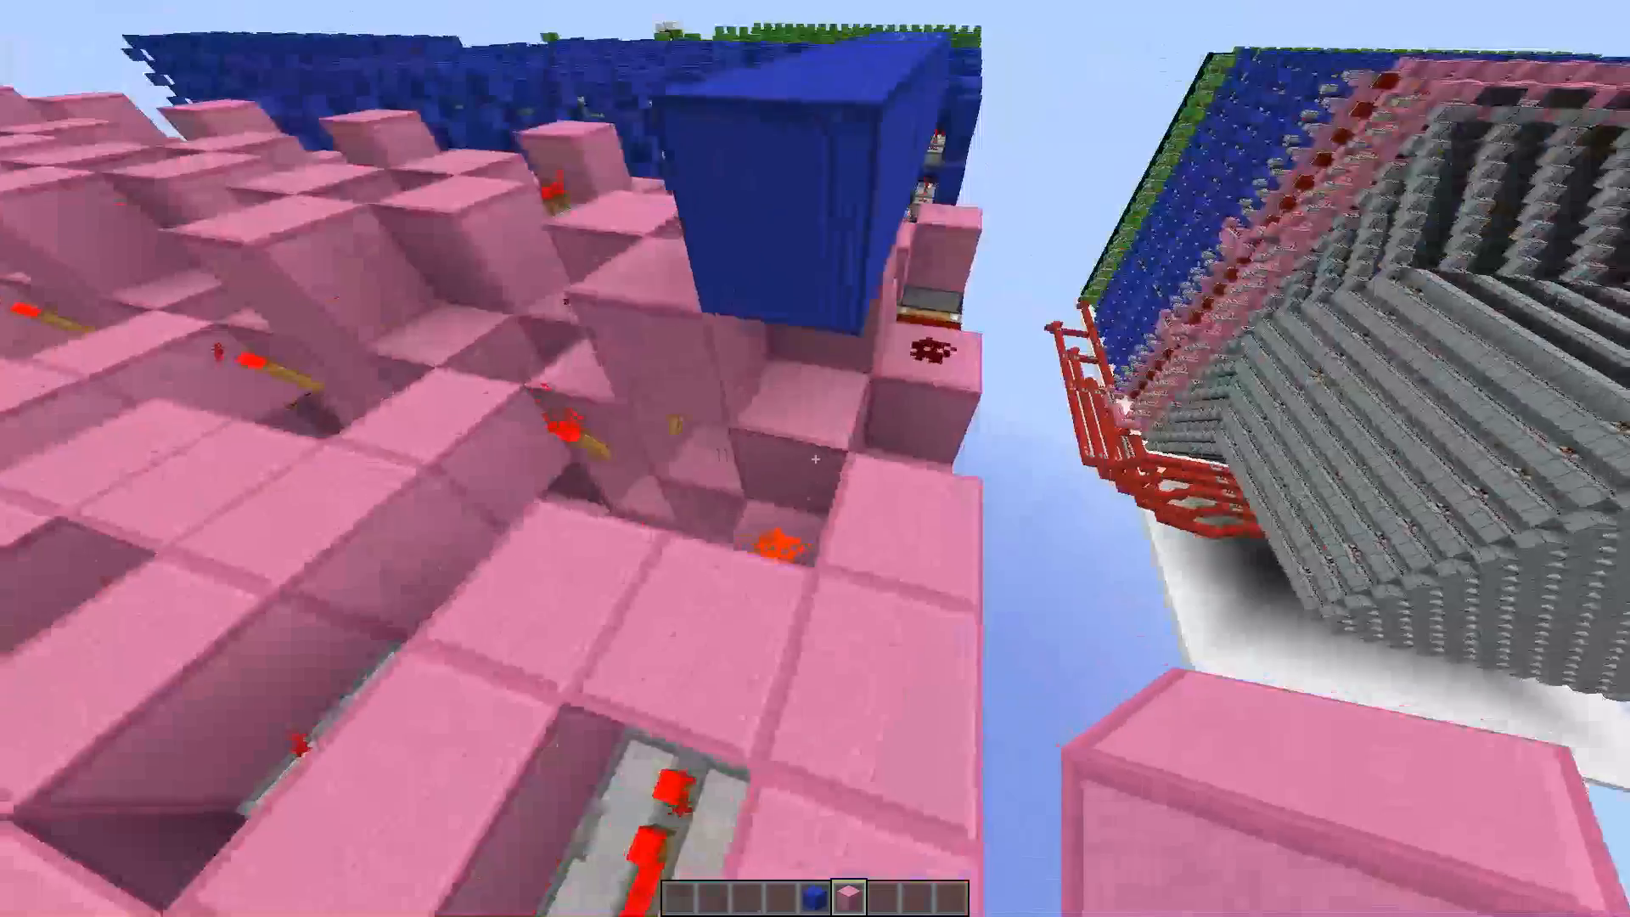
pyautogui.moveTo(815, 459)
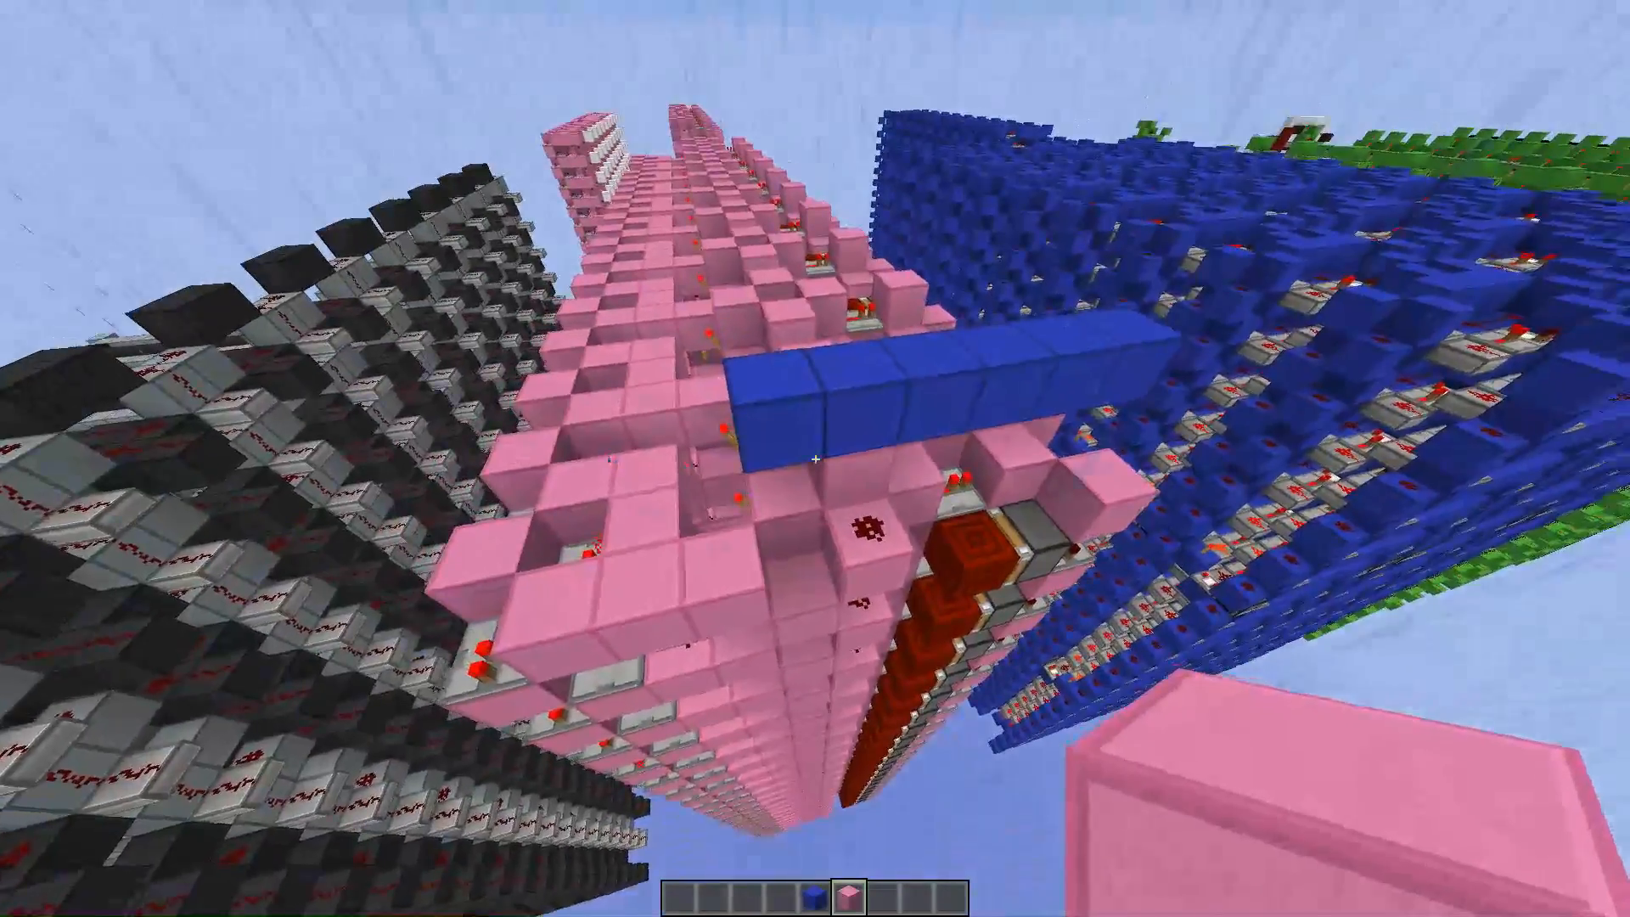
pyautogui.write('/toggle')
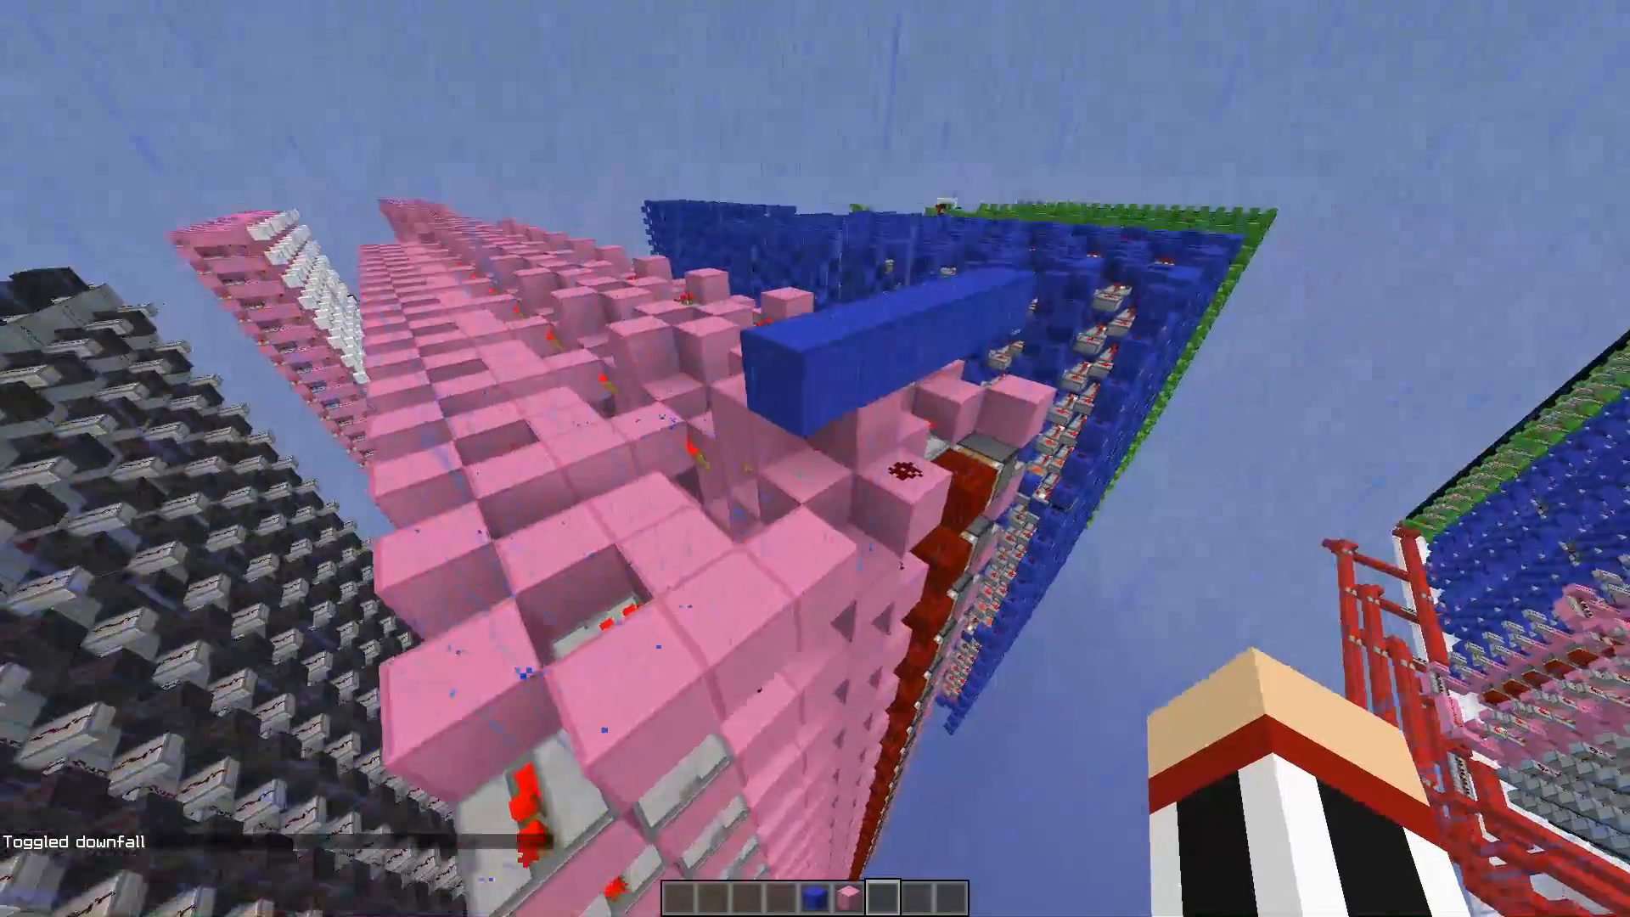
pyautogui.moveTo(815, 459)
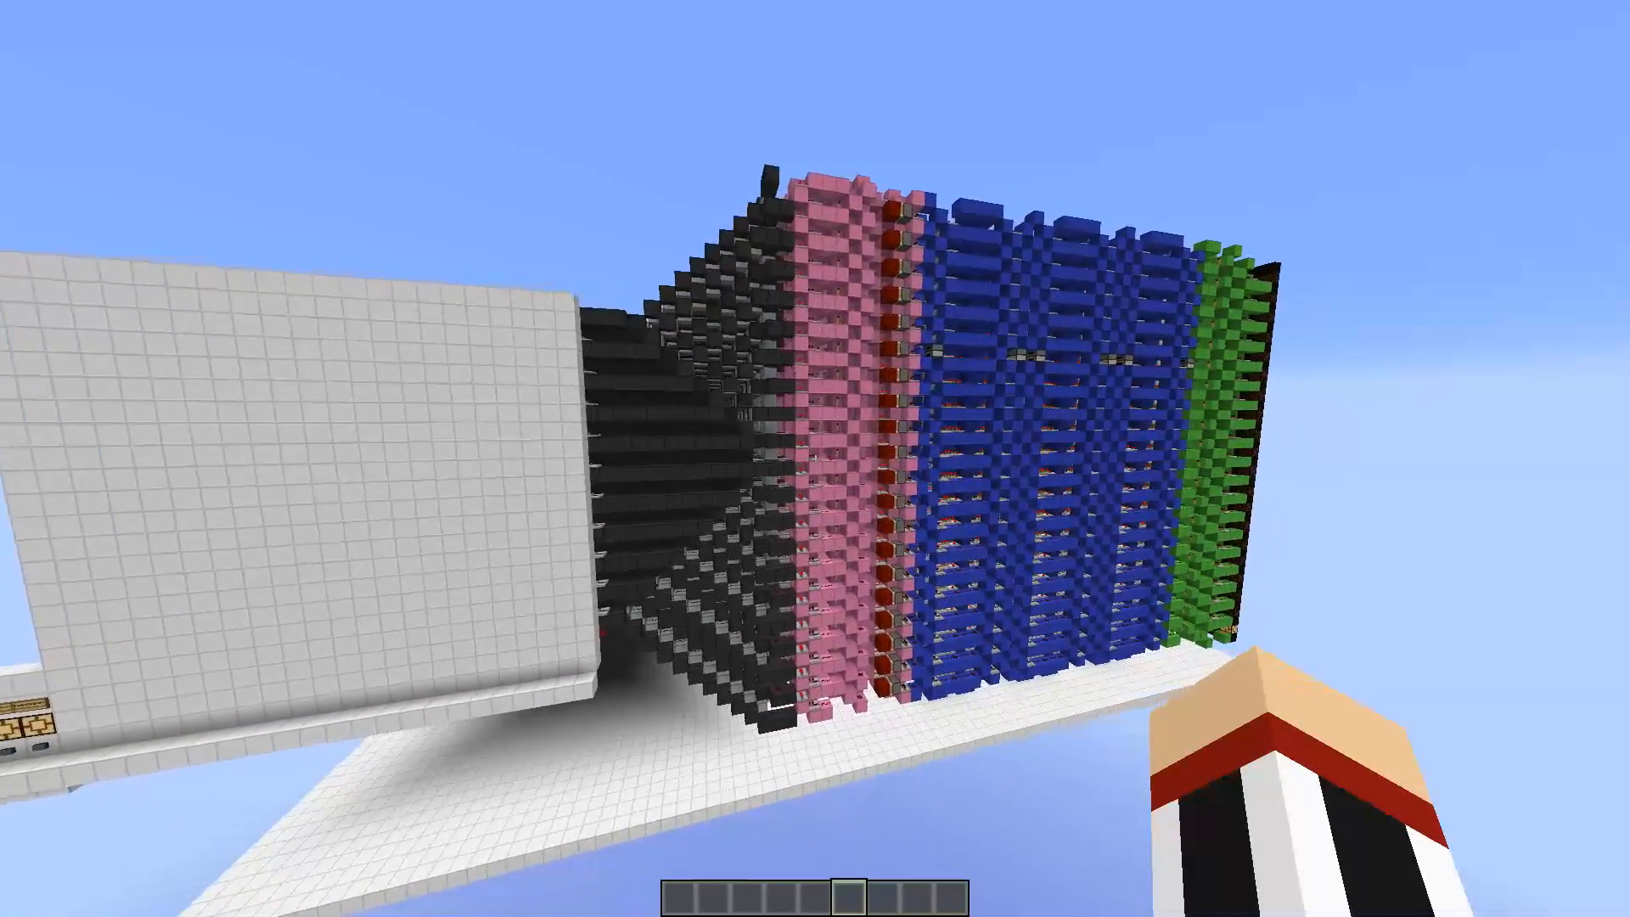
pyautogui.moveTo(815, 459)
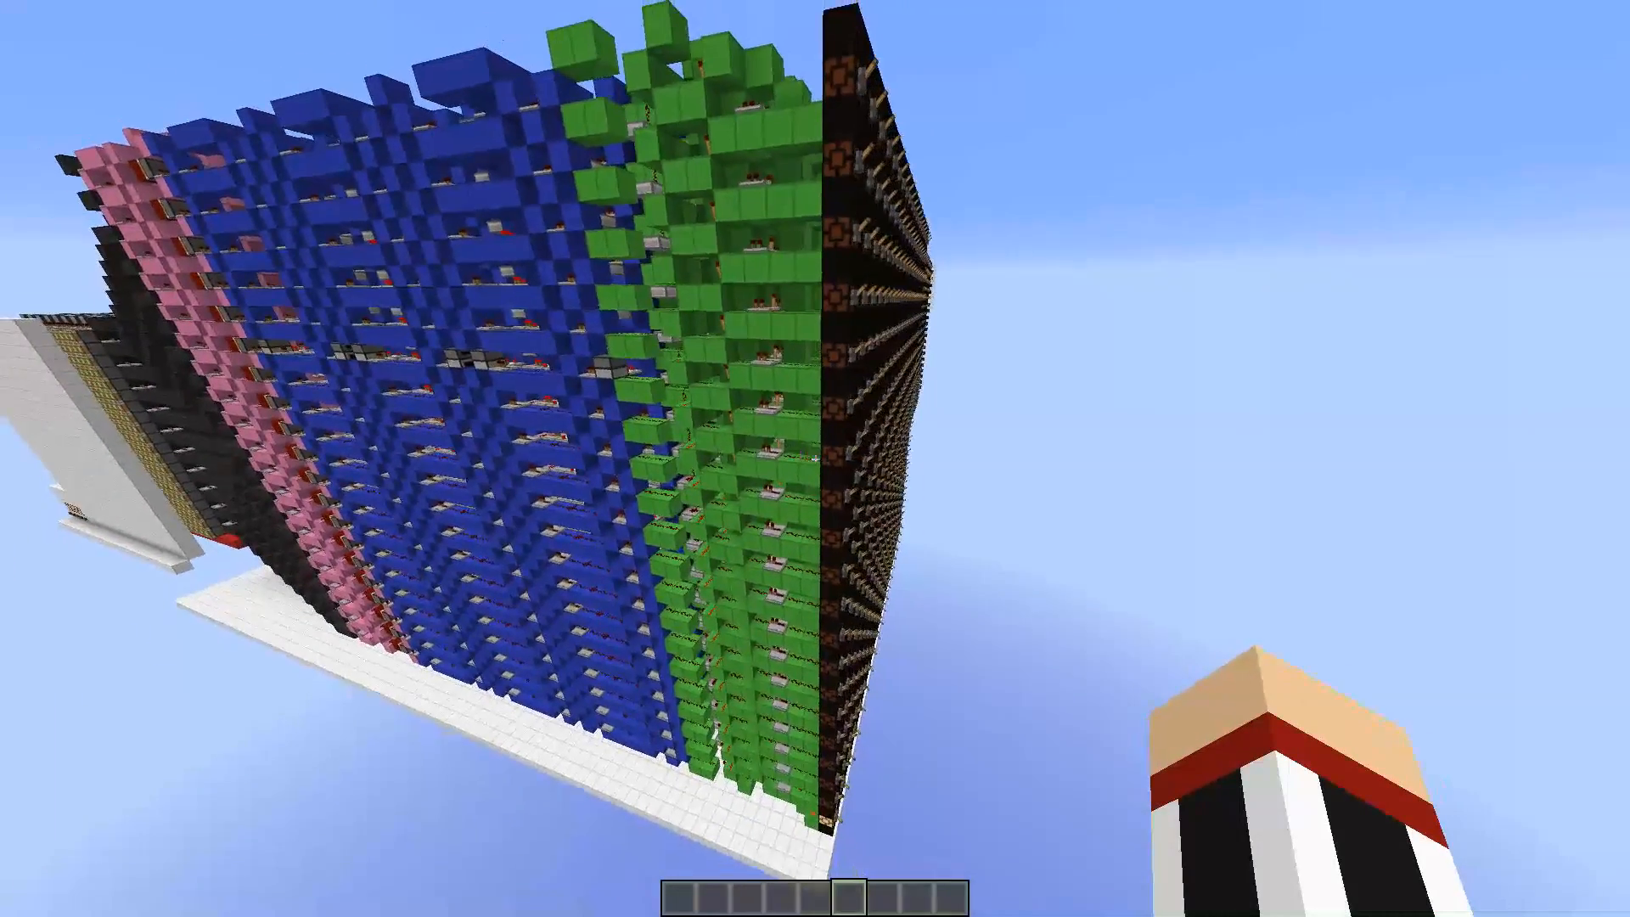
pyautogui.moveTo(815, 458)
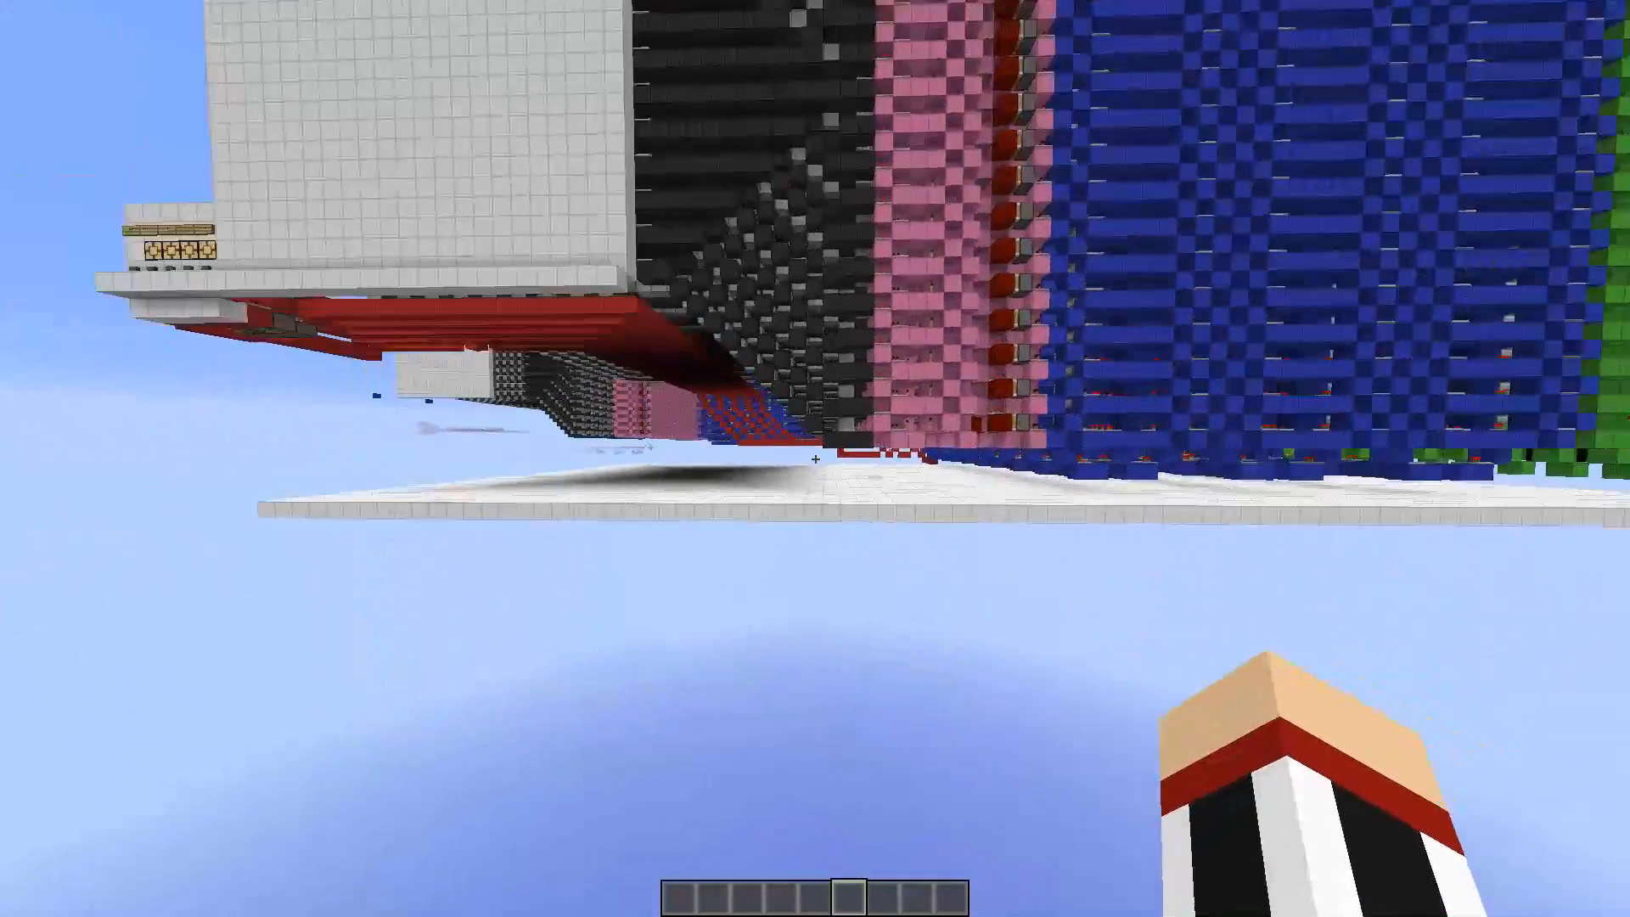
pyautogui.moveTo(816, 458)
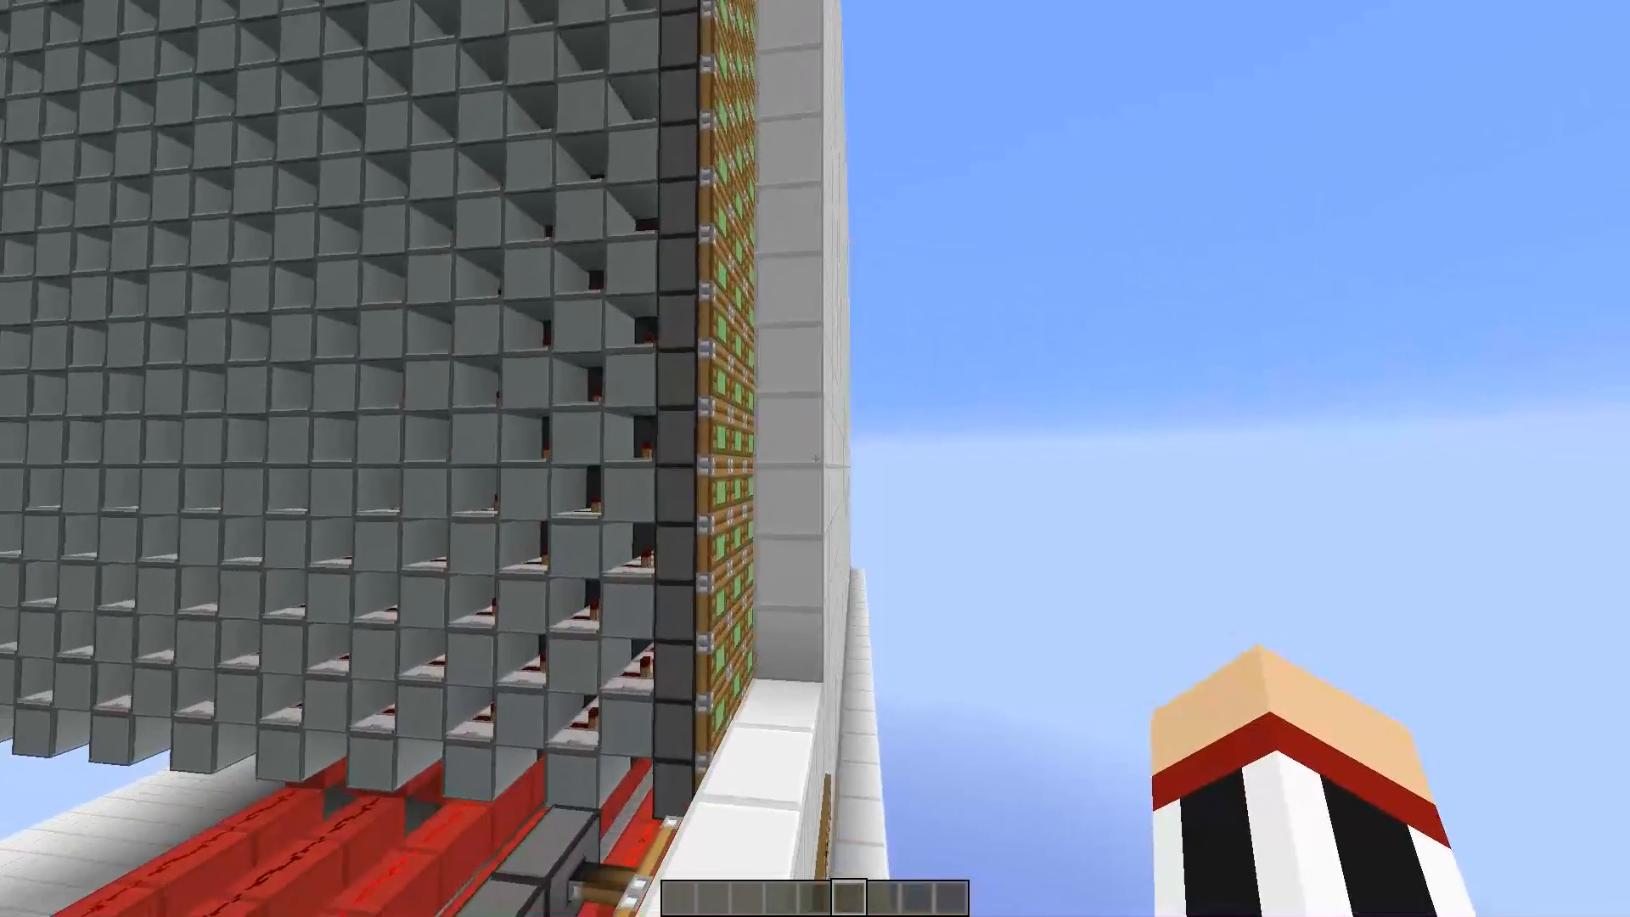
pyautogui.moveTo(816, 459)
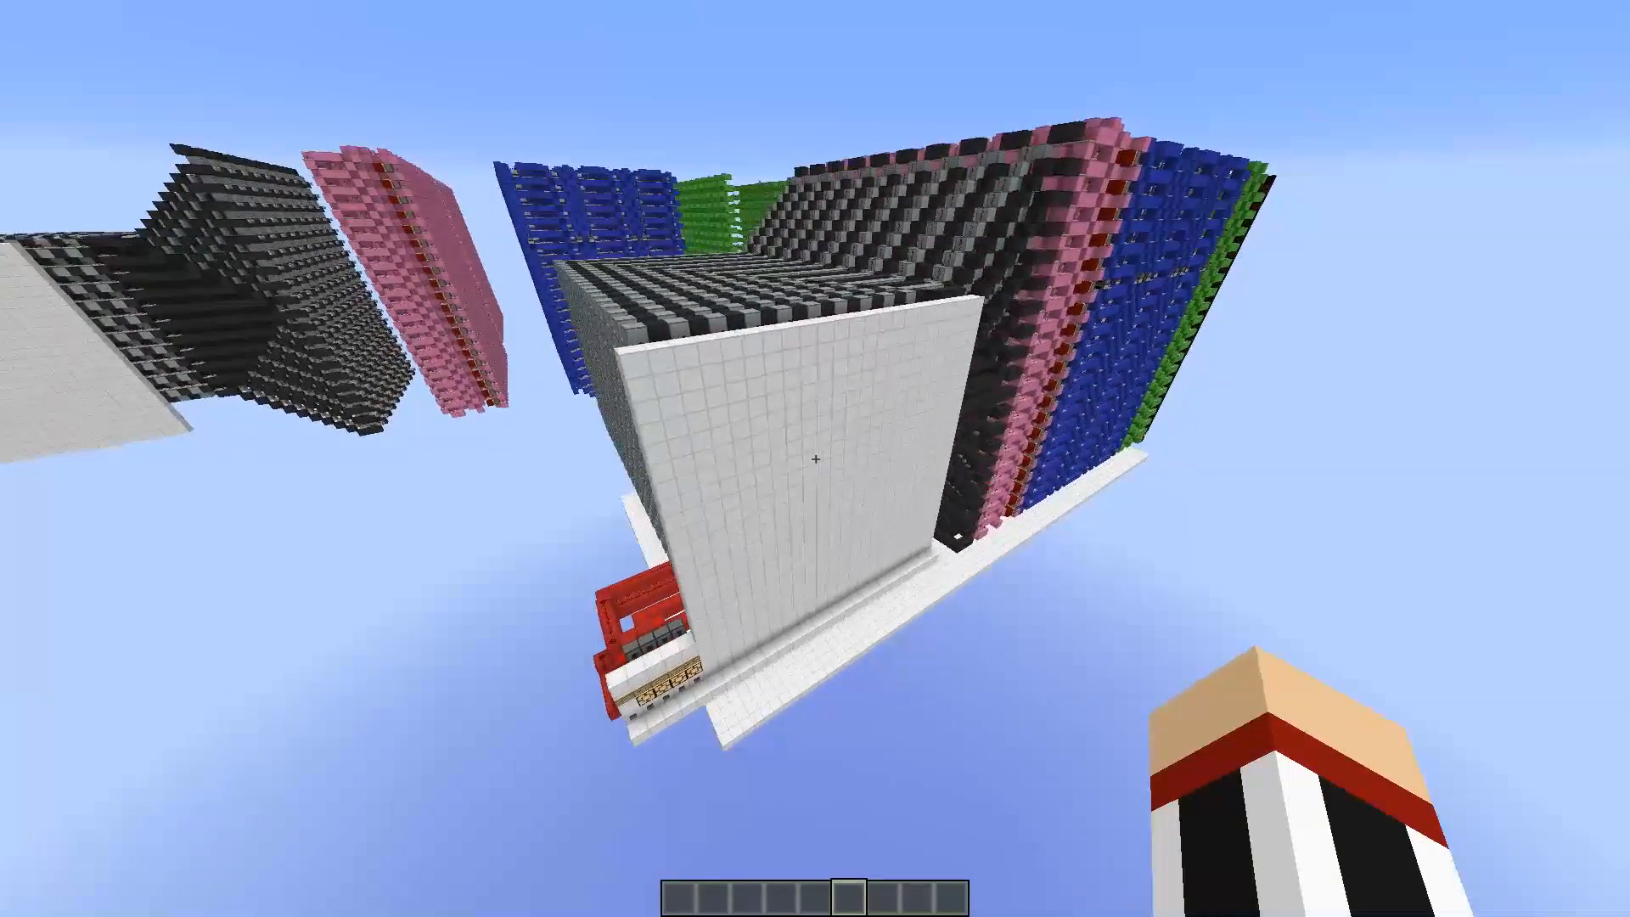
pyautogui.moveTo(816, 458)
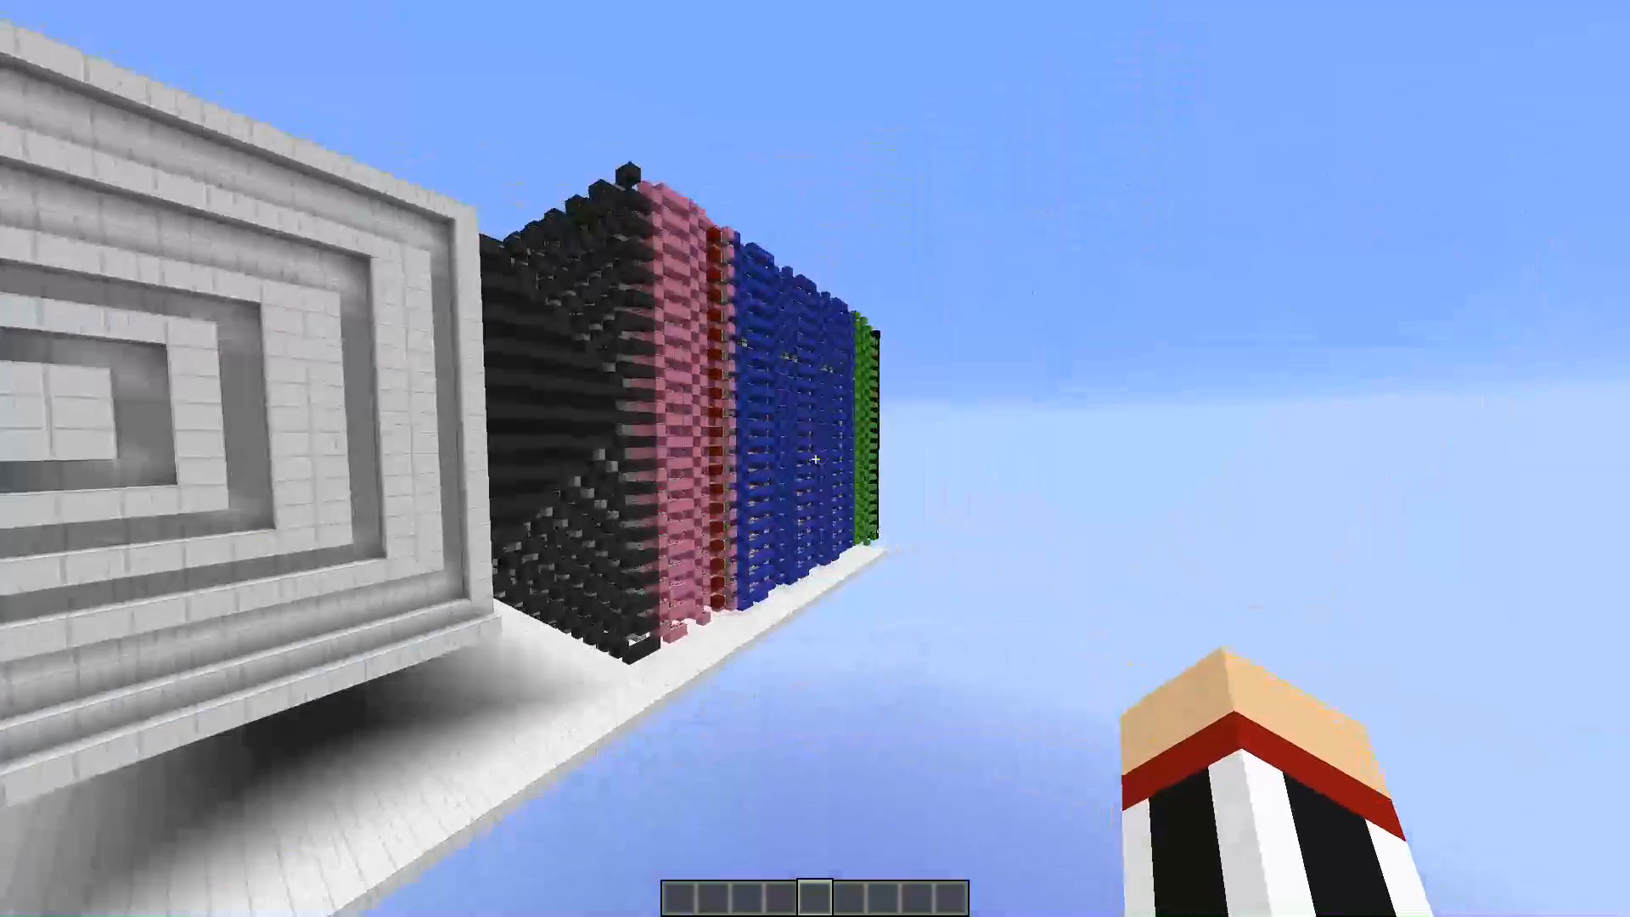
pyautogui.moveTo(815, 458)
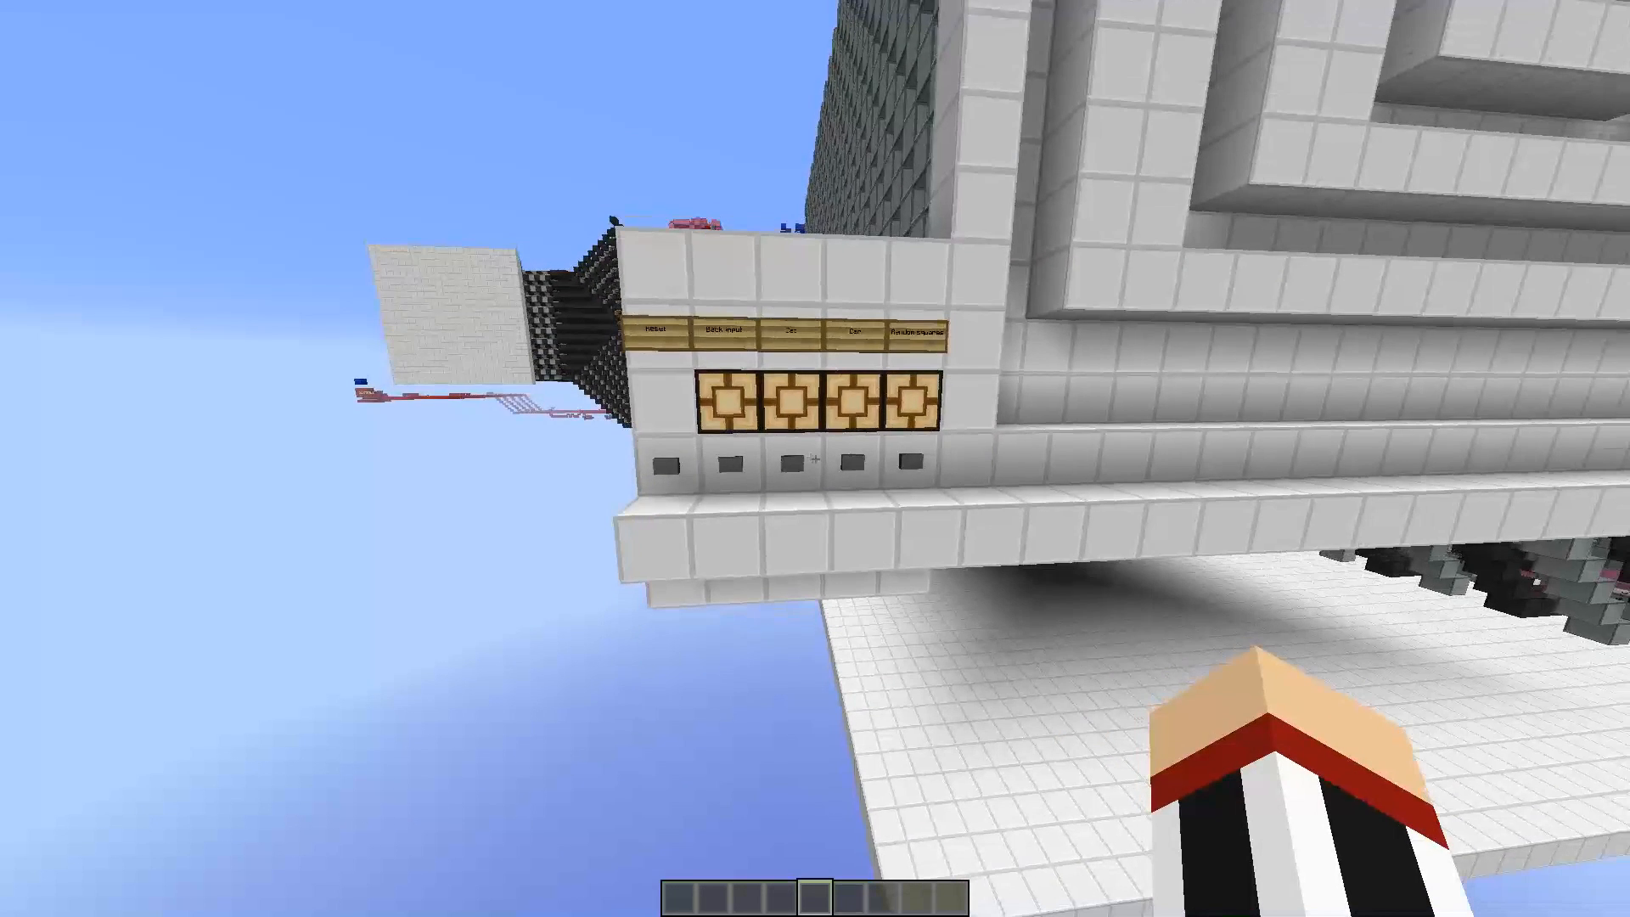
pyautogui.moveTo(815, 459)
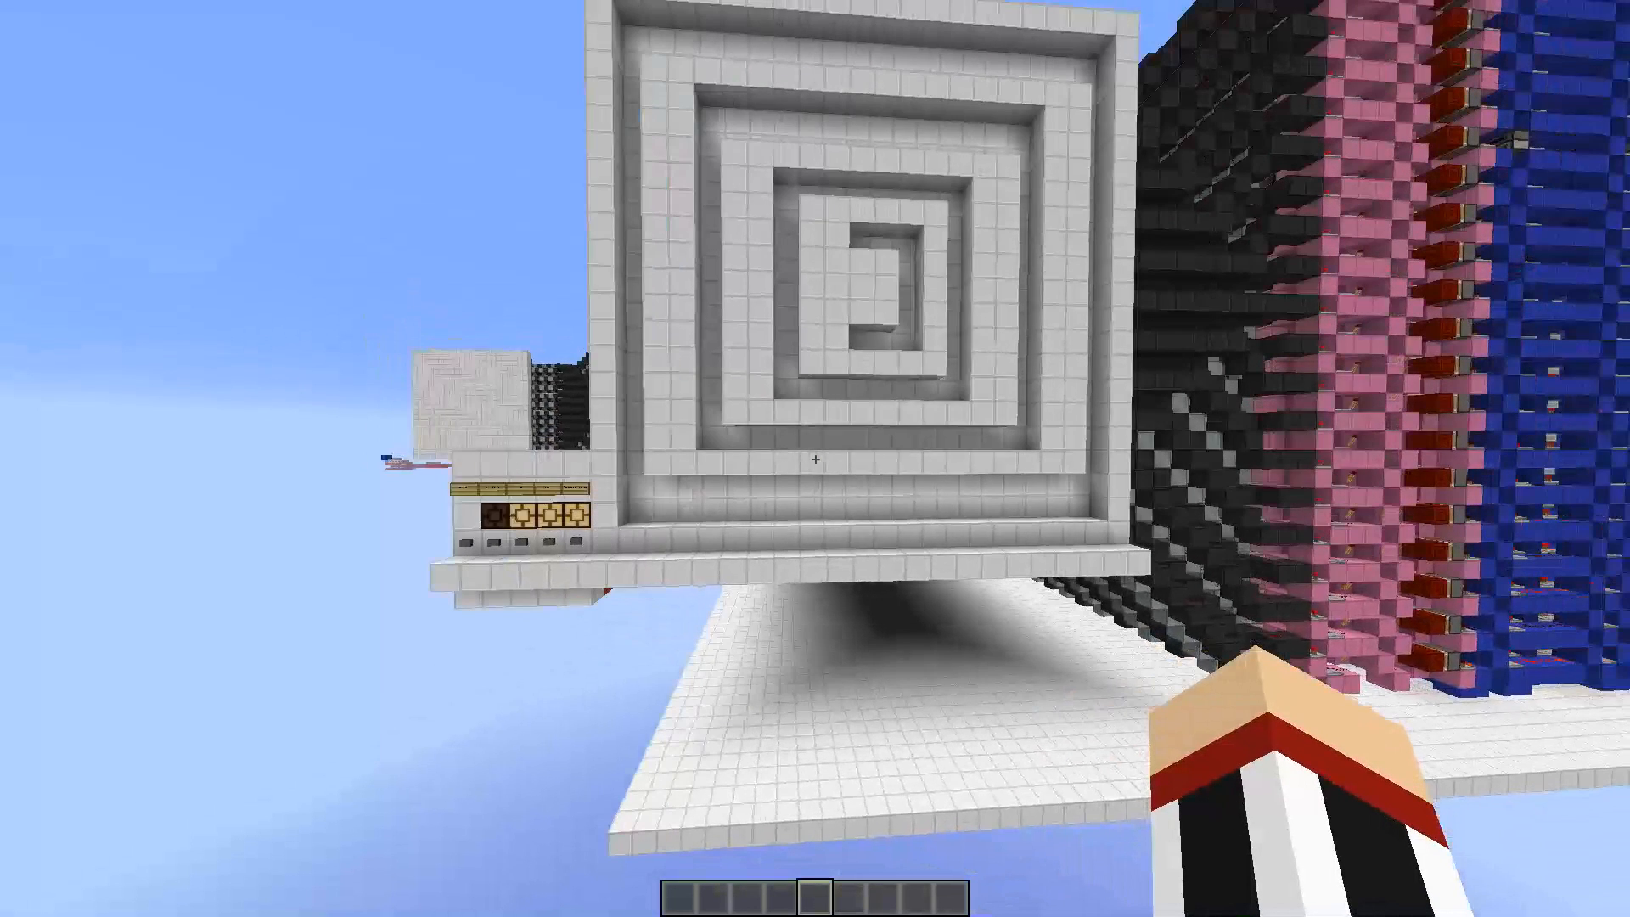
pyautogui.moveTo(816, 459)
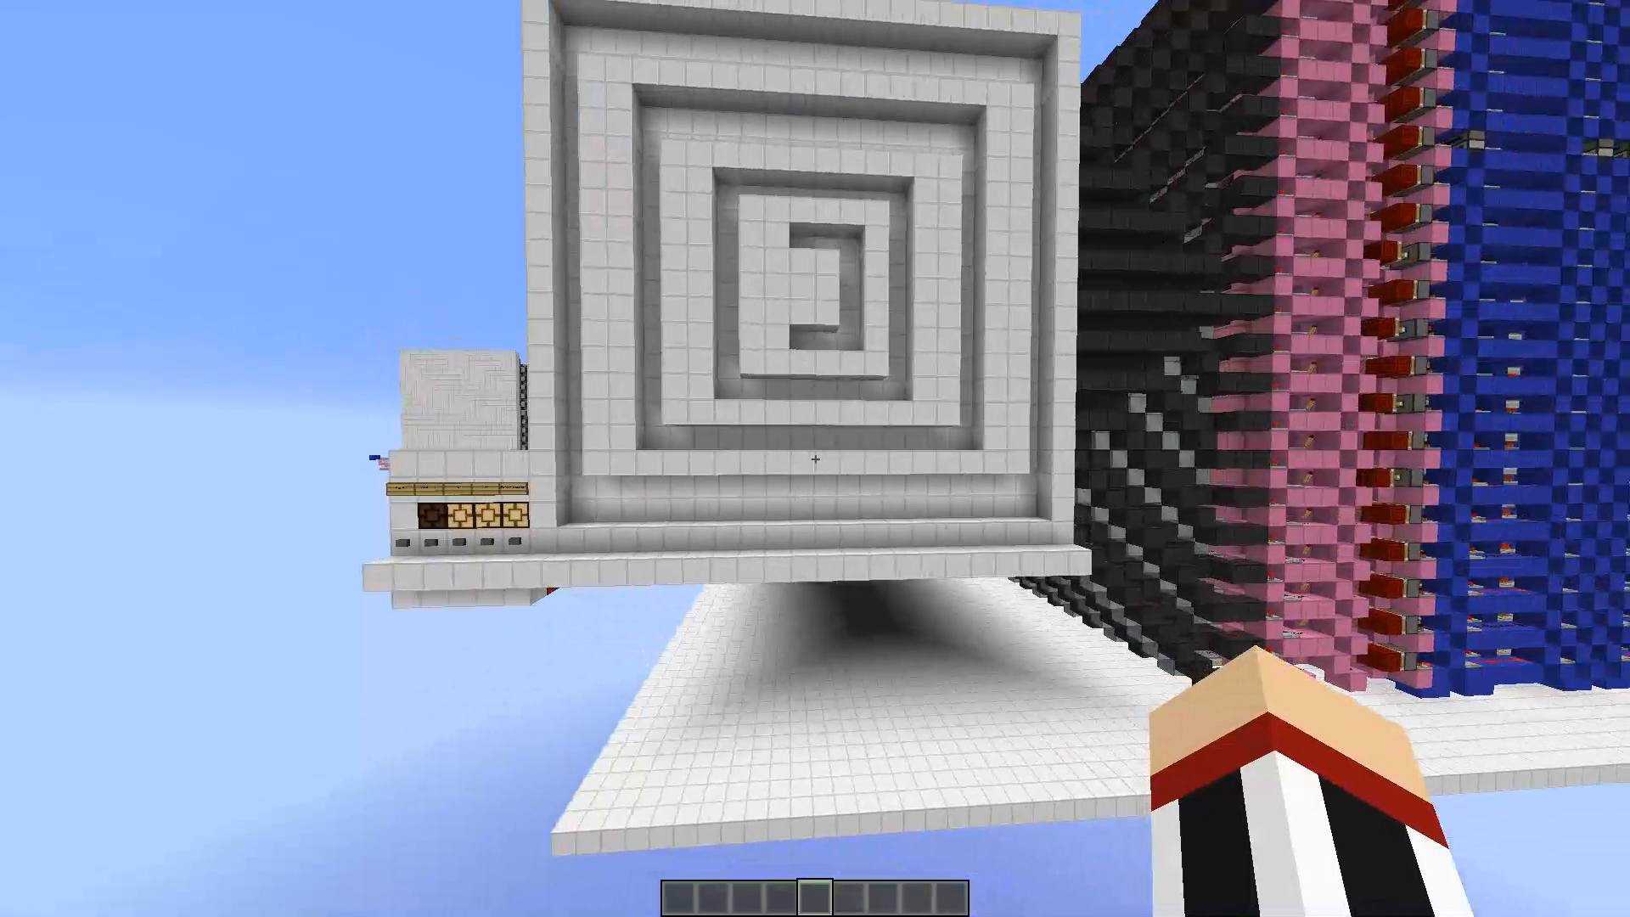
pyautogui.moveTo(815, 458)
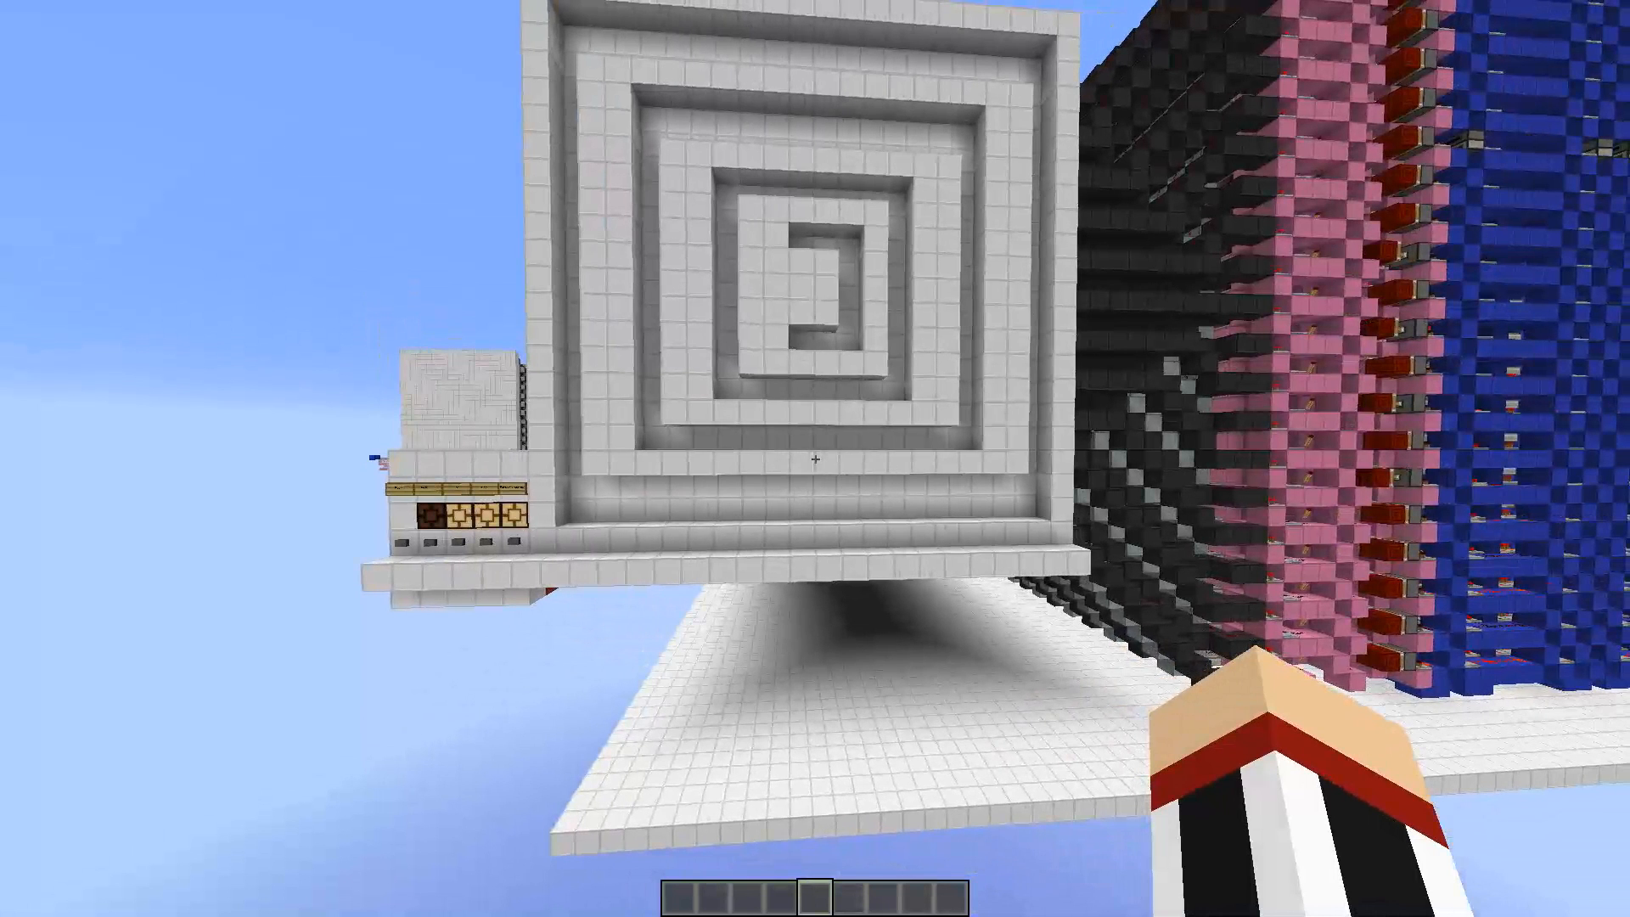
pyautogui.moveTo(815, 458)
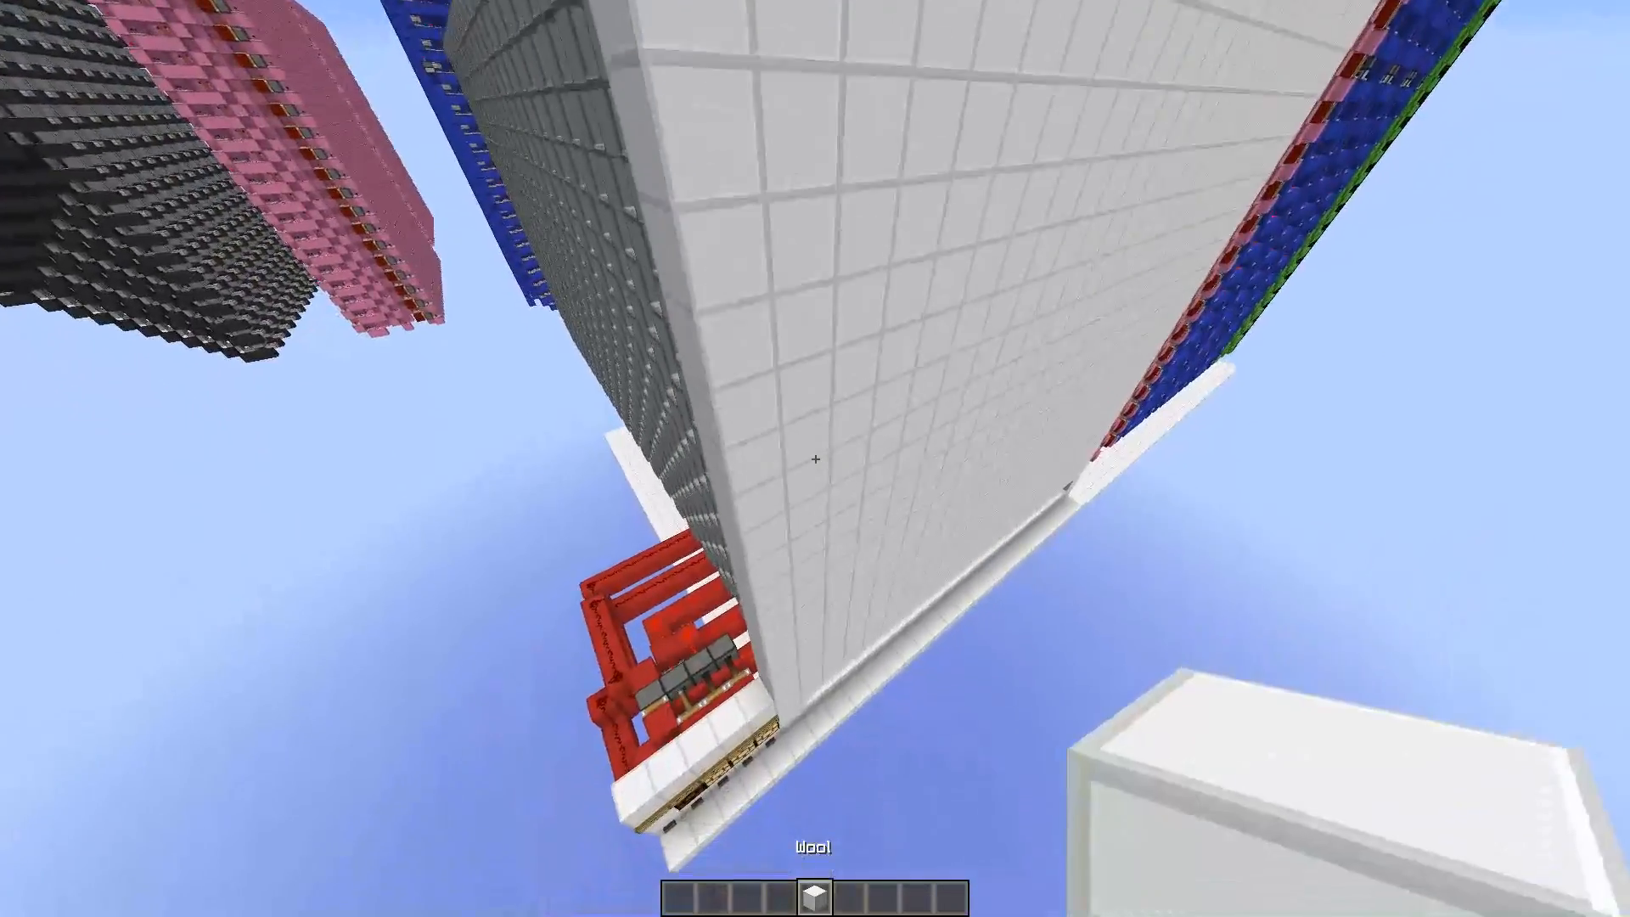
pyautogui.moveTo(815, 459)
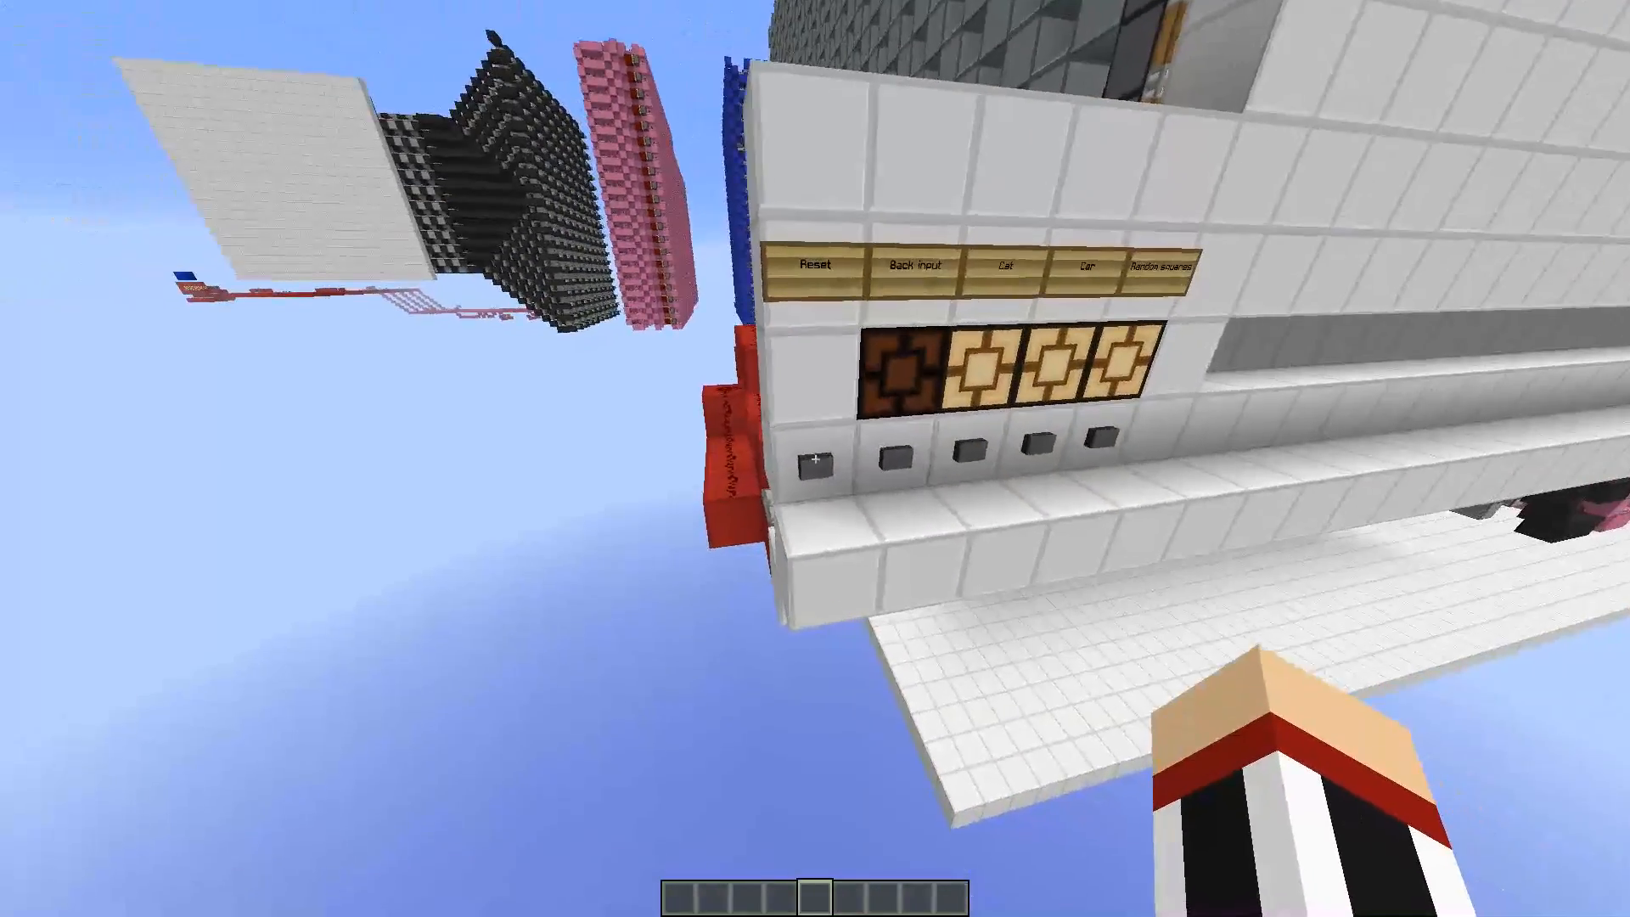
pyautogui.moveTo(815, 459)
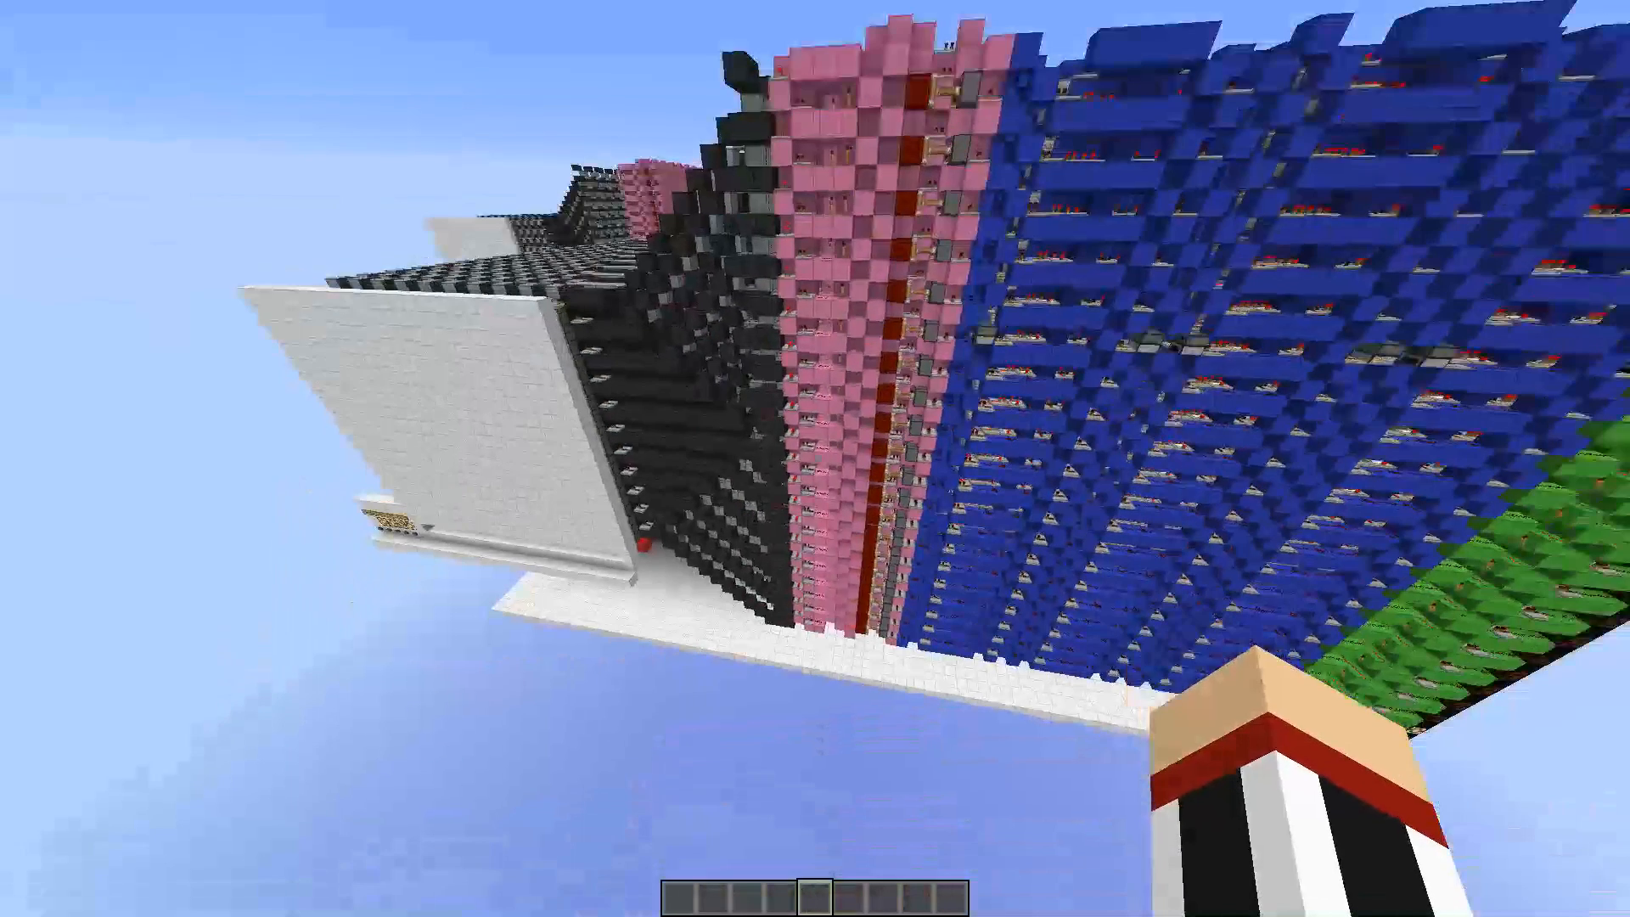
pyautogui.moveTo(816, 458)
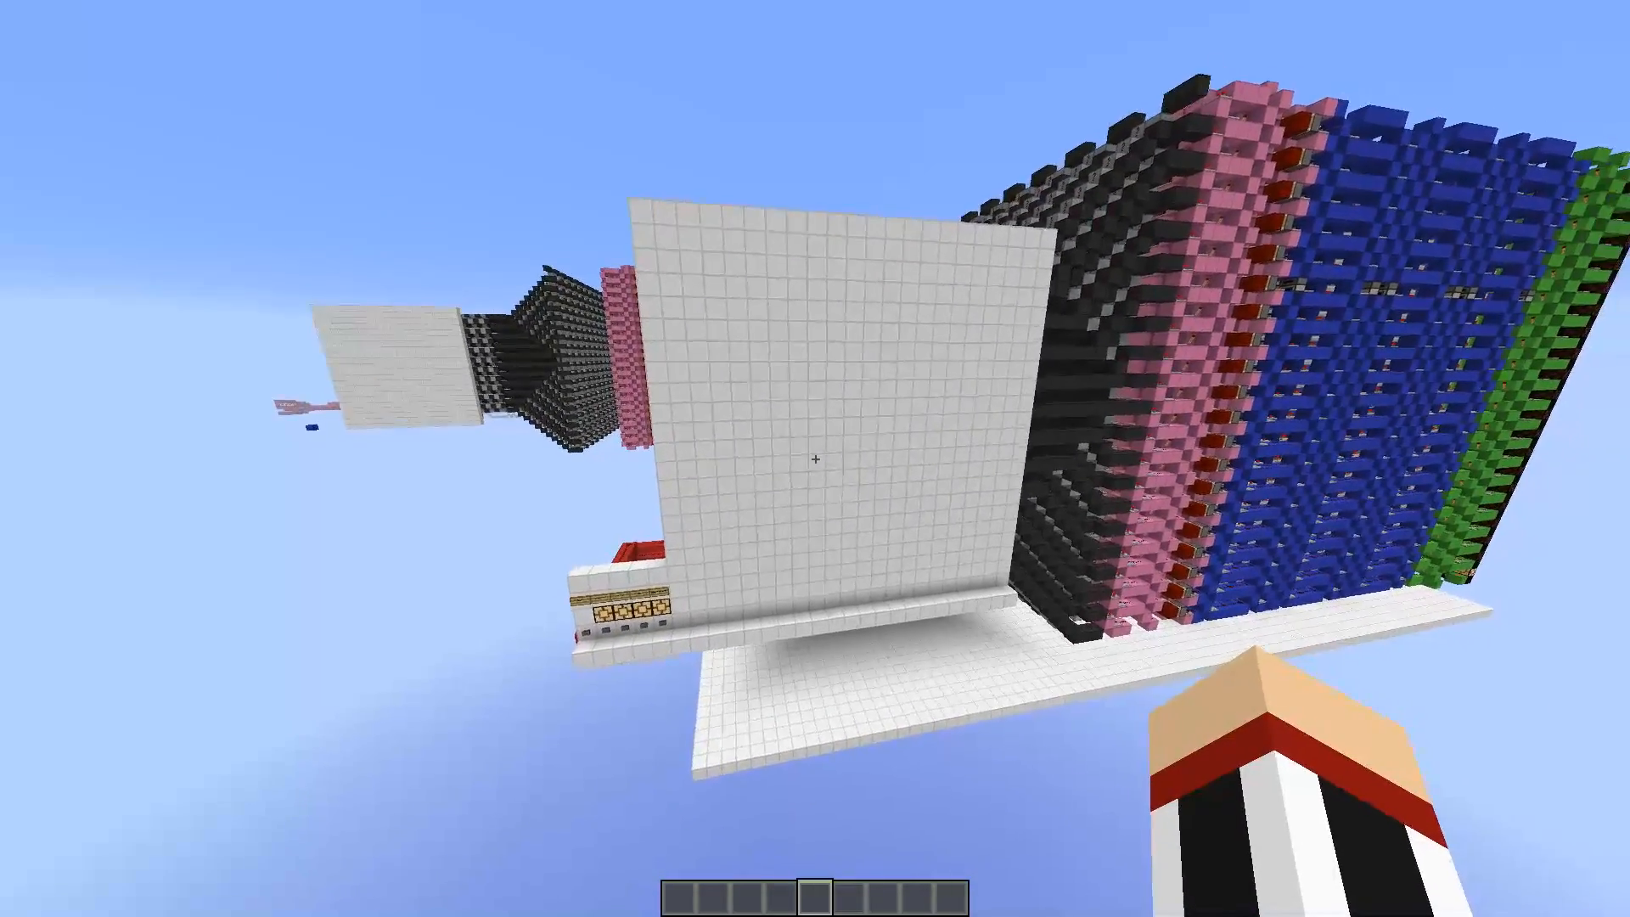
pyautogui.moveTo(815, 458)
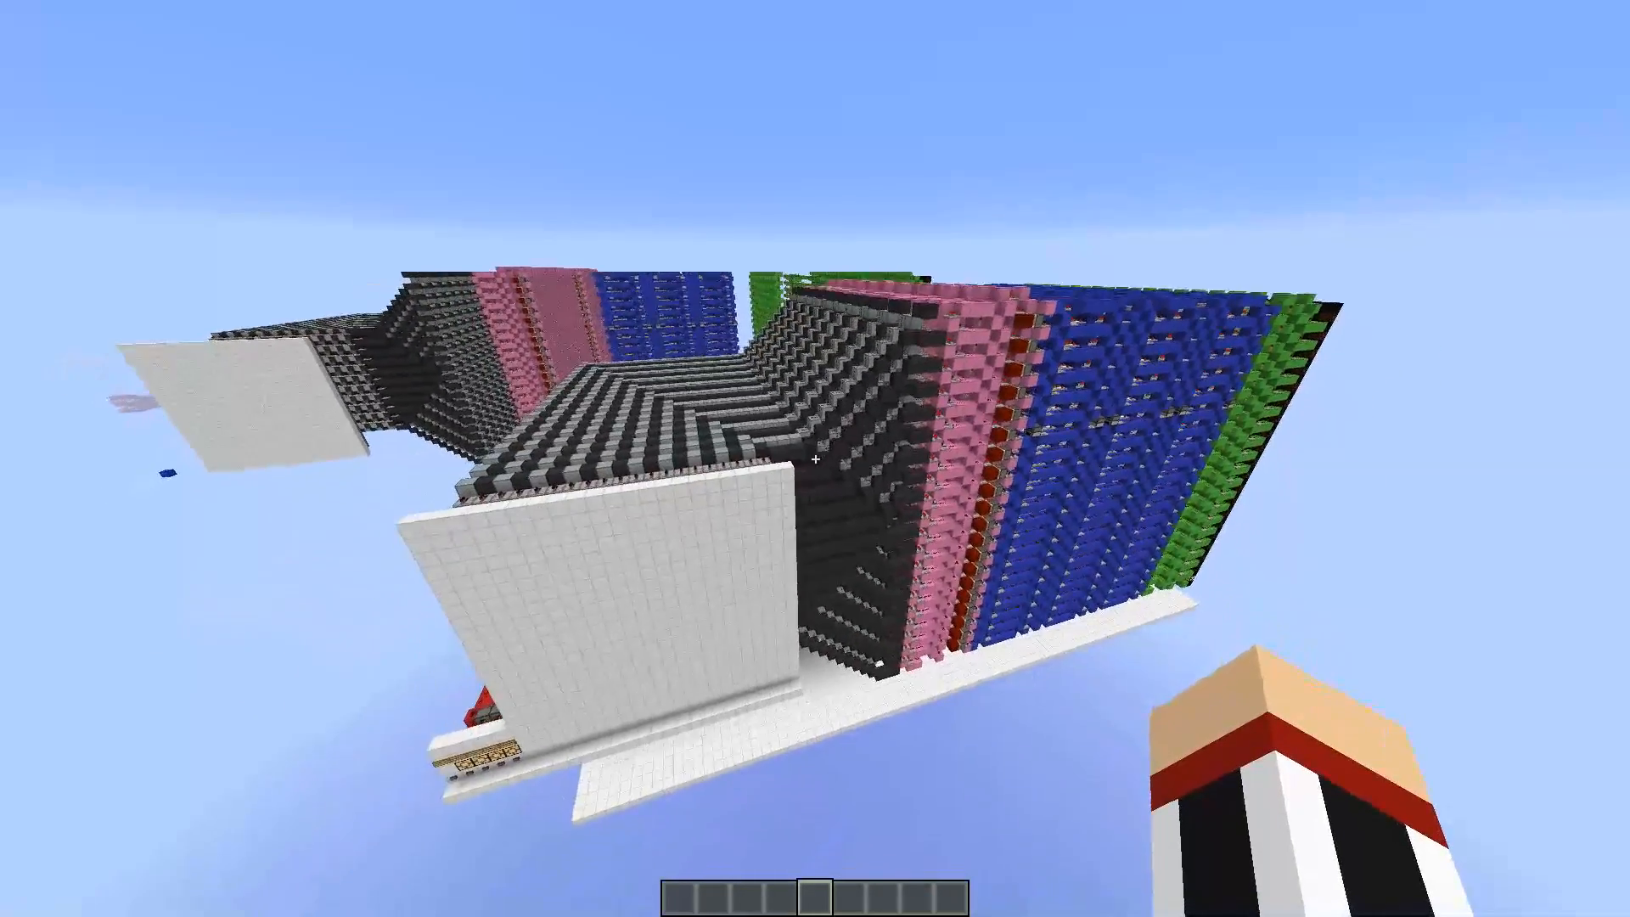
pyautogui.moveTo(815, 459)
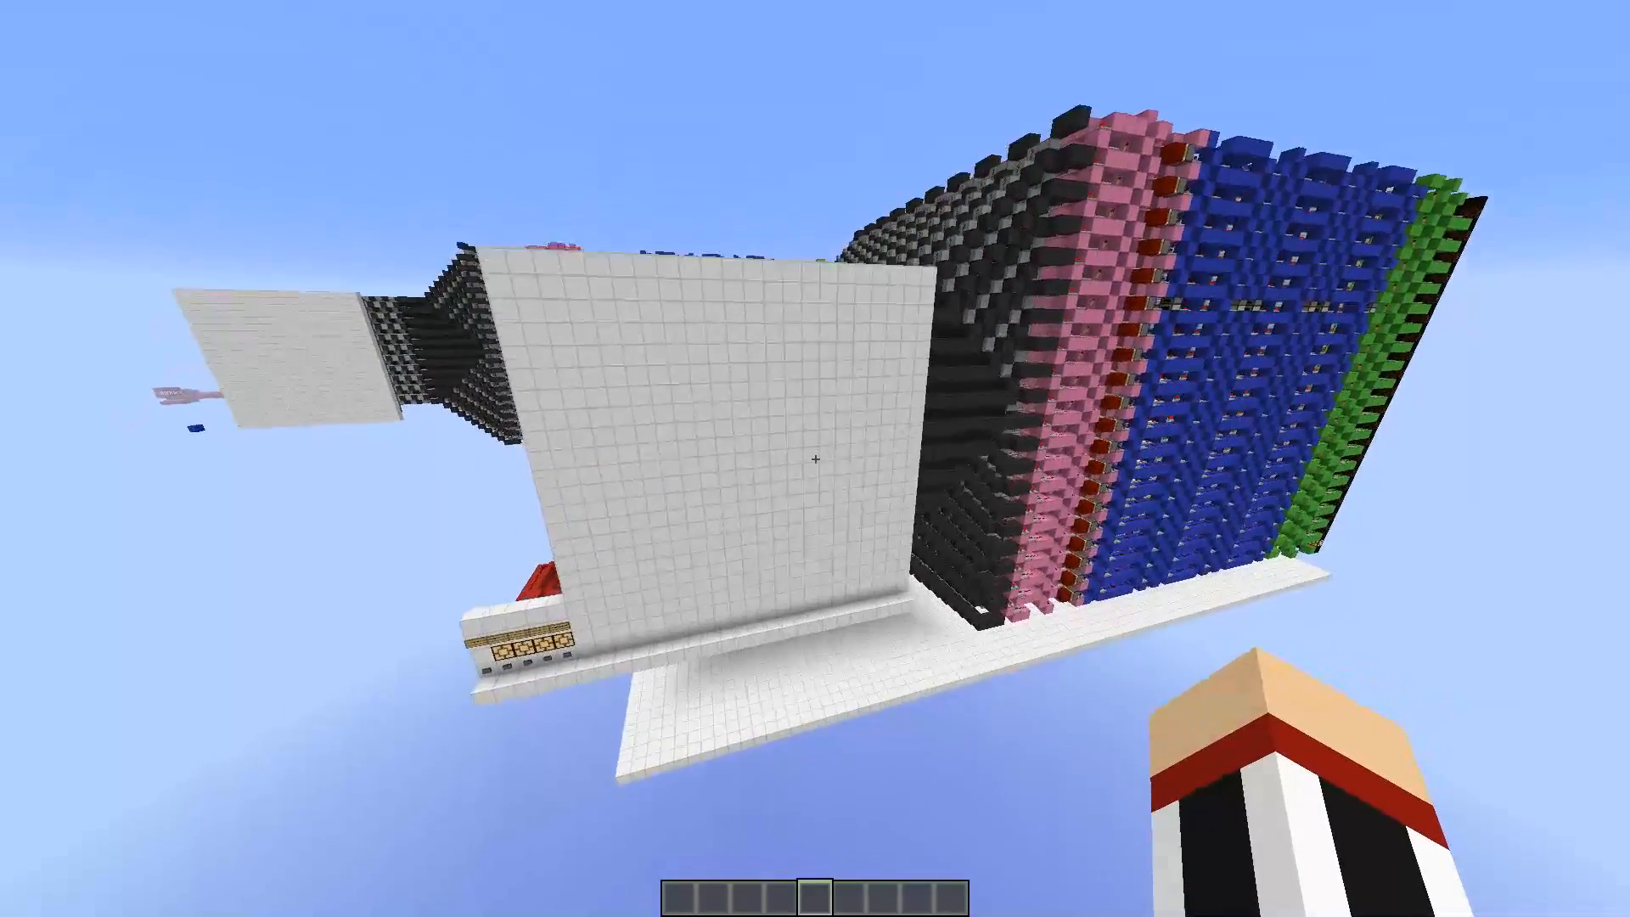
pyautogui.moveTo(815, 456)
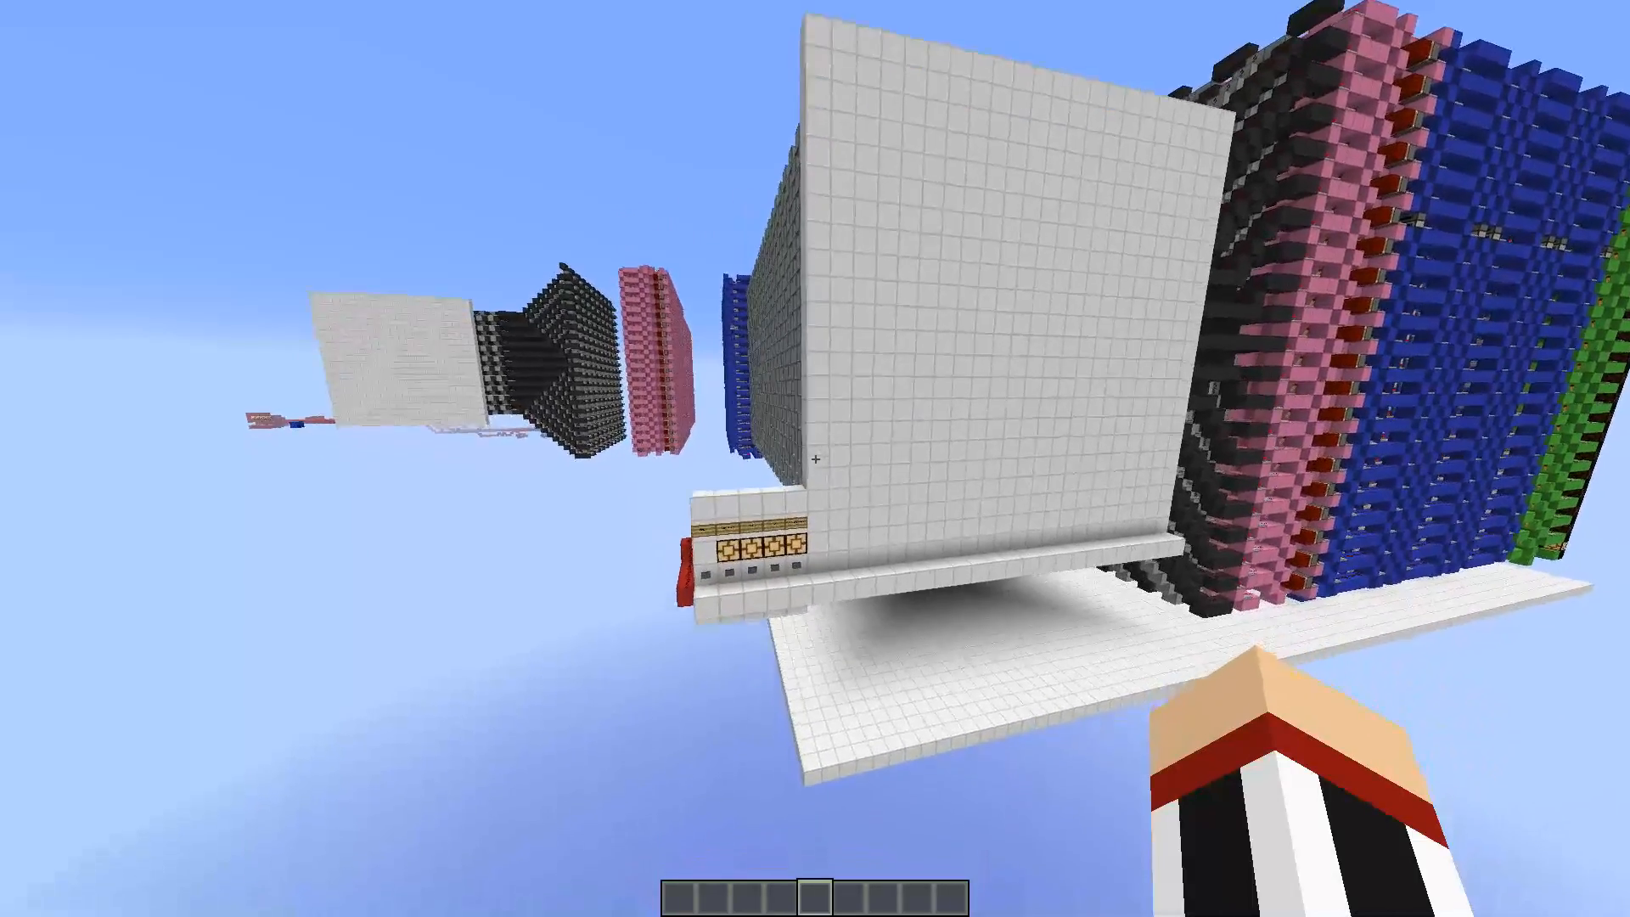
pyautogui.moveTo(816, 458)
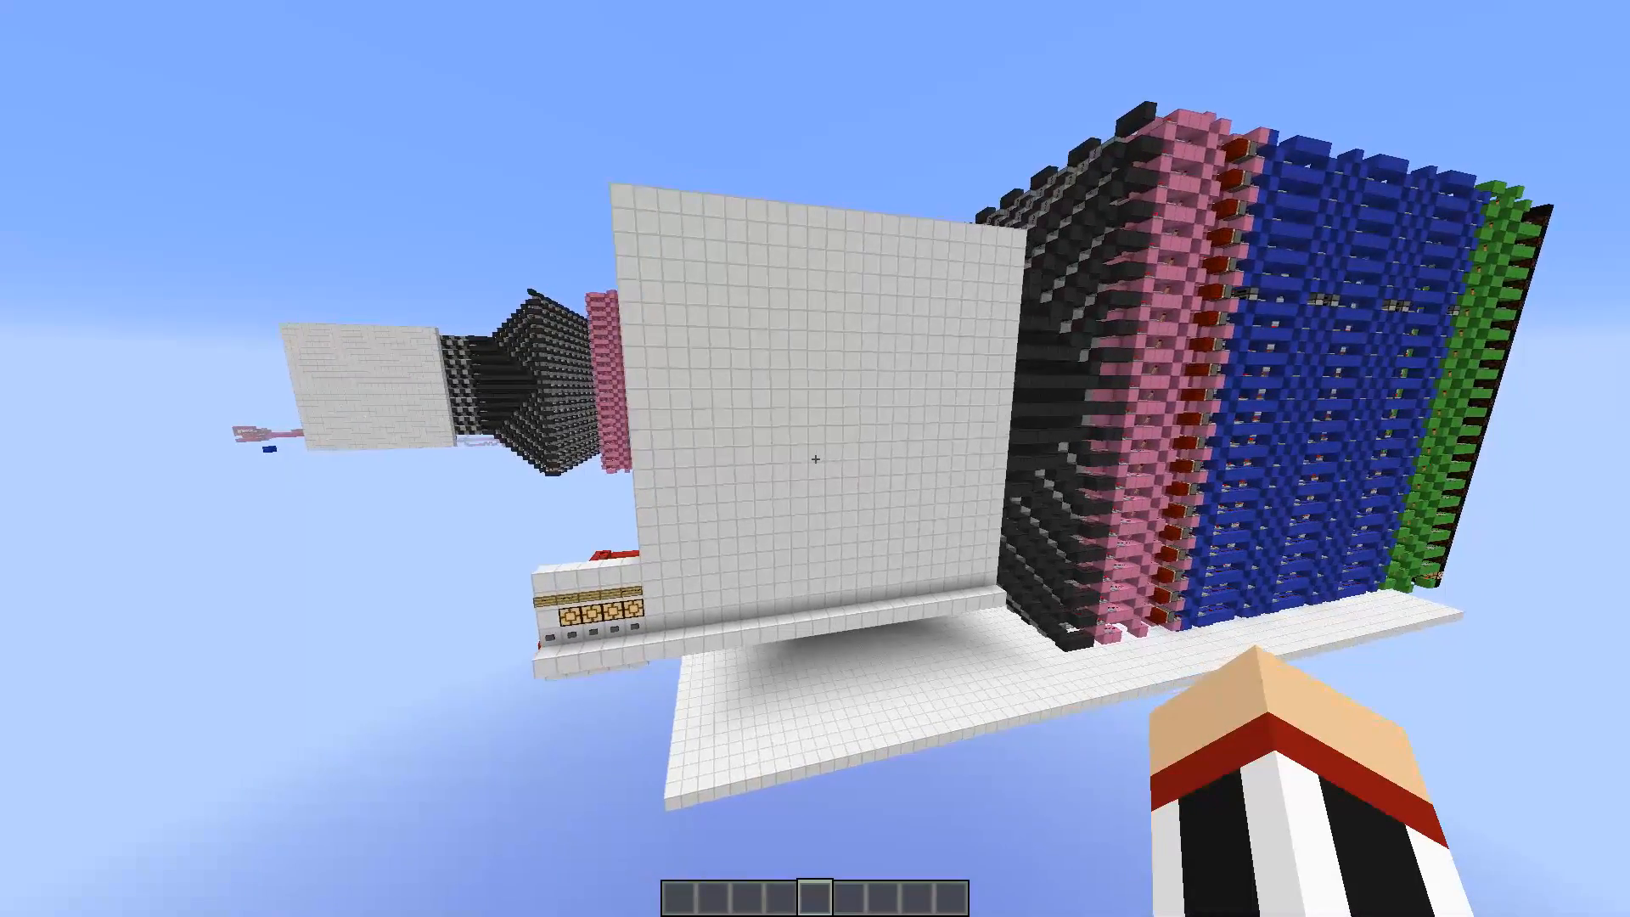
pyautogui.moveTo(815, 458)
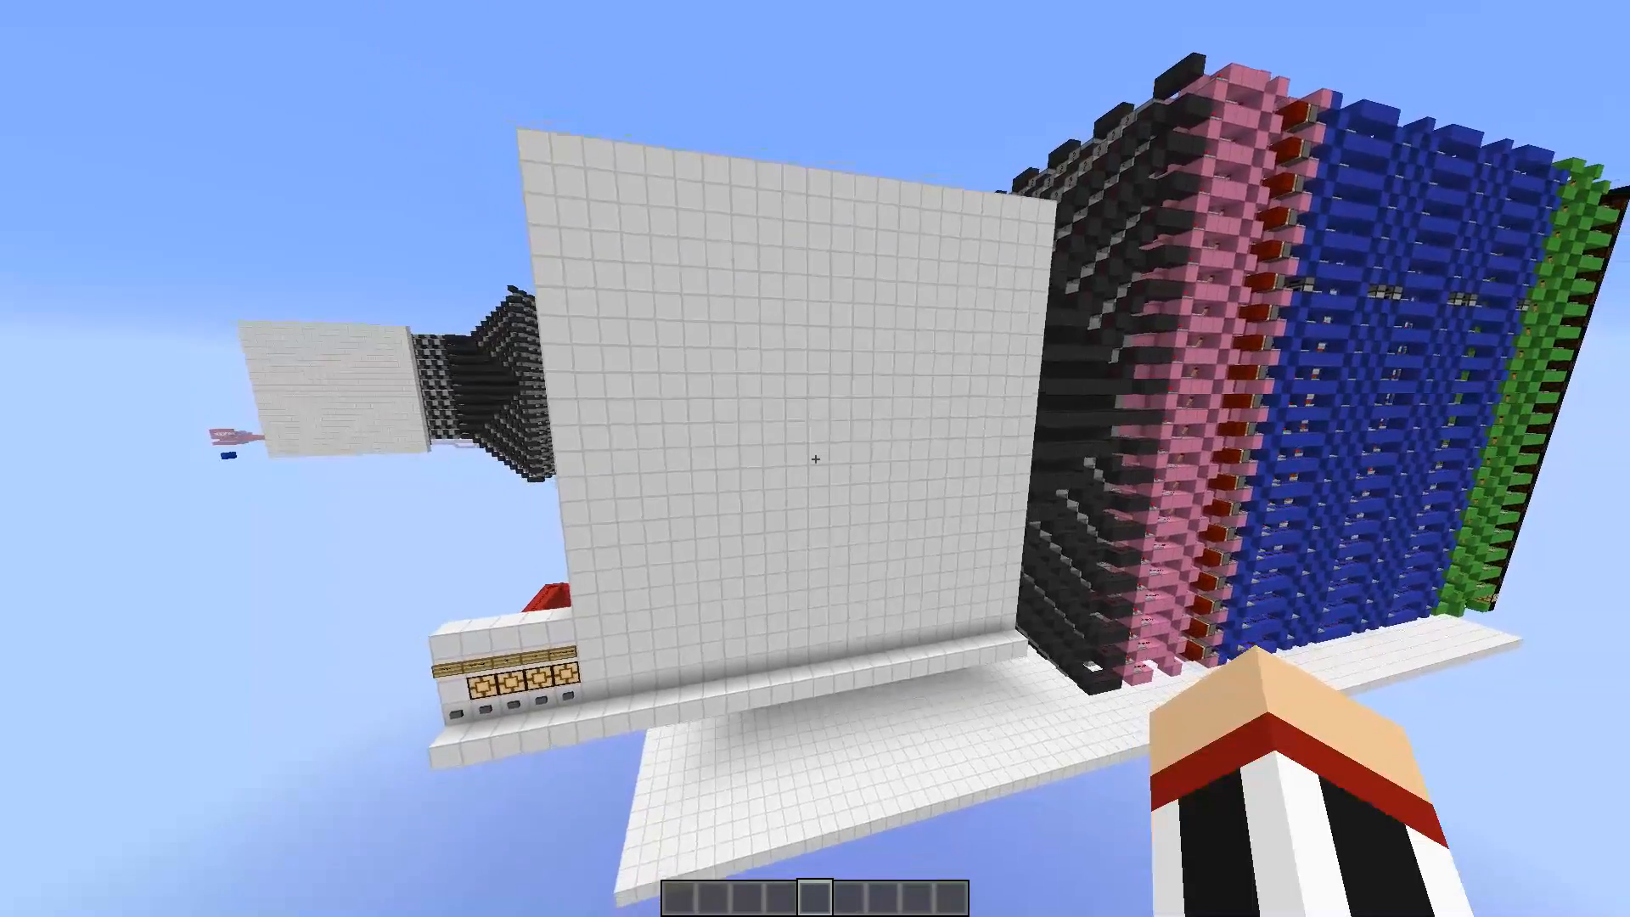
pyautogui.moveTo(816, 459)
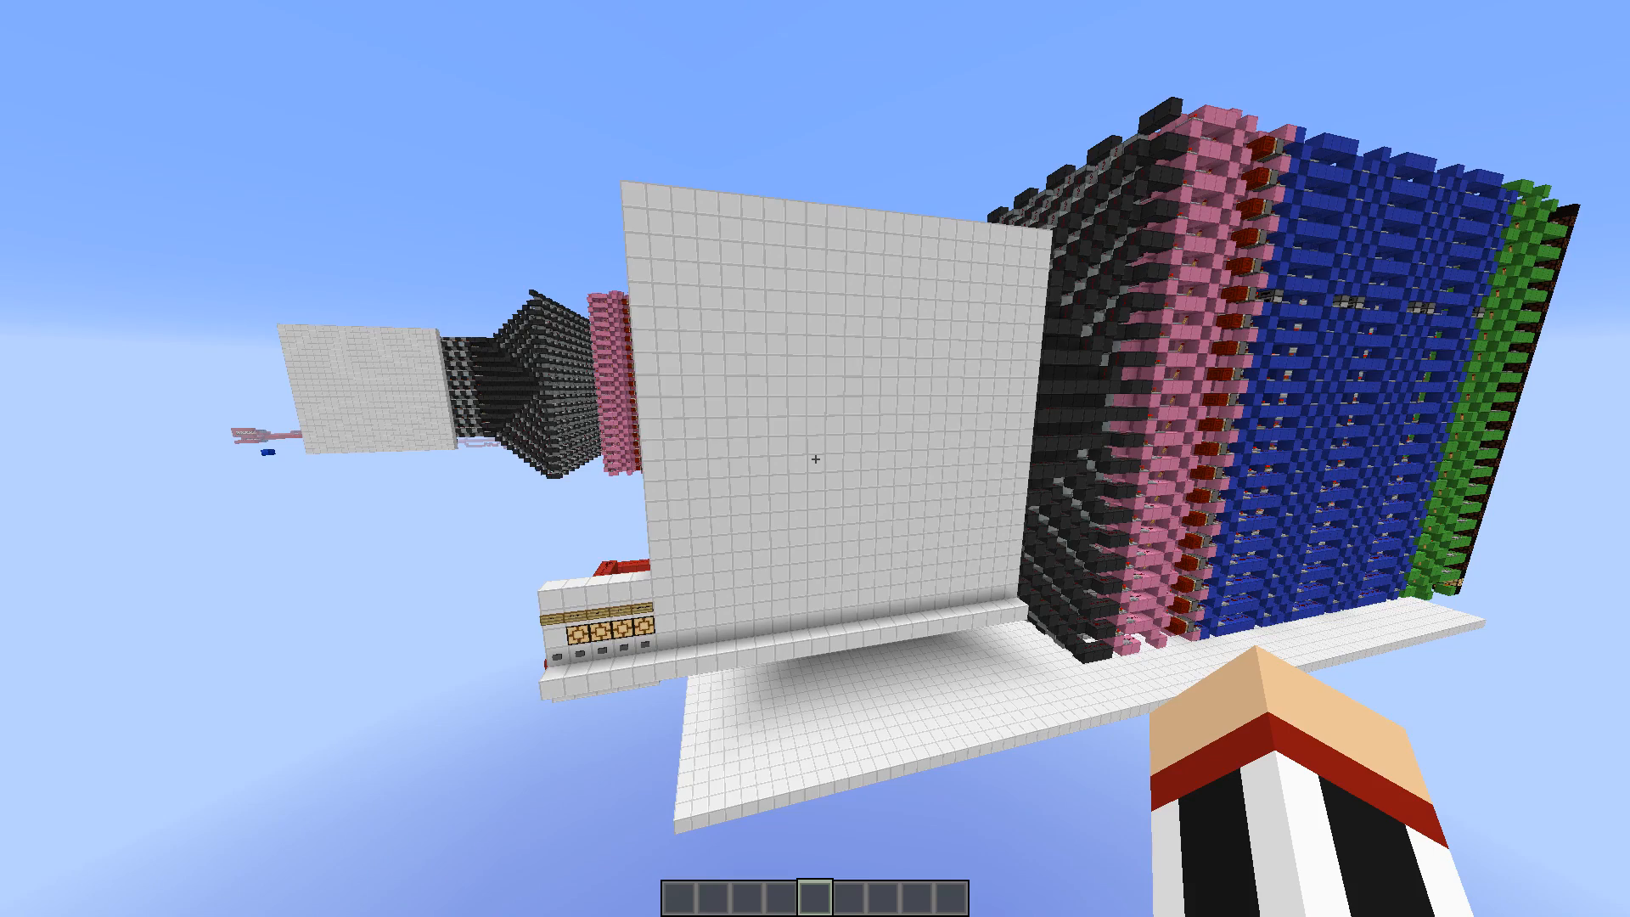
pyautogui.moveTo(815, 459)
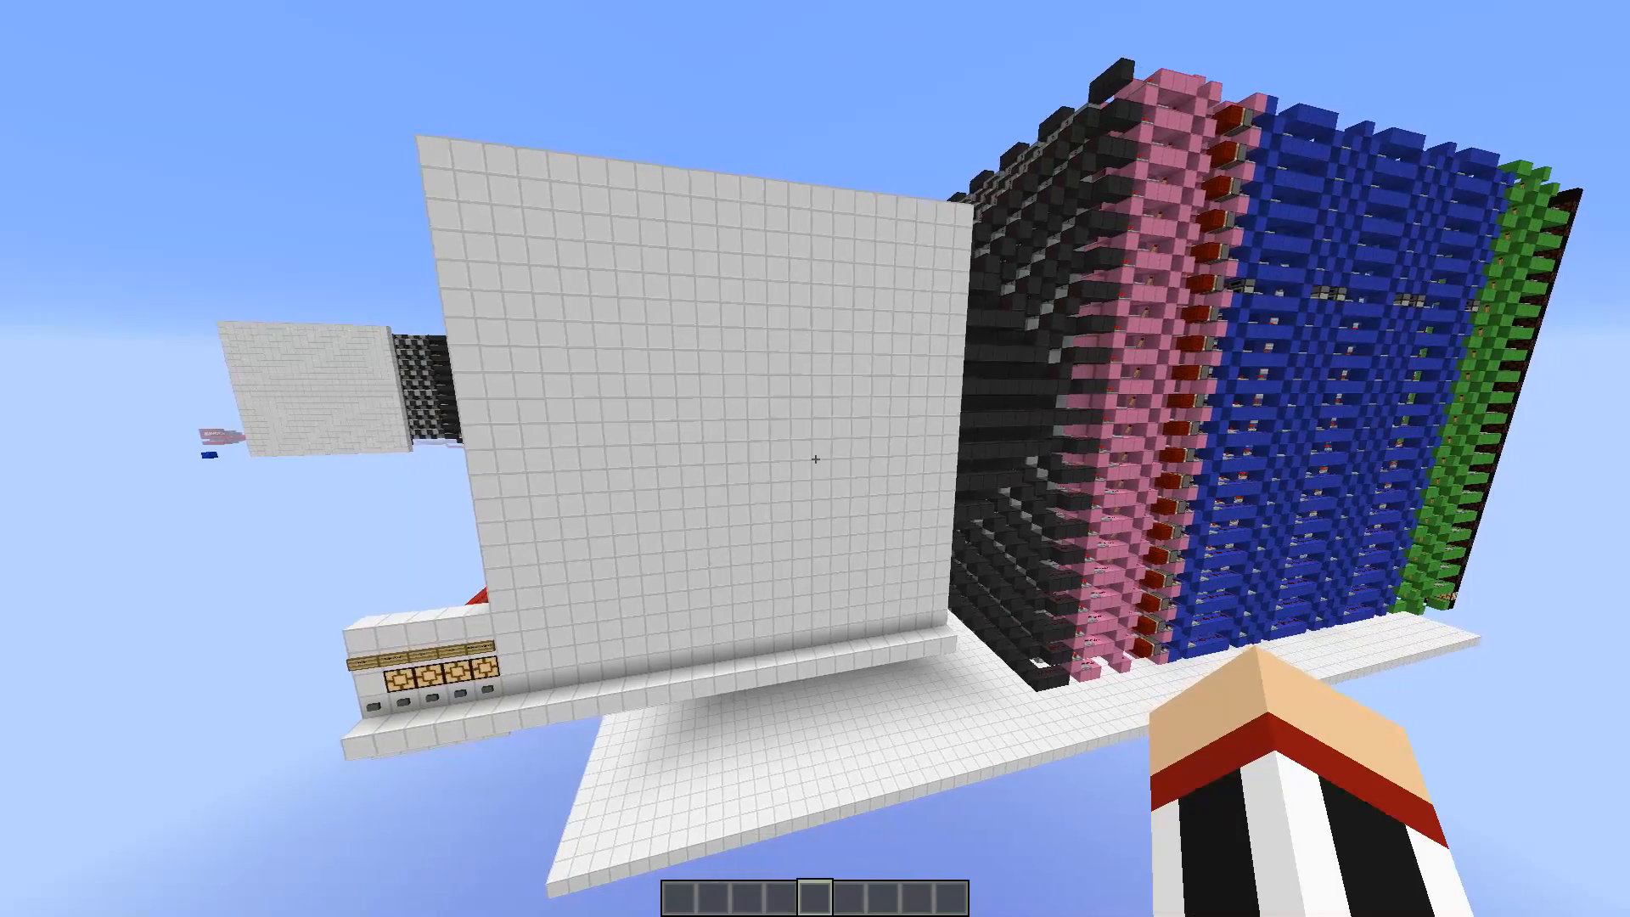
pyautogui.moveTo(816, 459)
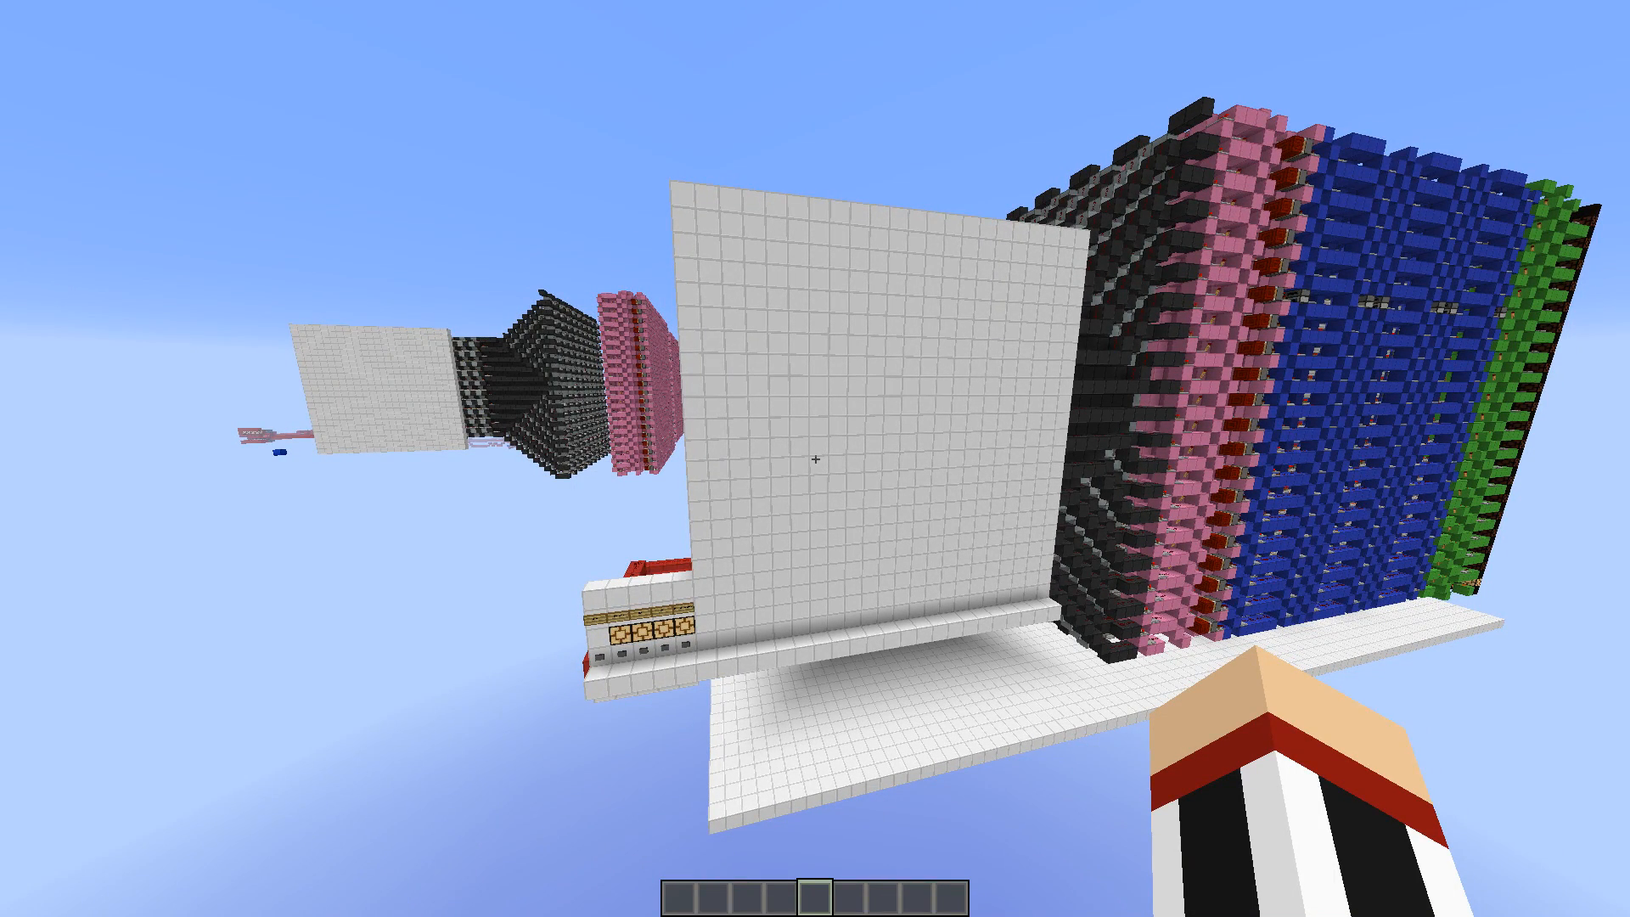
pyautogui.moveTo(815, 458)
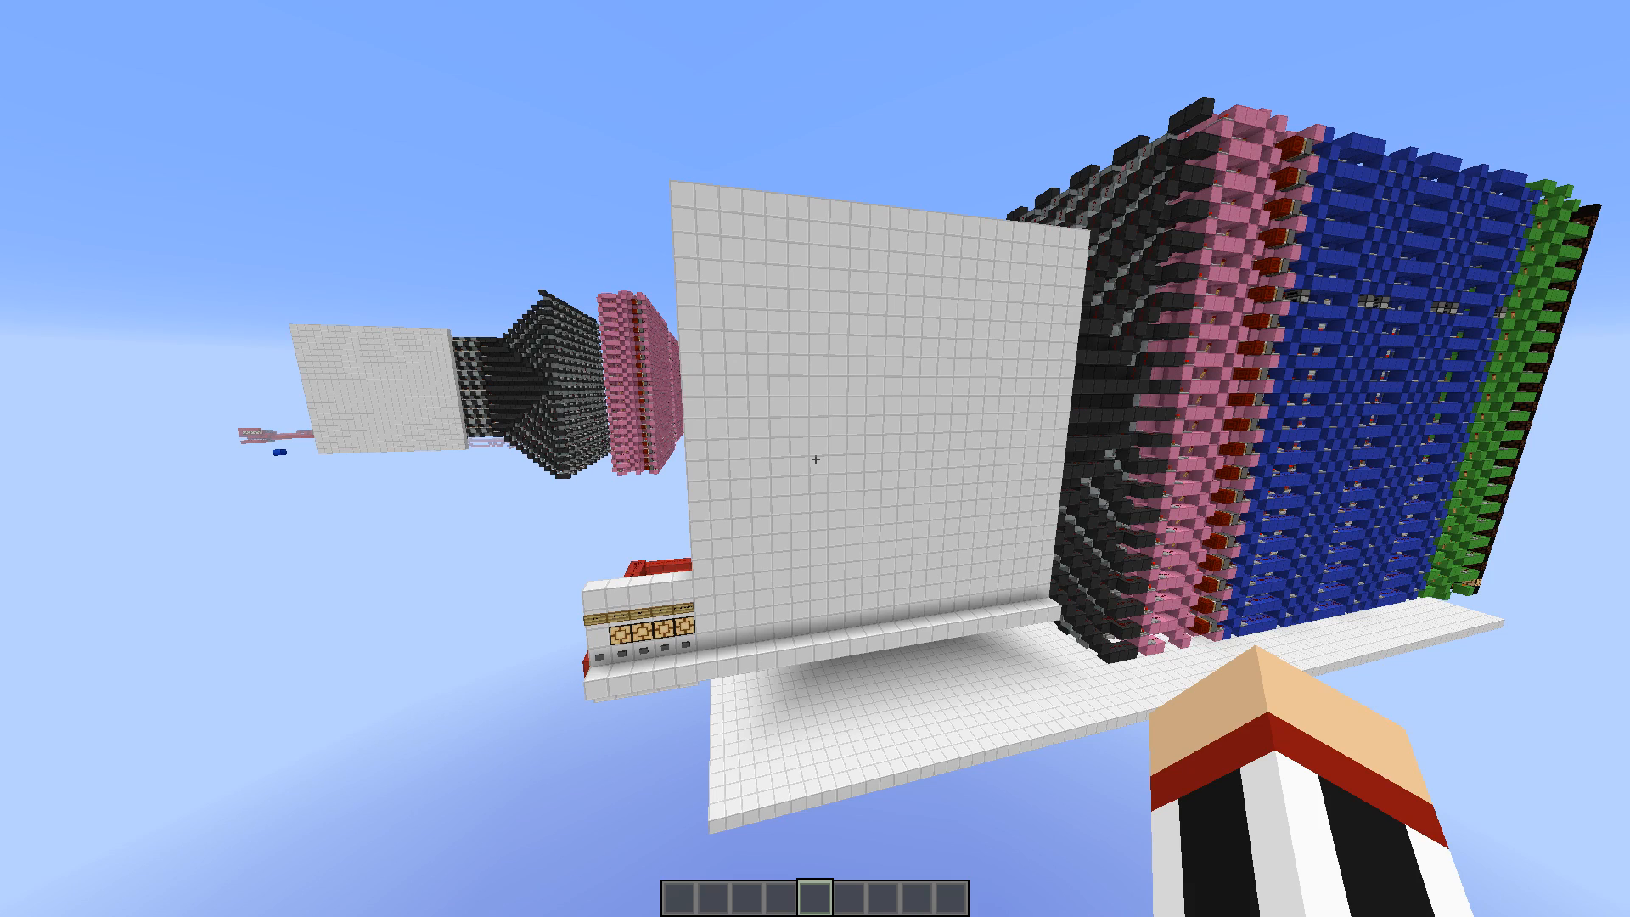